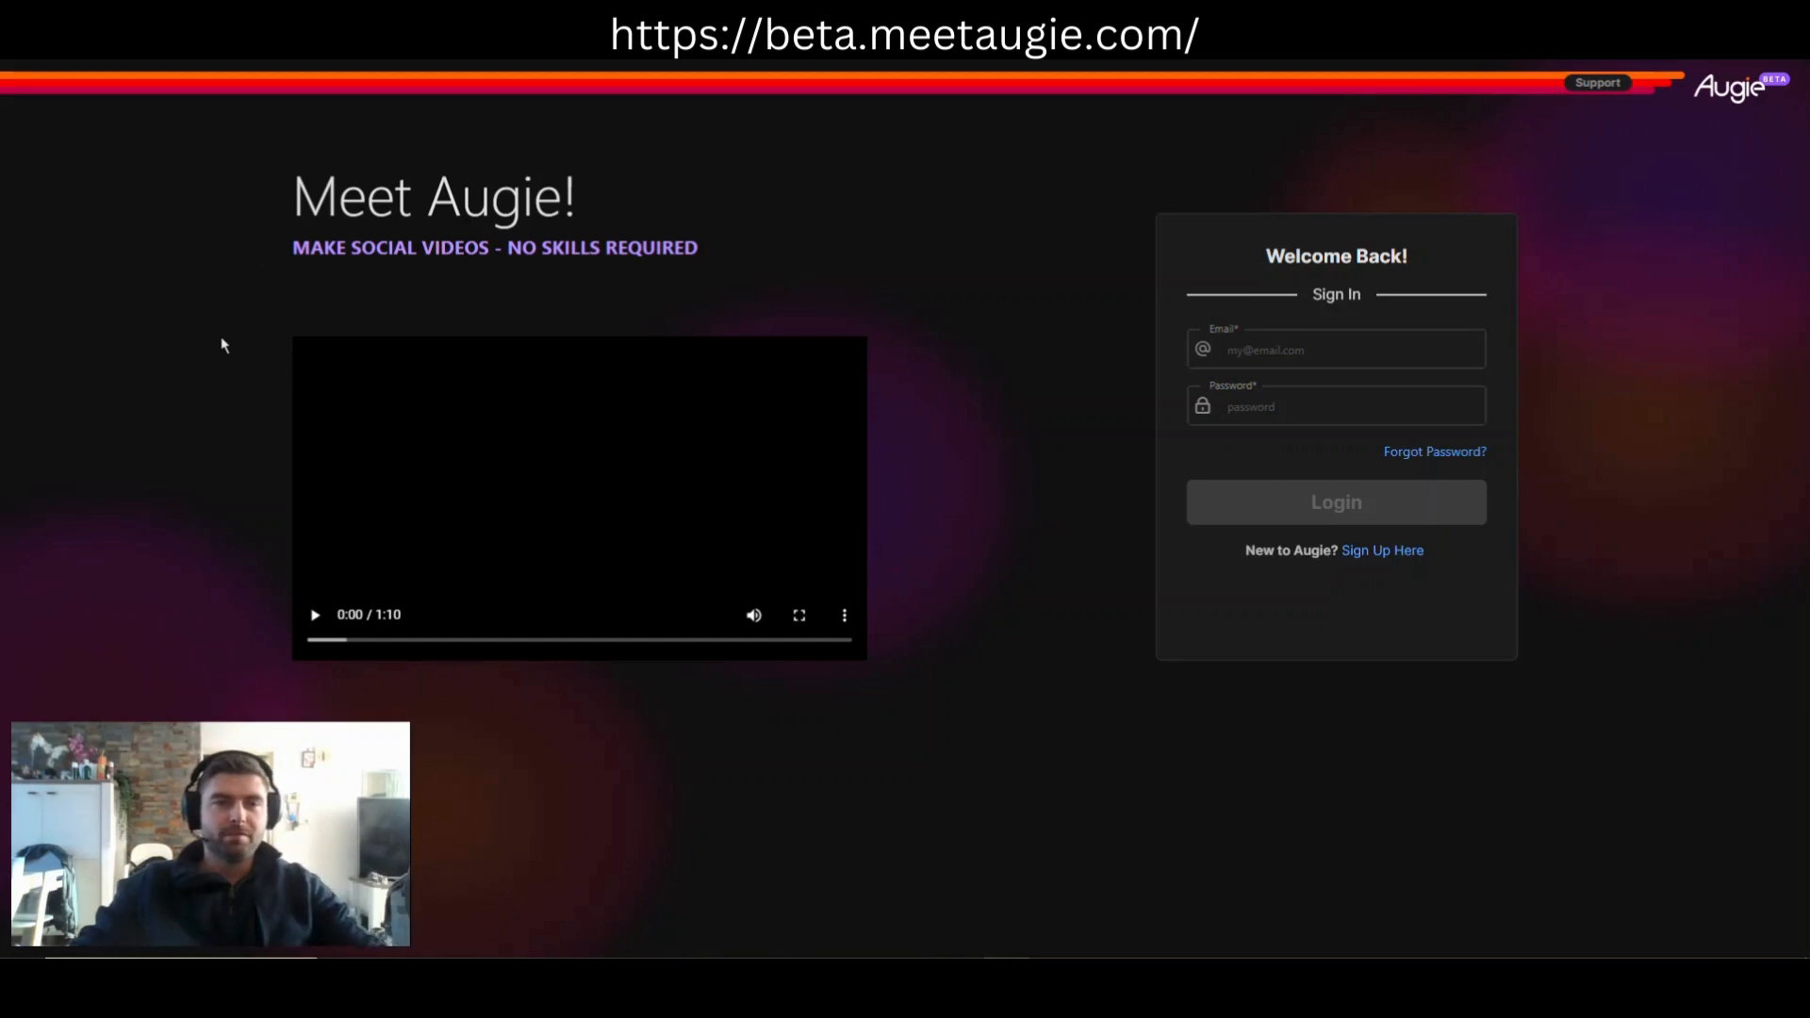
pyautogui.moveTo(294, 585)
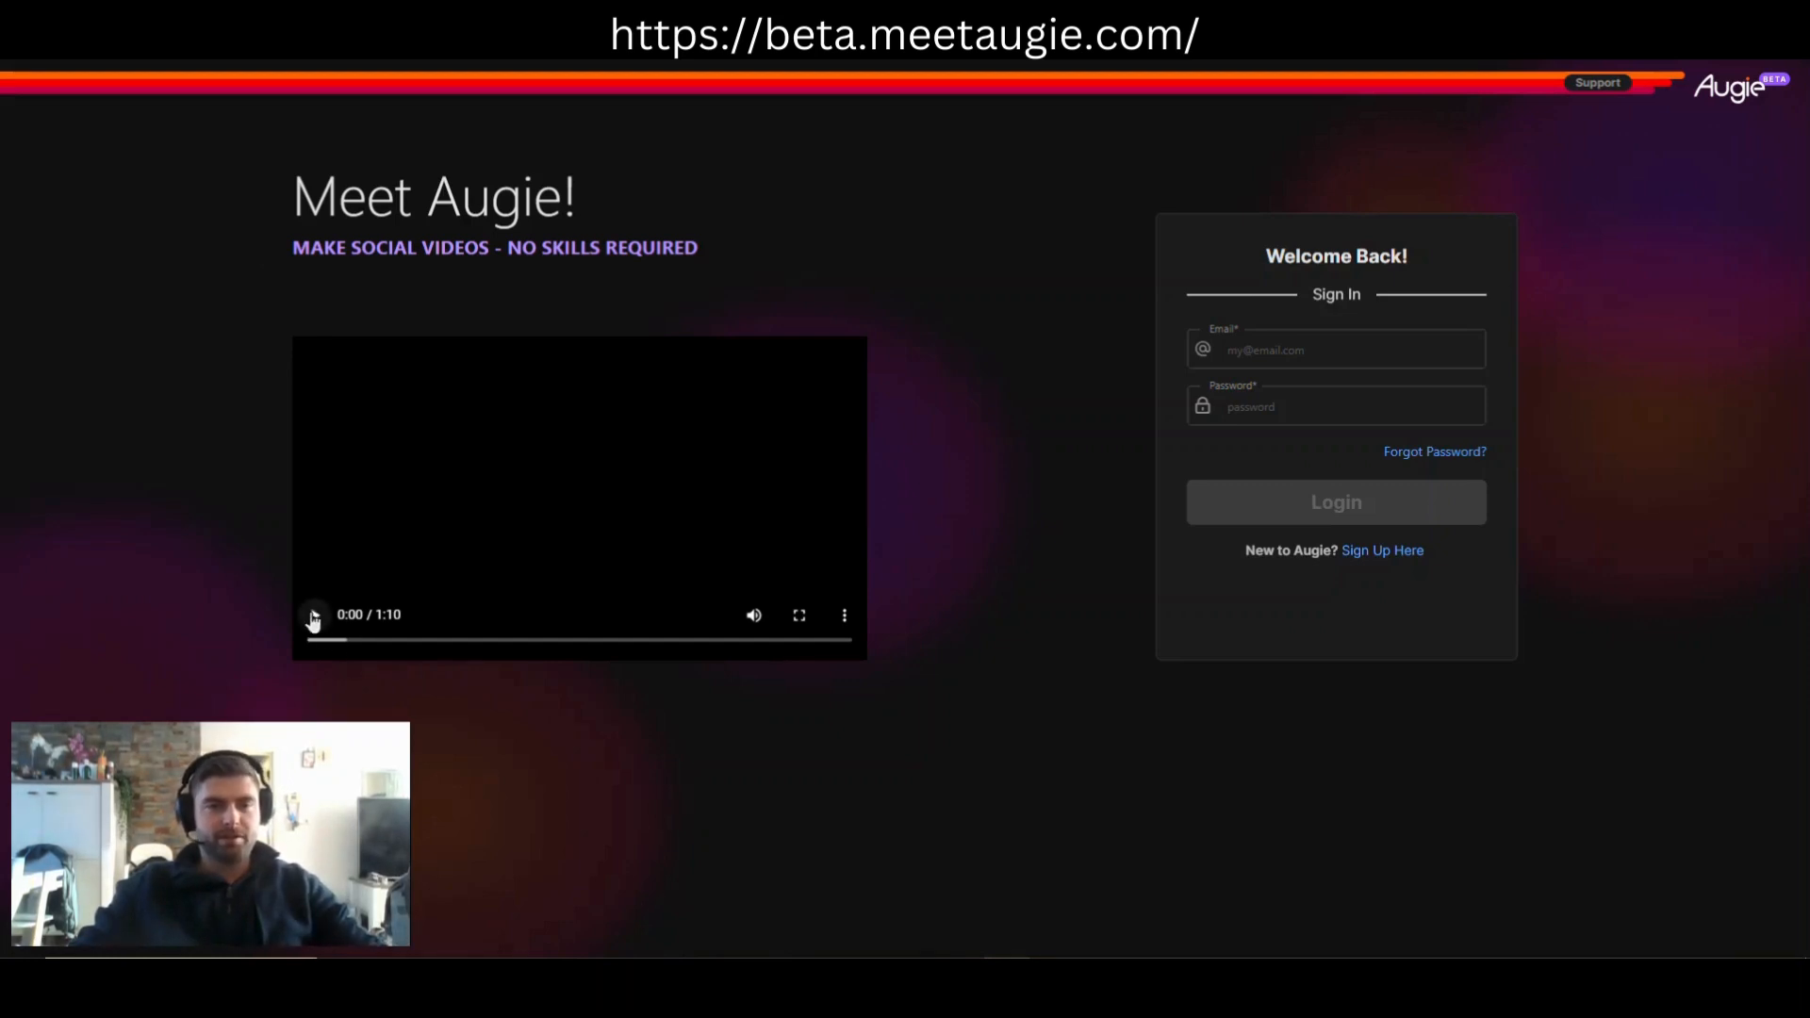
# Step: Play the Augie intro video on the sign-in page through to its end at 1:10
pyautogui.click(313, 614)
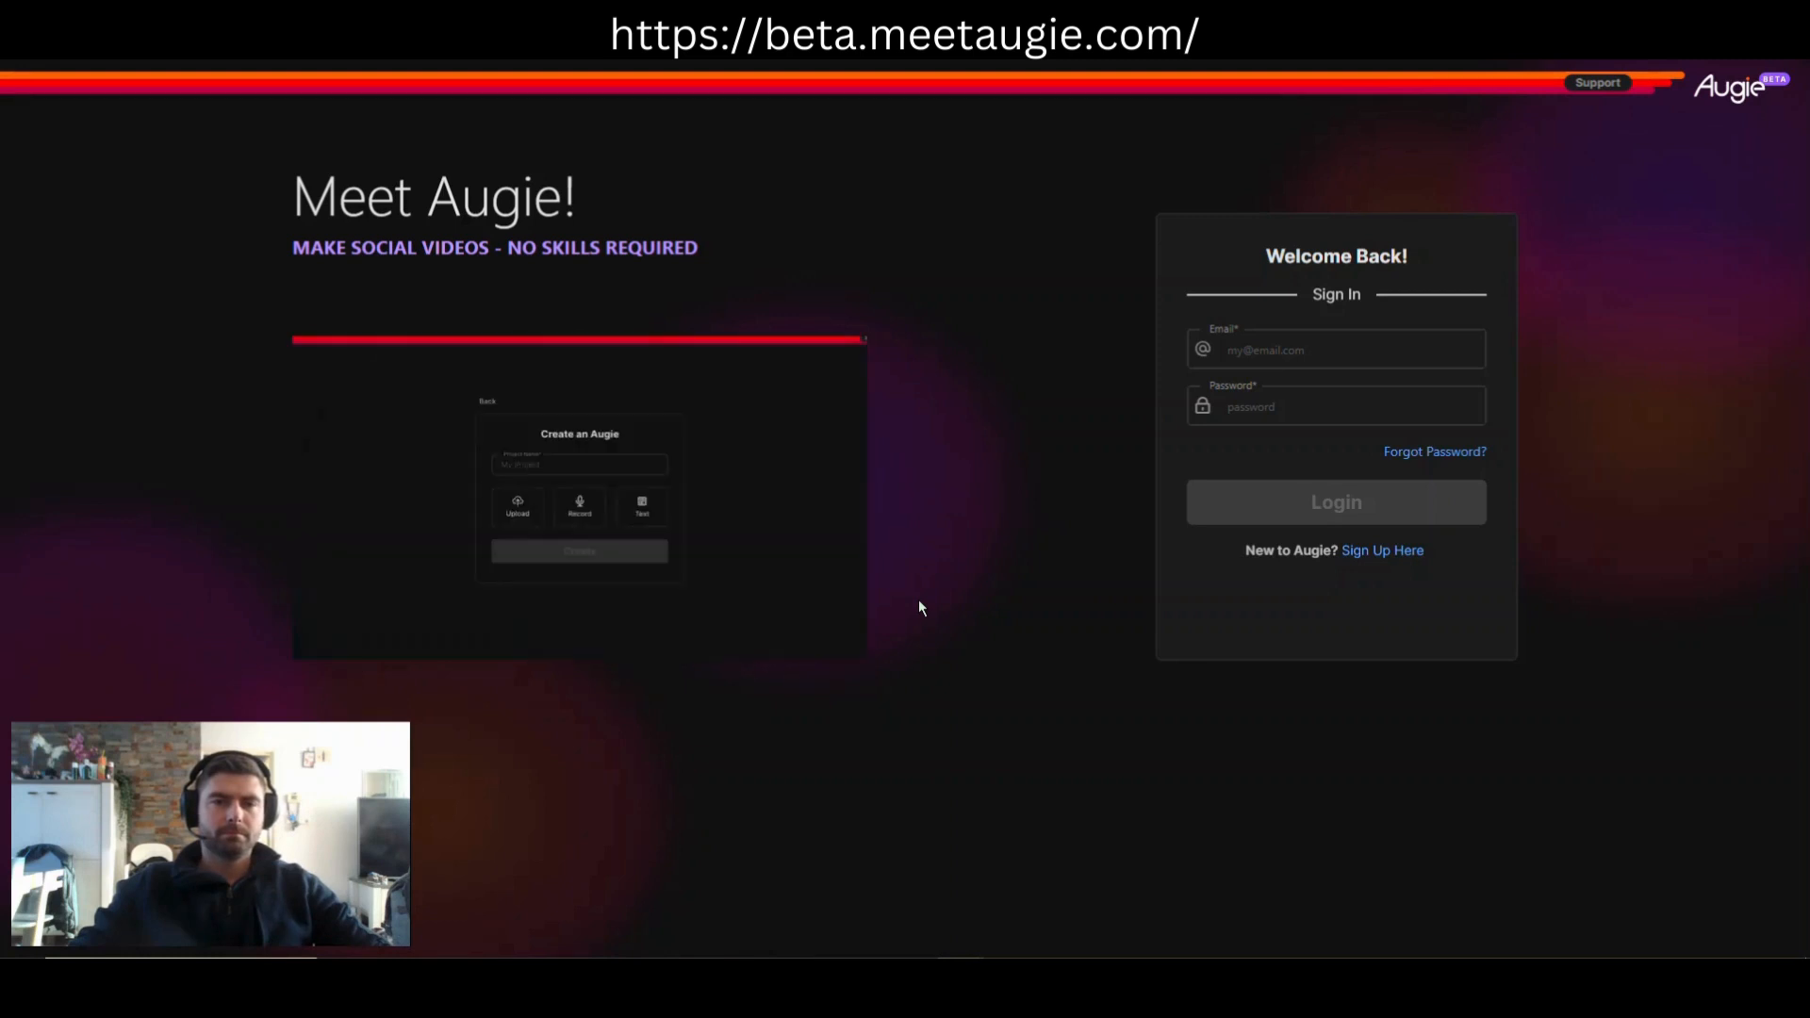
pyautogui.write('Wu')
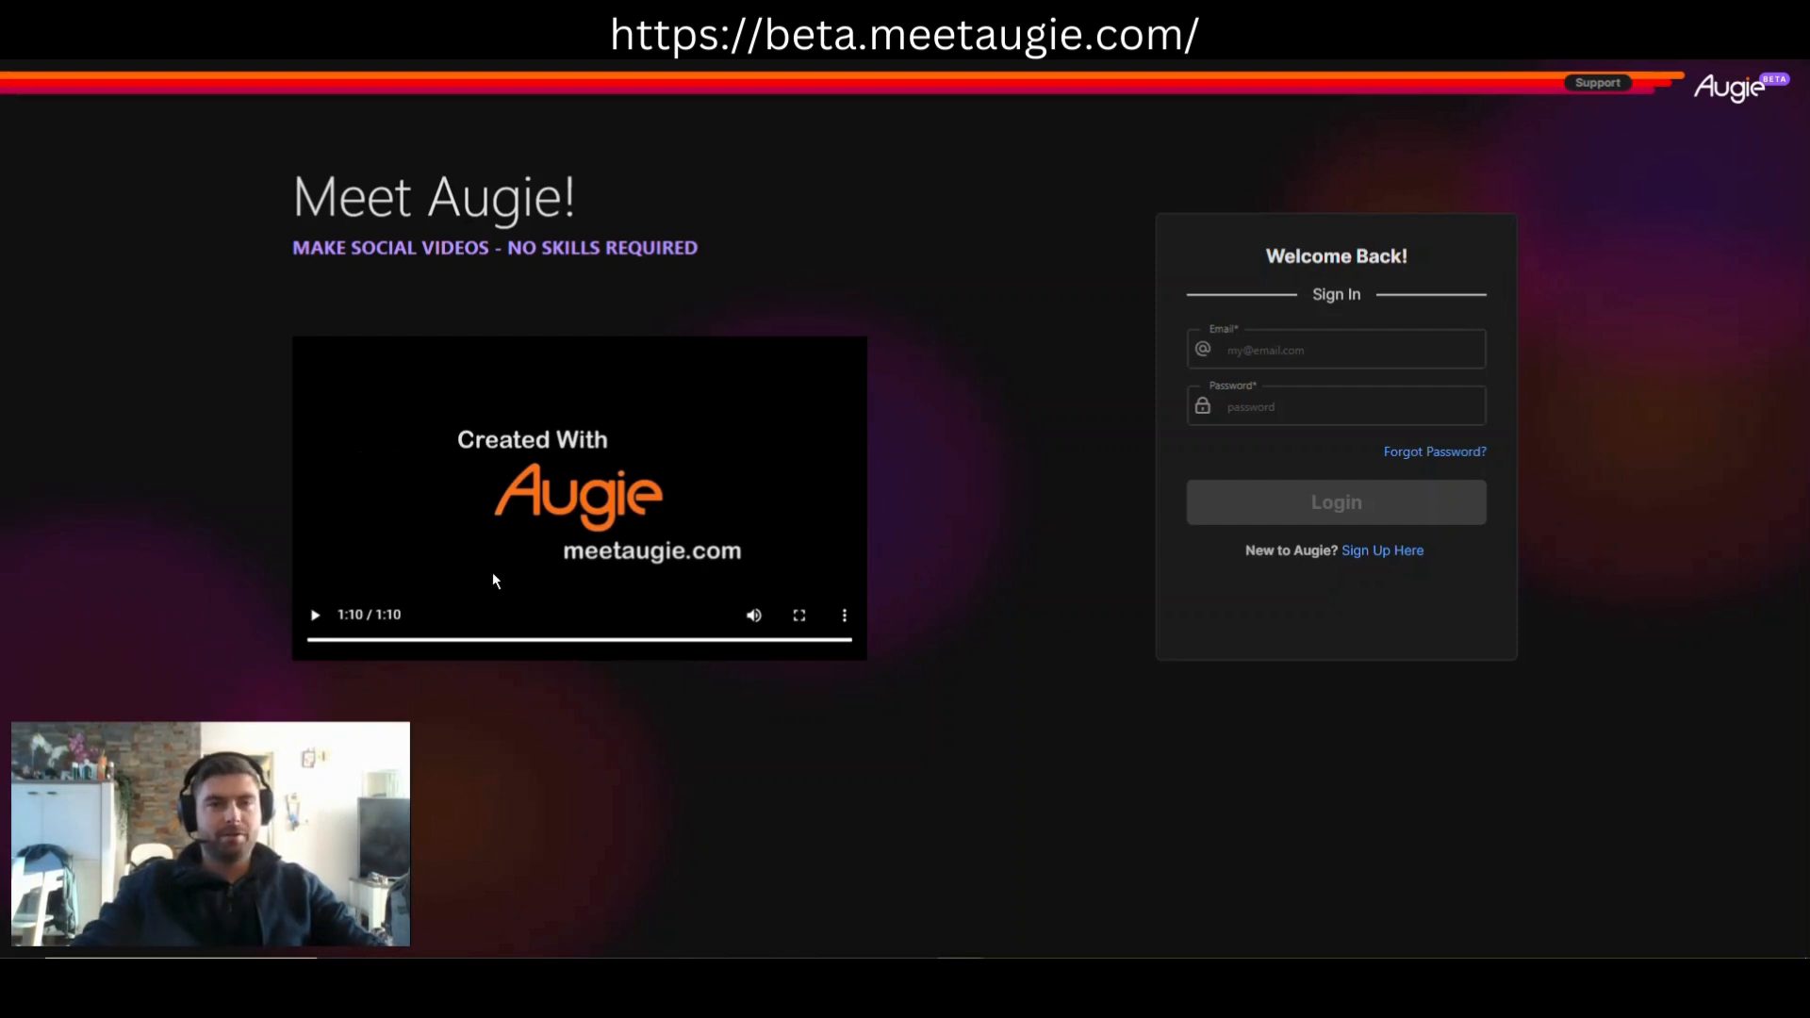
pyautogui.moveTo(864, 473)
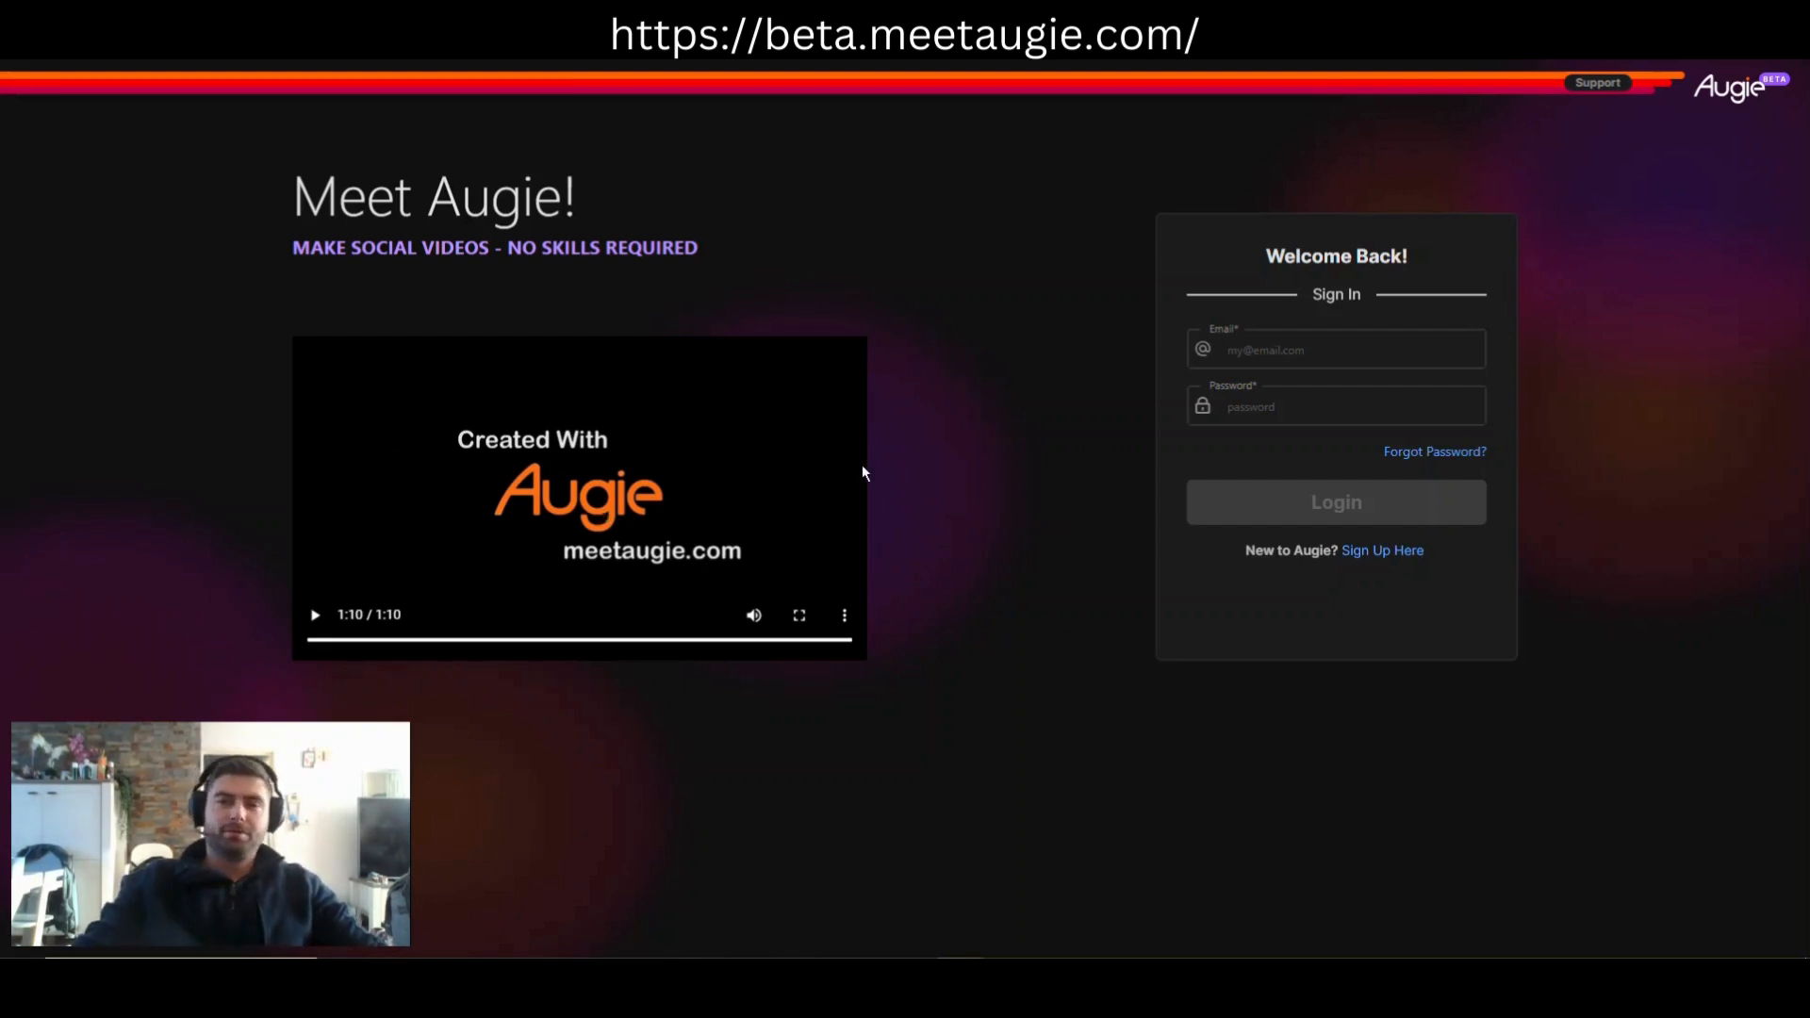
pyautogui.moveTo(1359, 299)
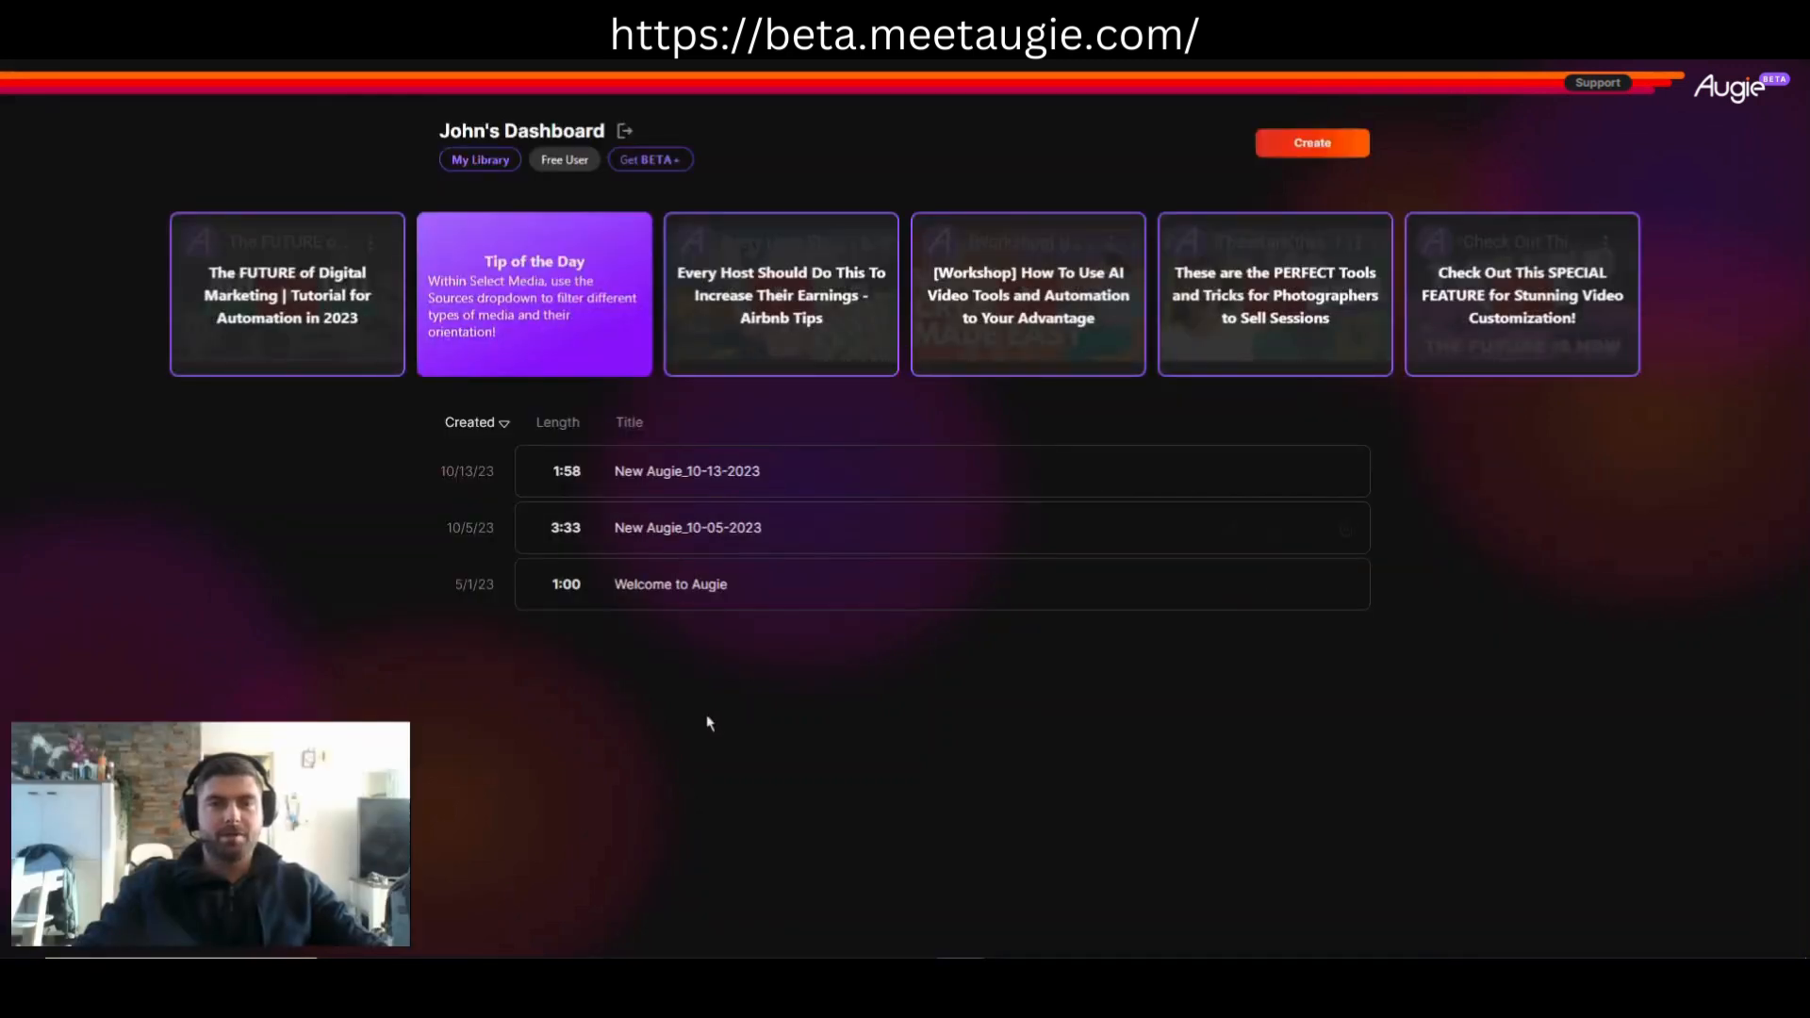
pyautogui.moveTo(775, 791)
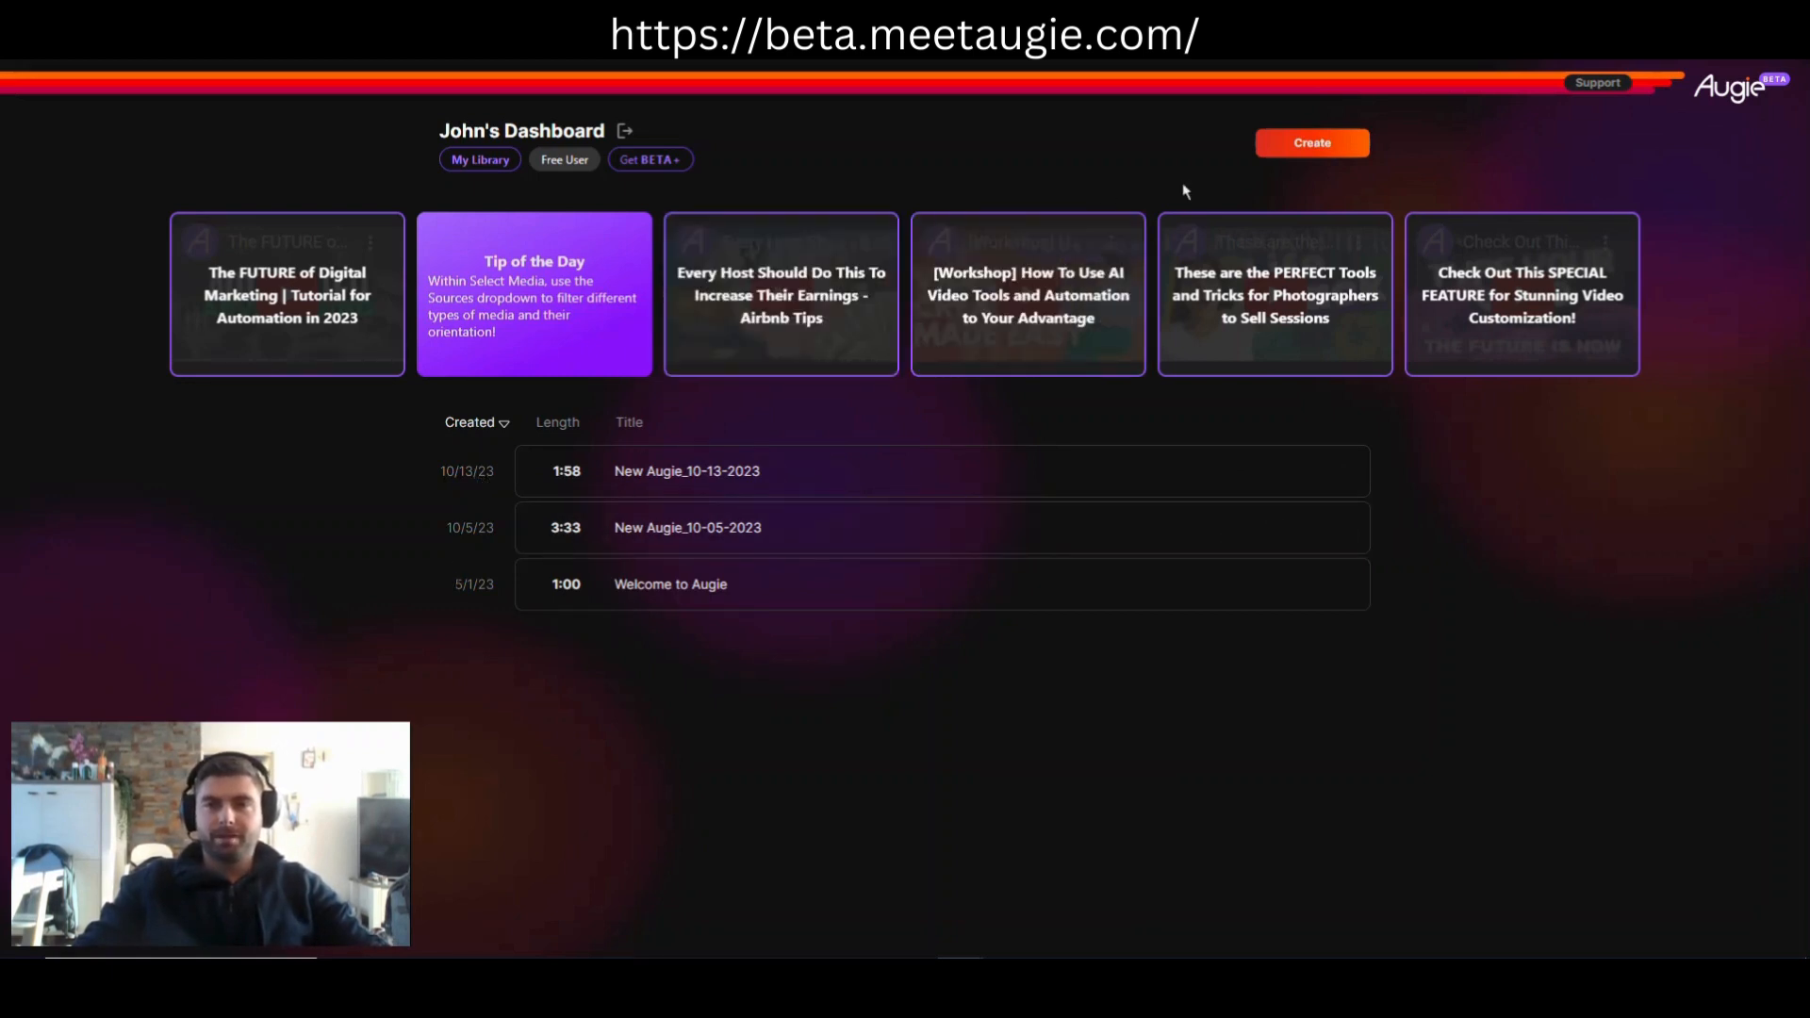
# Step: Create a new Augie via 'I have a script that I want to turn into a video' and focus the empty SCRIPT box
pyautogui.click(1312, 141)
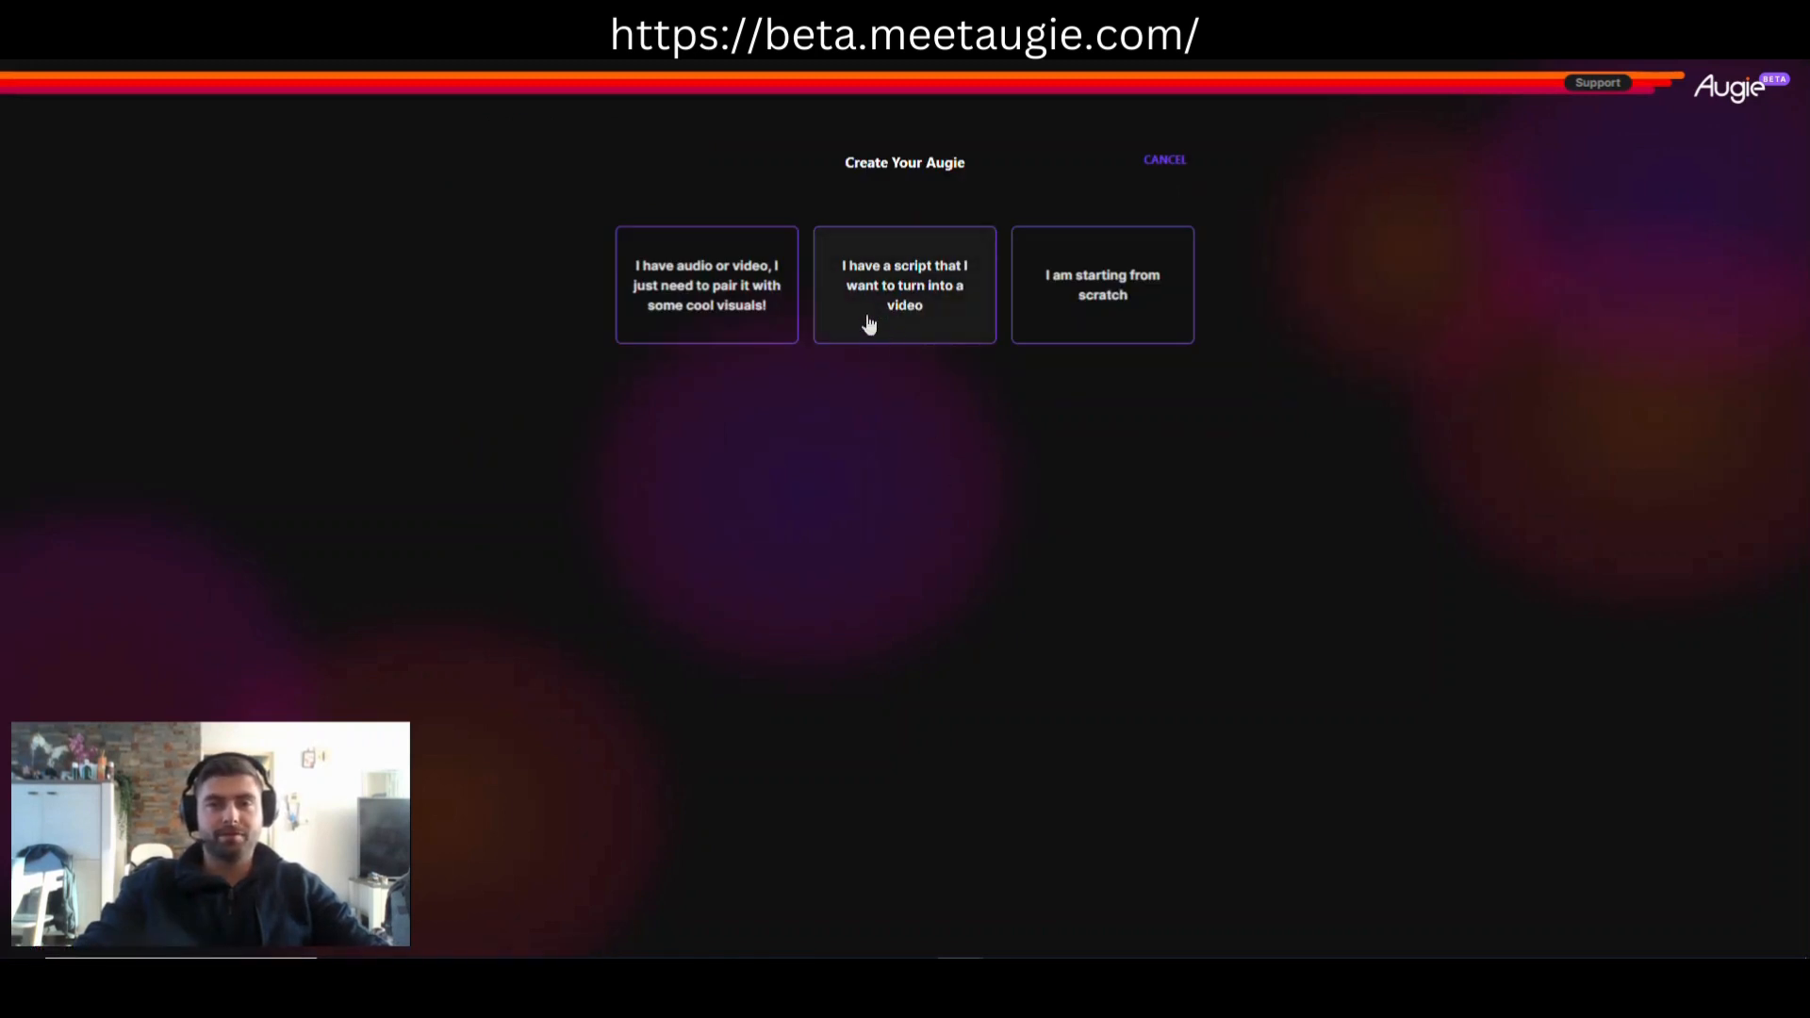
pyautogui.click(903, 285)
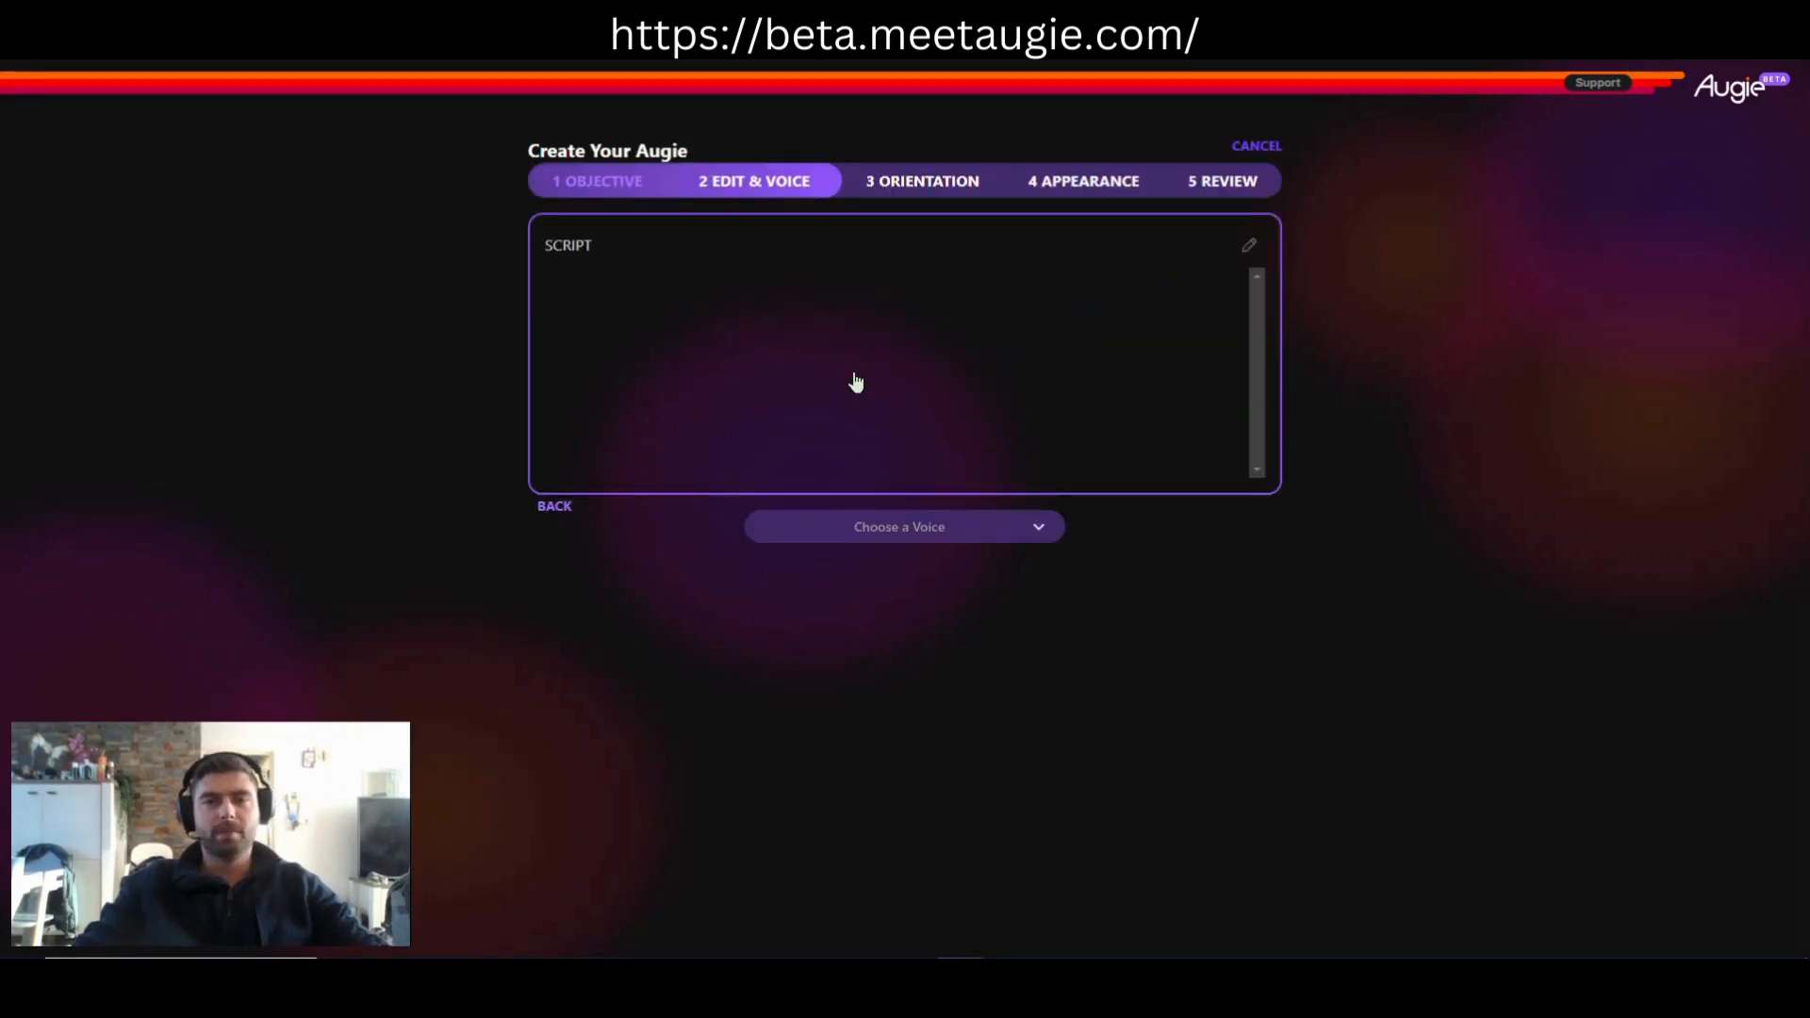
pyautogui.click(1248, 245)
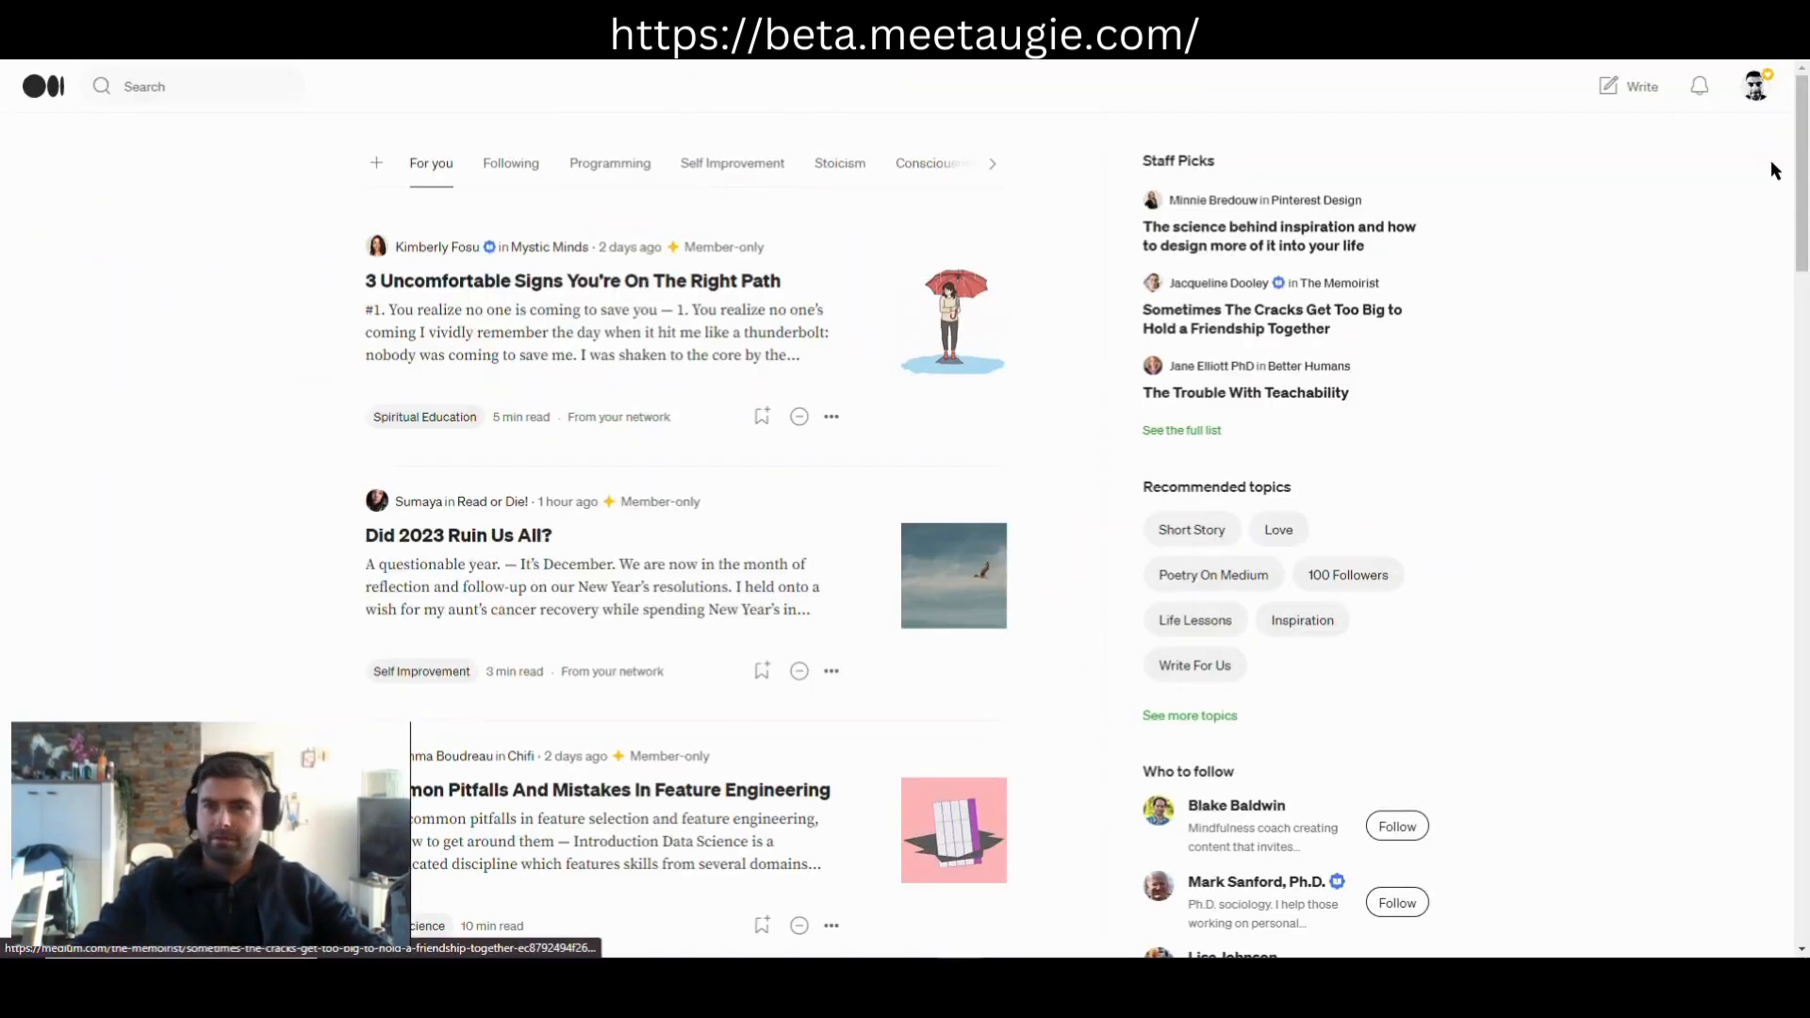
# Step: From your Medium Stories, open a published article and select its opening paragraphs
pyautogui.click(1755, 85)
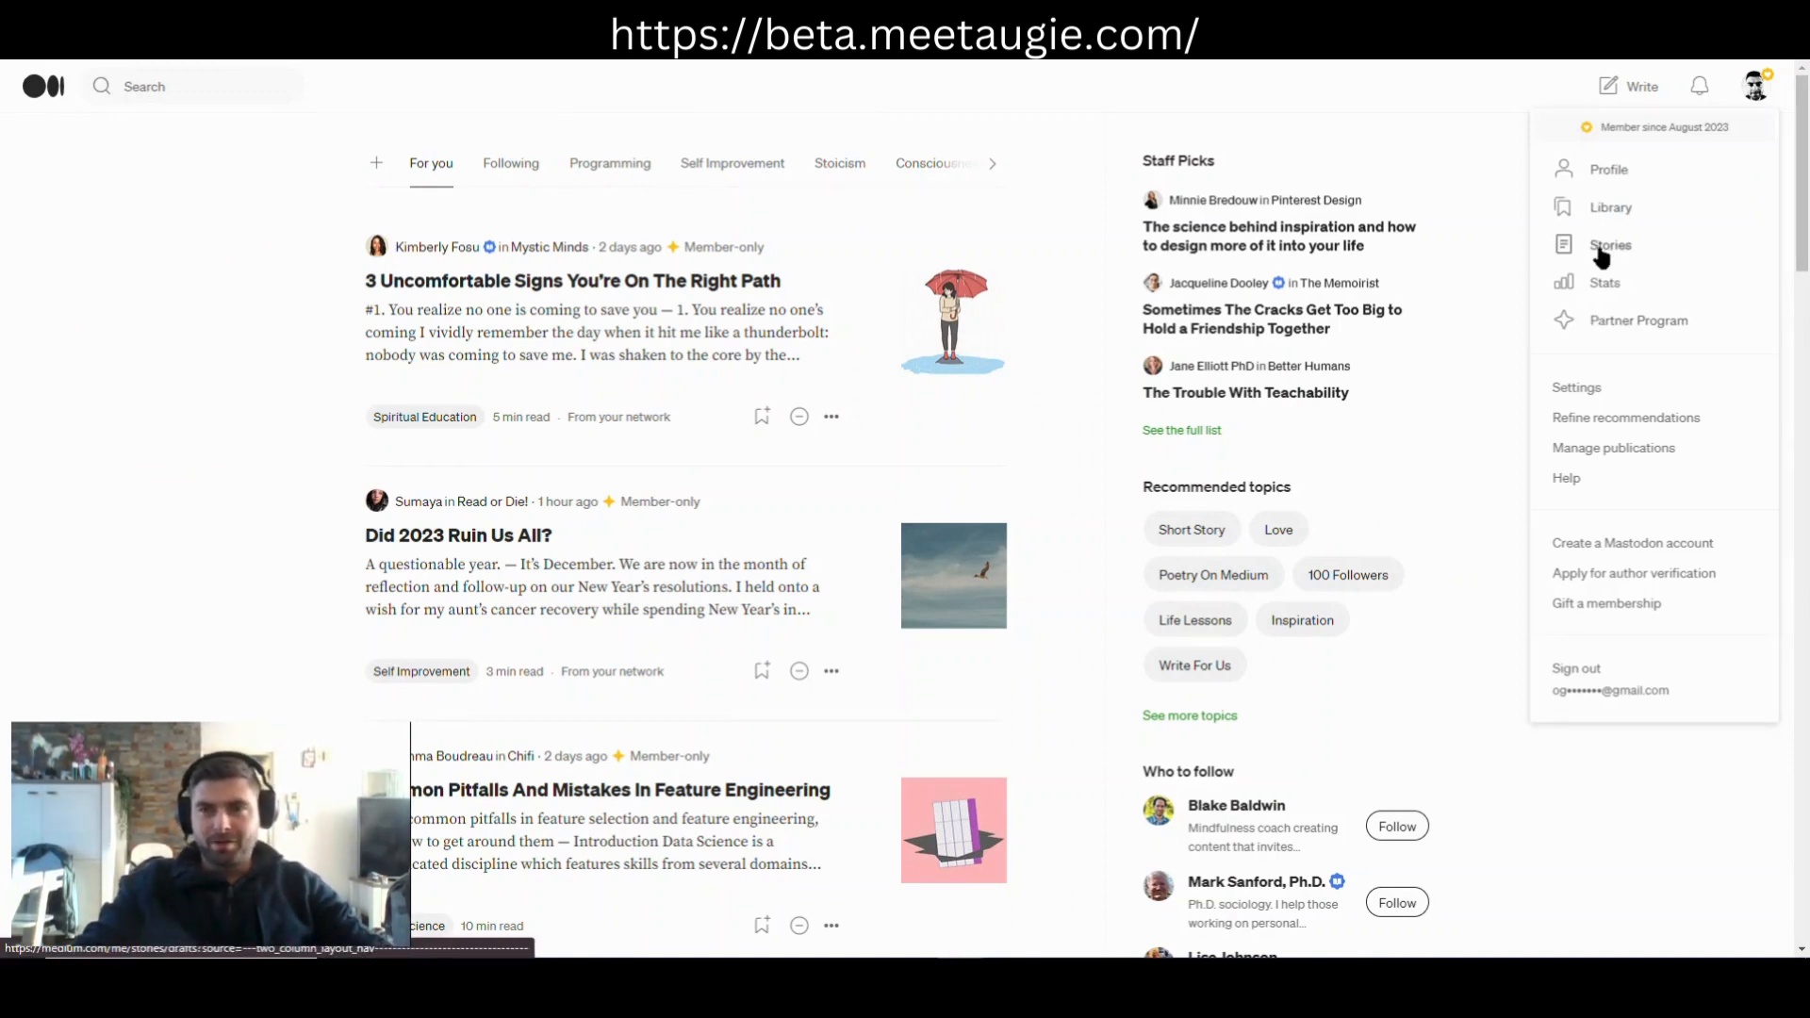
pyautogui.click(1608, 245)
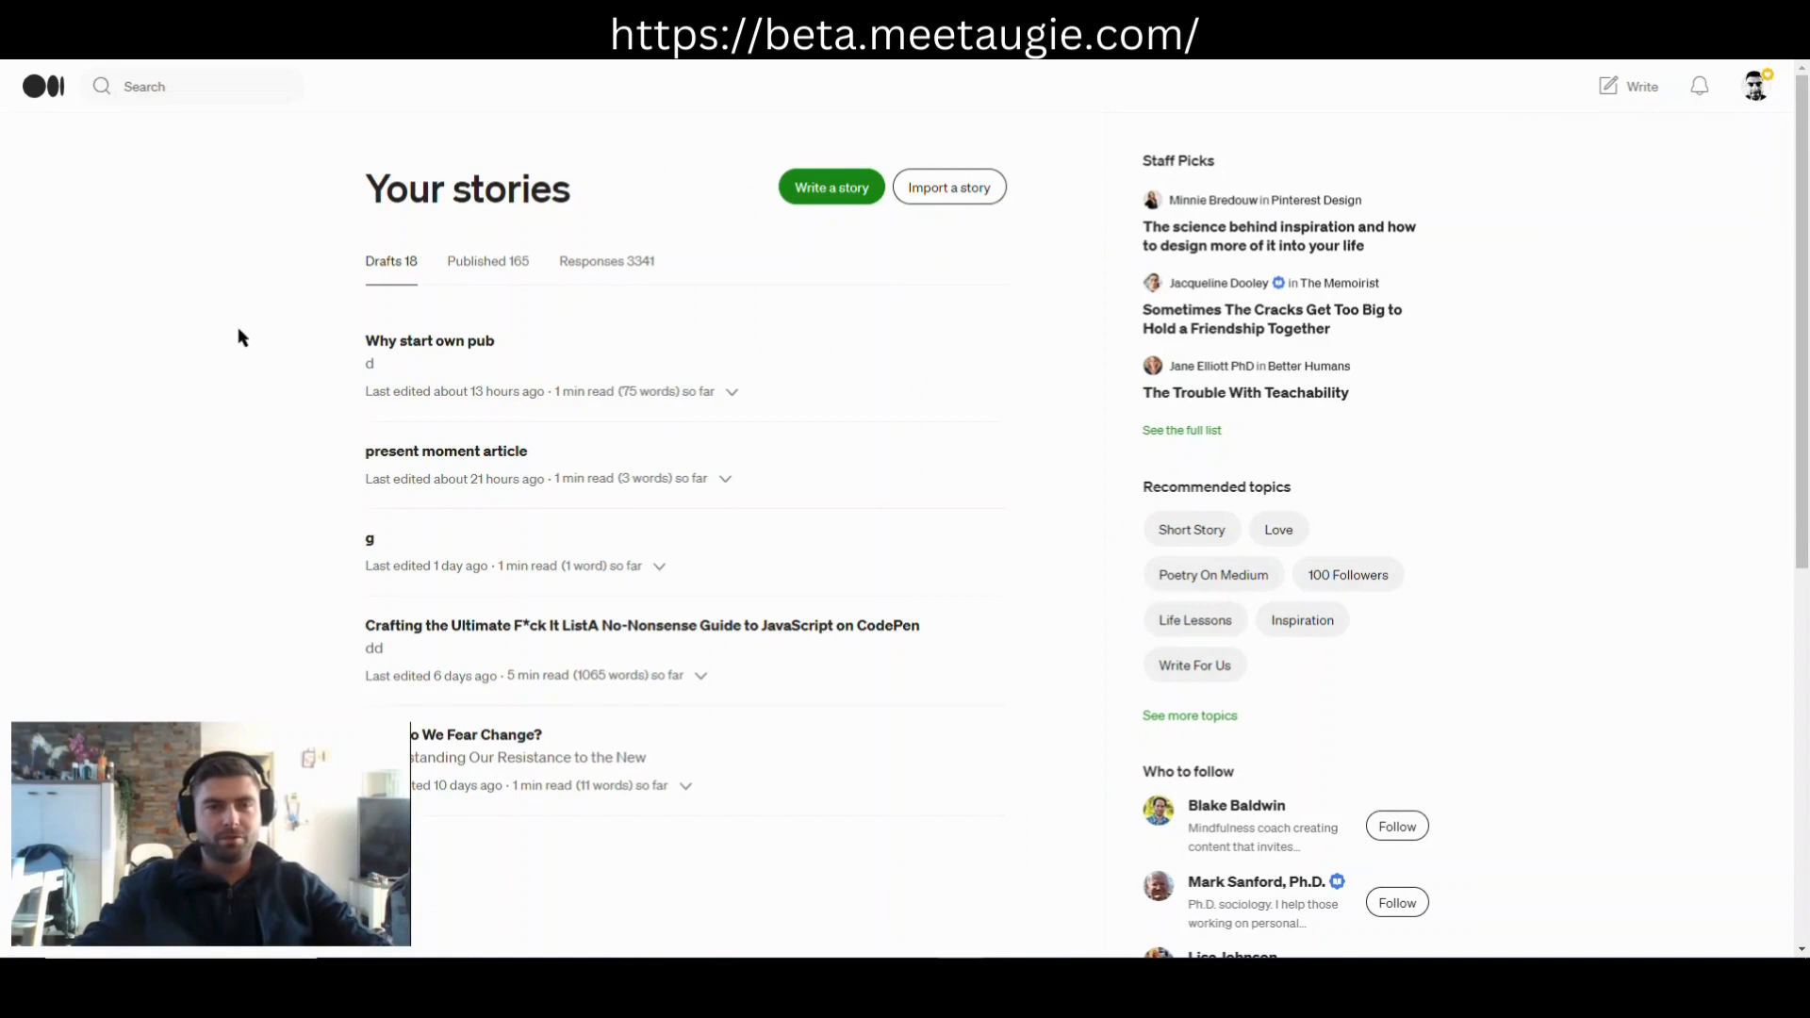
pyautogui.click(486, 260)
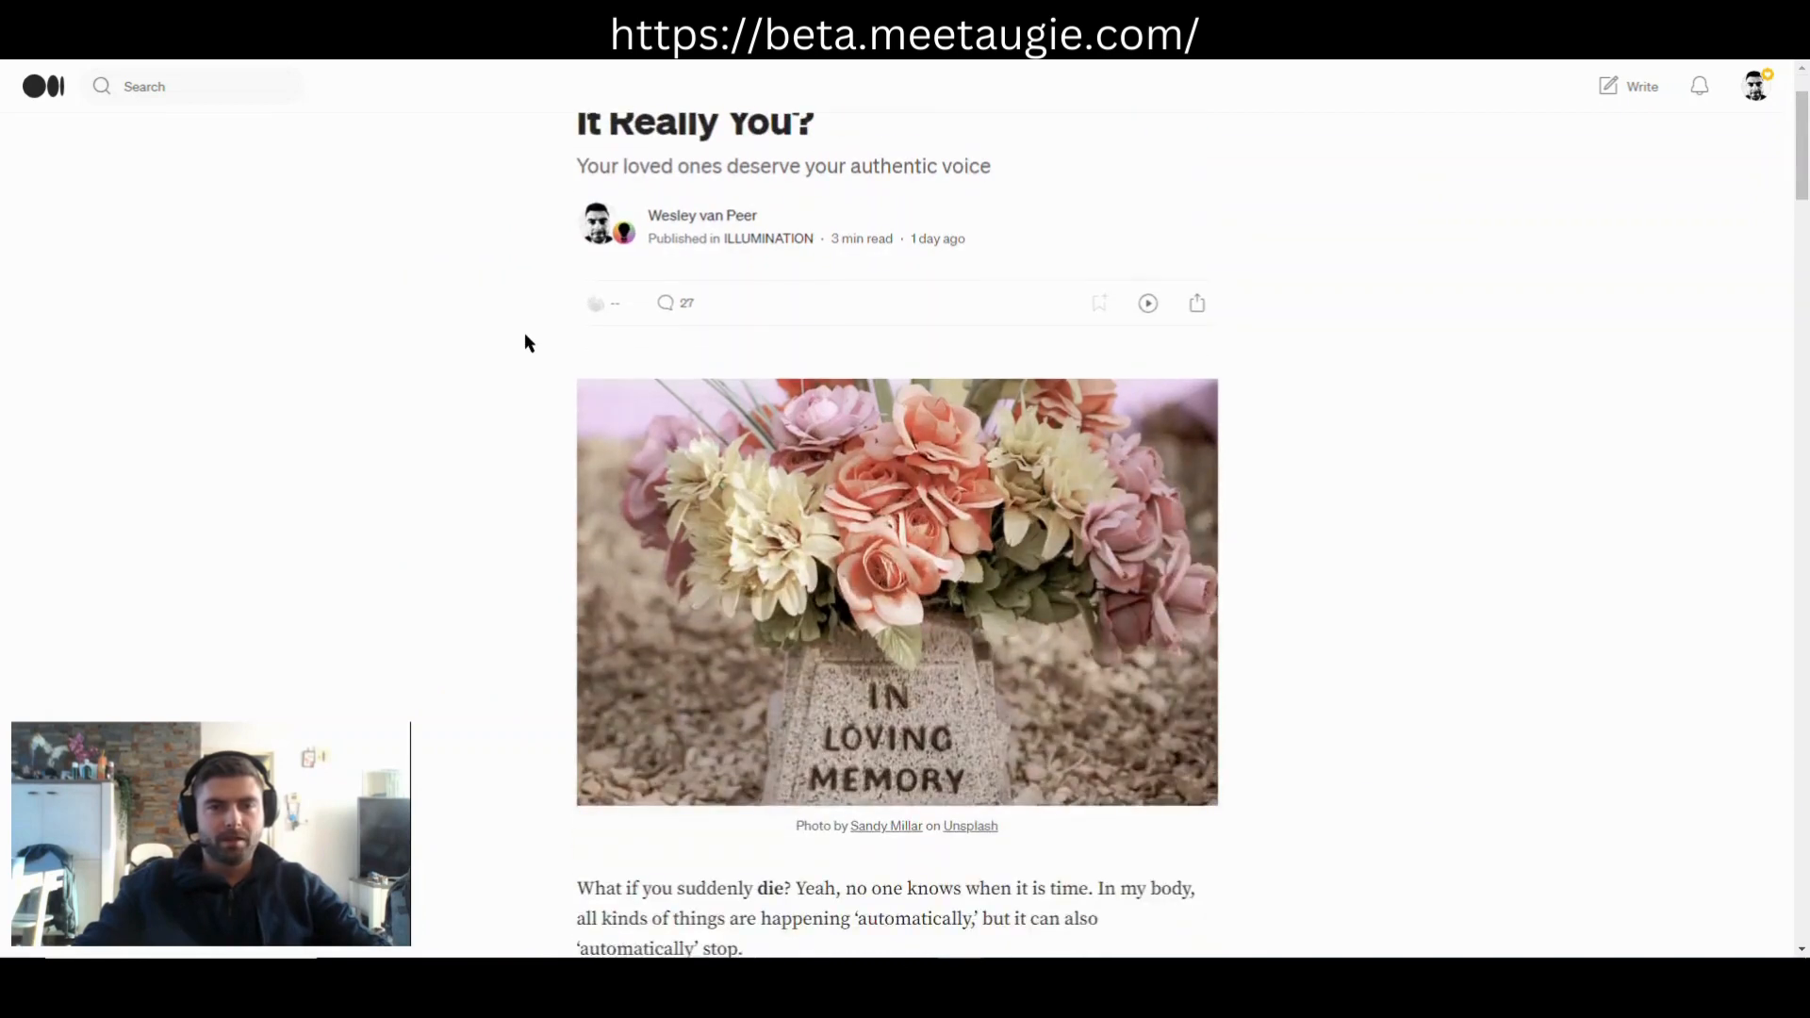
pyautogui.scroll(-3)
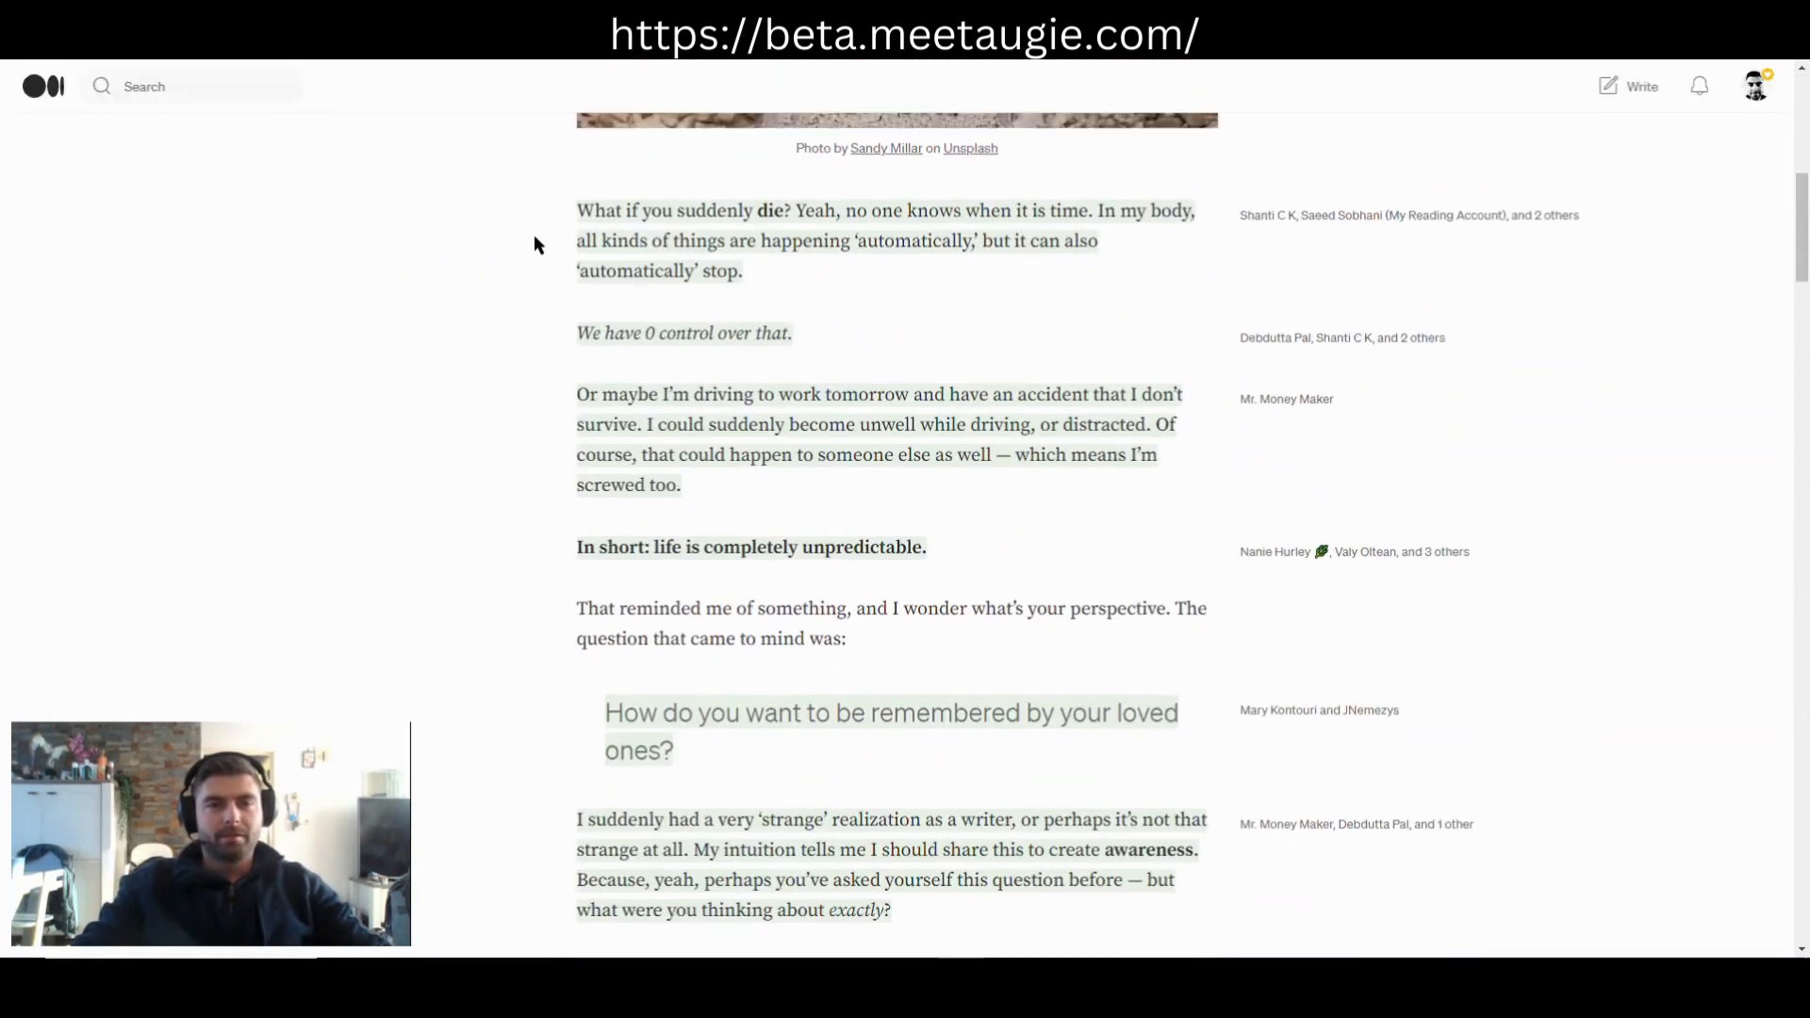
pyautogui.moveTo(577, 210); pyautogui.dragTo(941, 473)
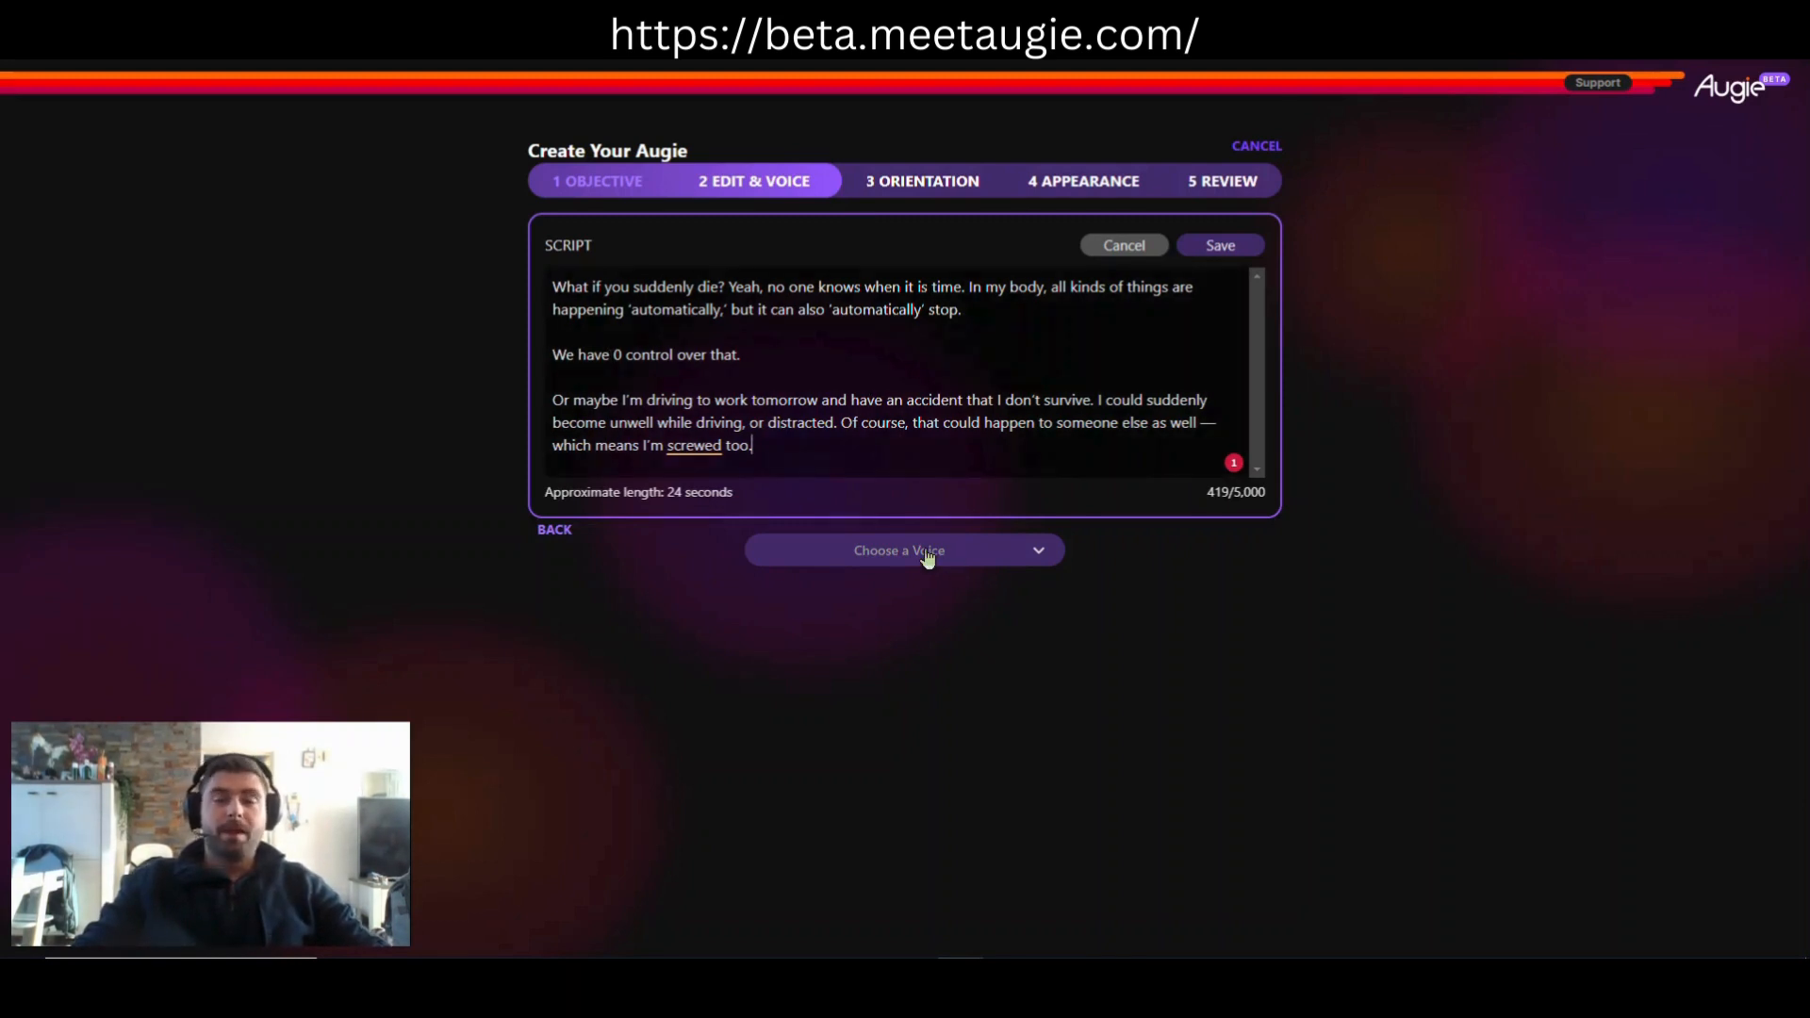
# Step: With the pasted script in place, expand the Choose a Voice list of narration voices
pyautogui.click(903, 549)
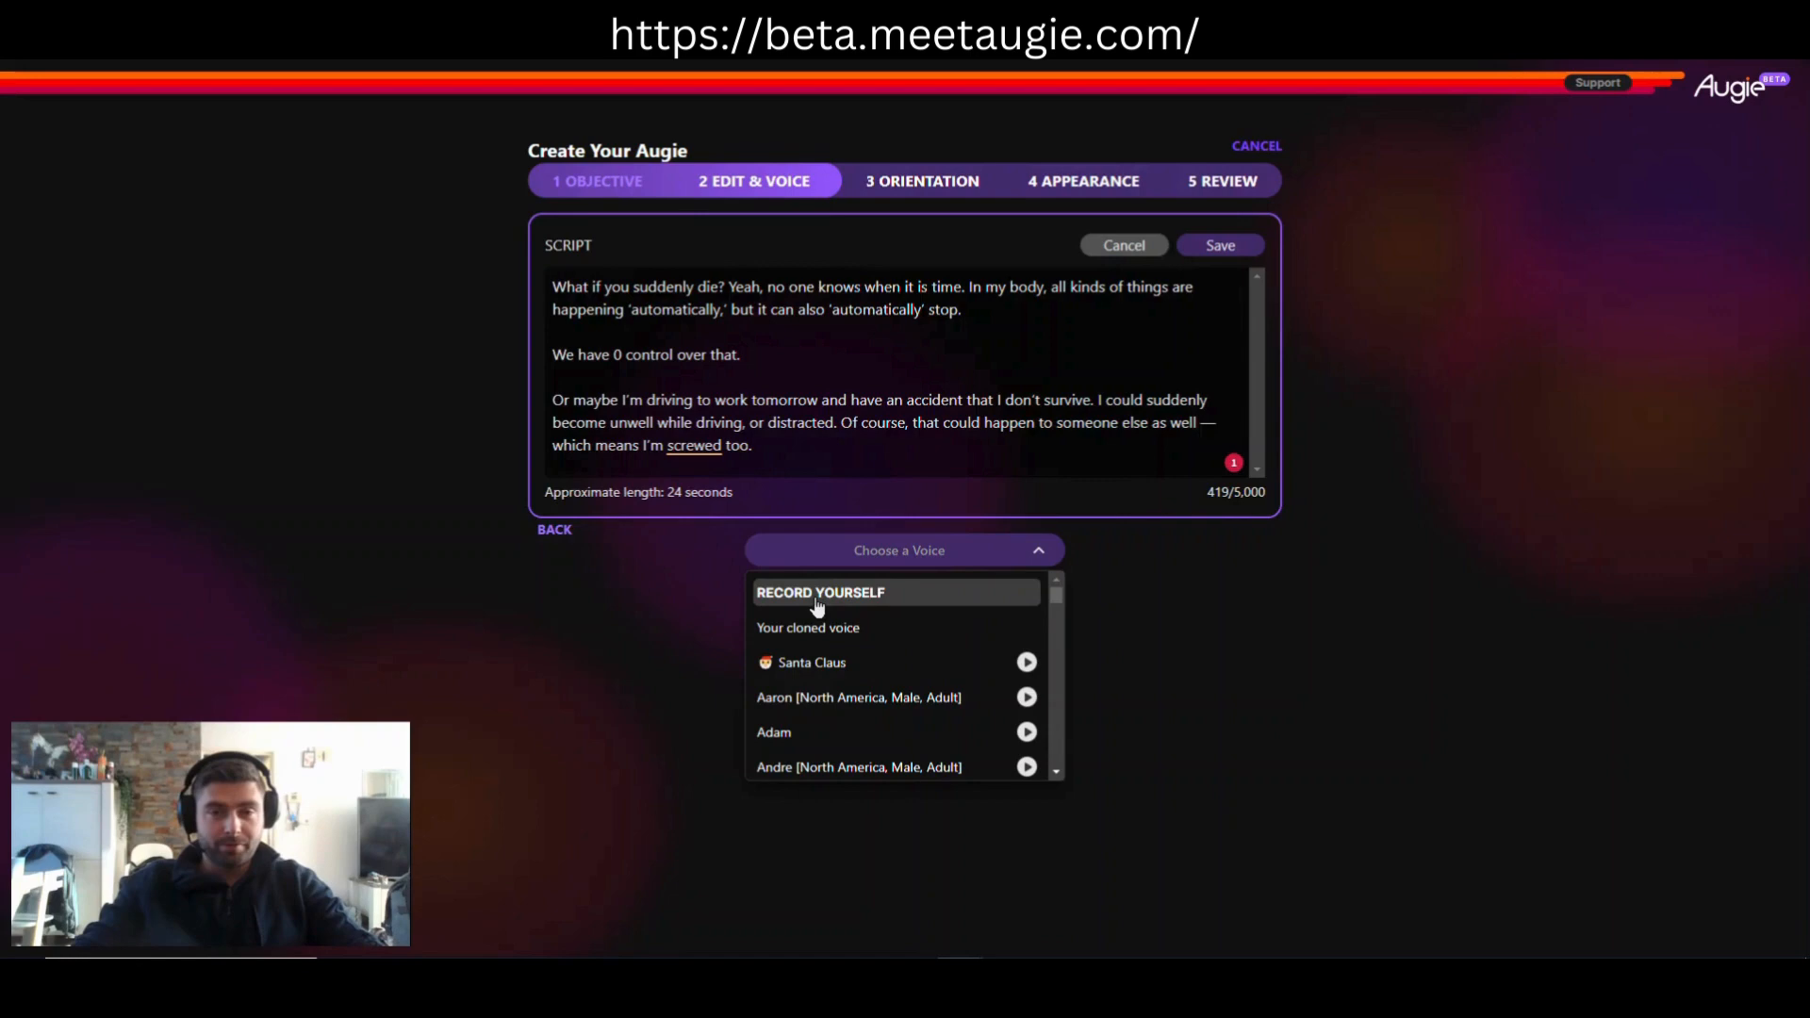
pyautogui.click(820, 592)
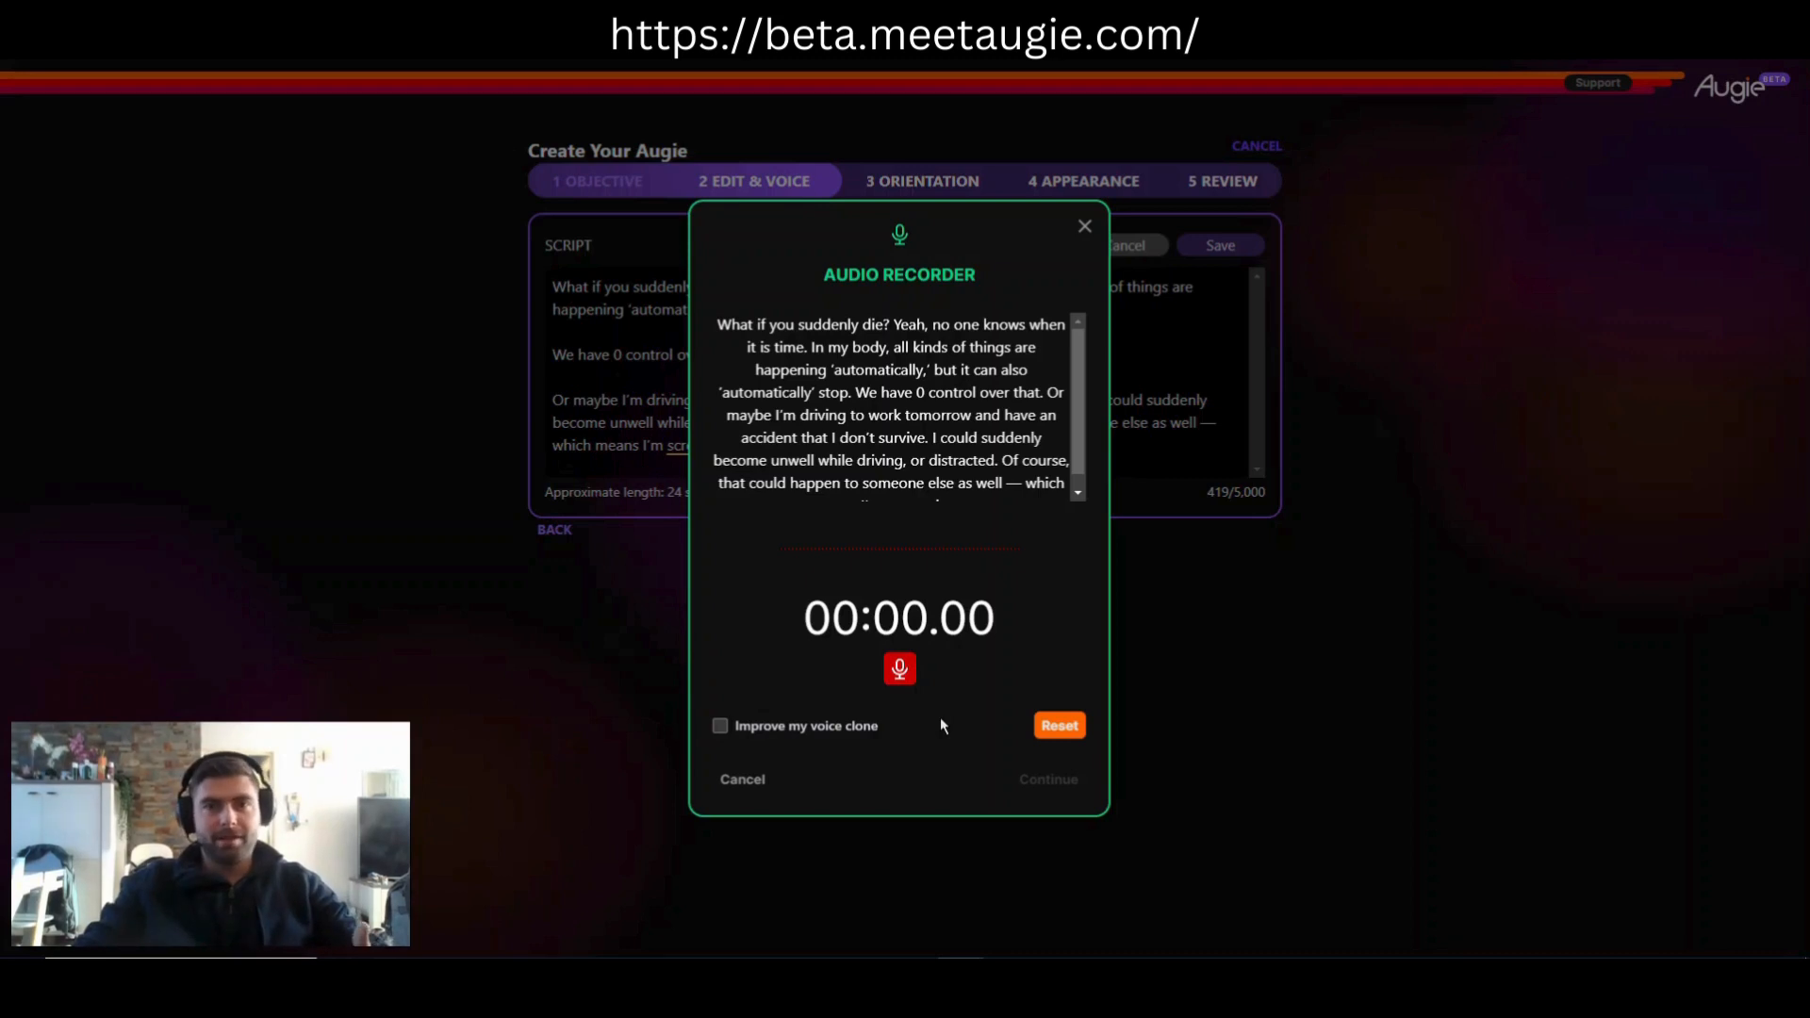
pyautogui.moveTo(703, 747)
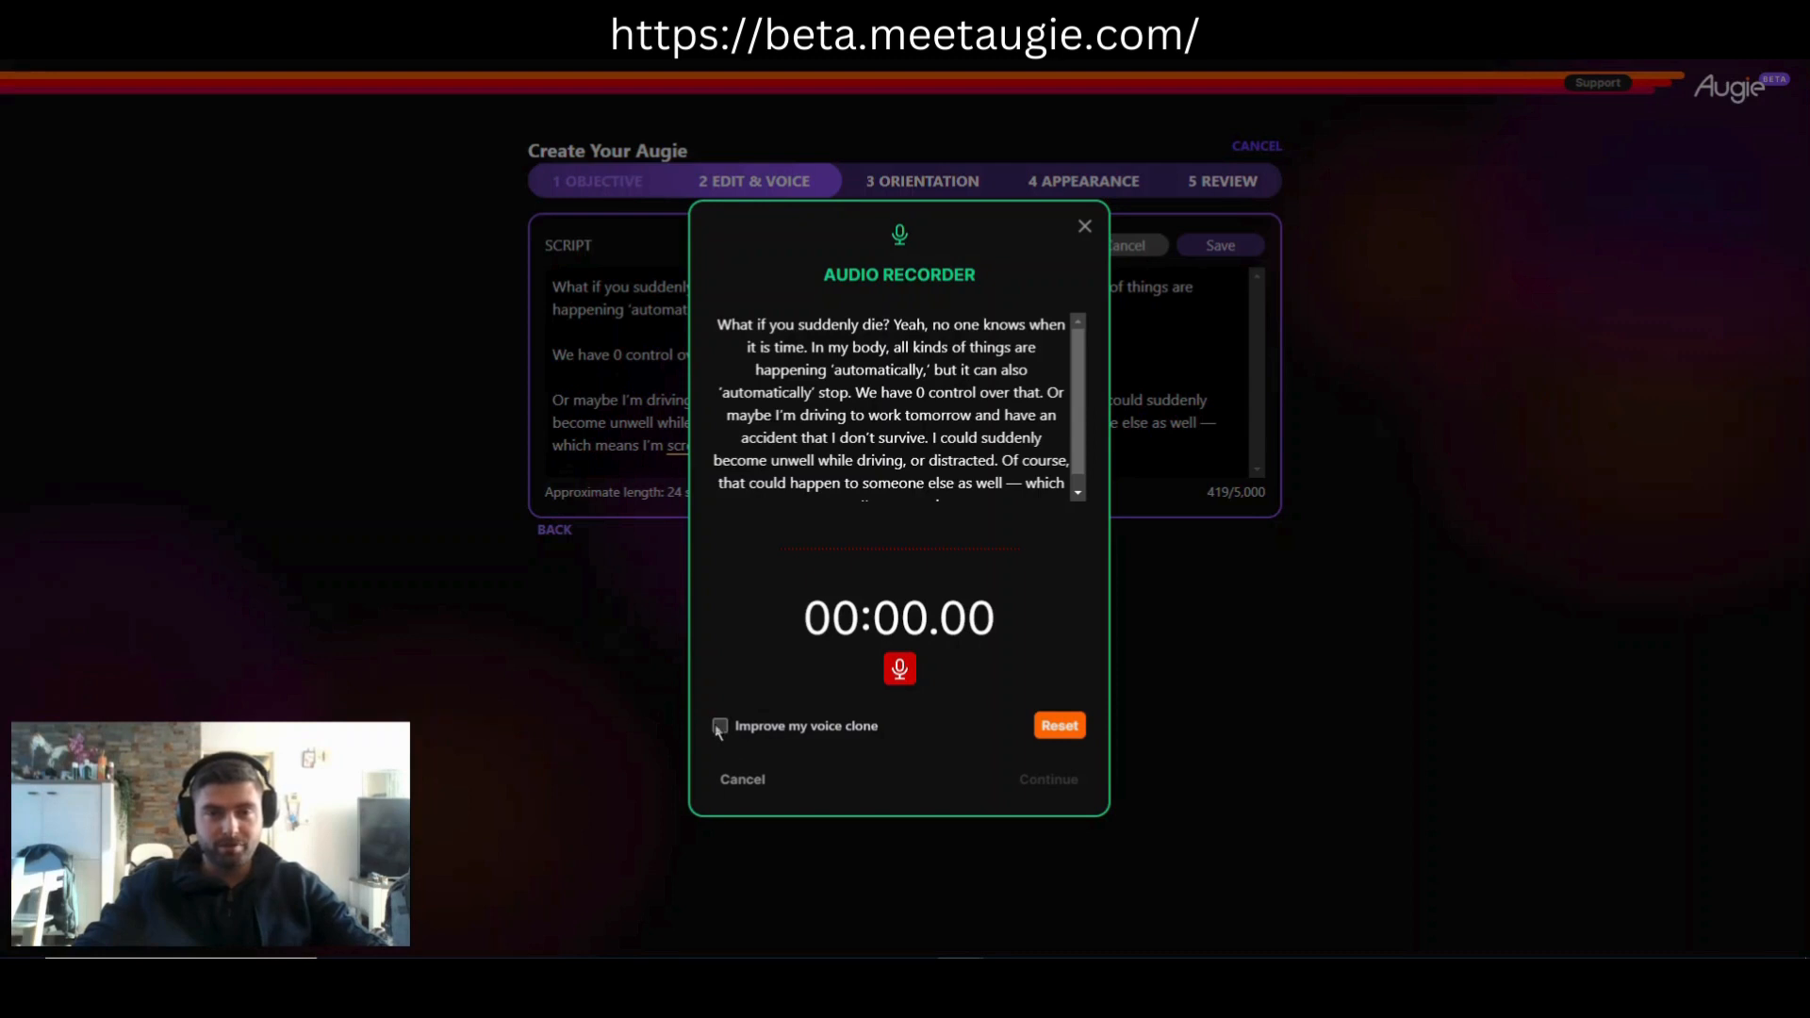
pyautogui.click(718, 724)
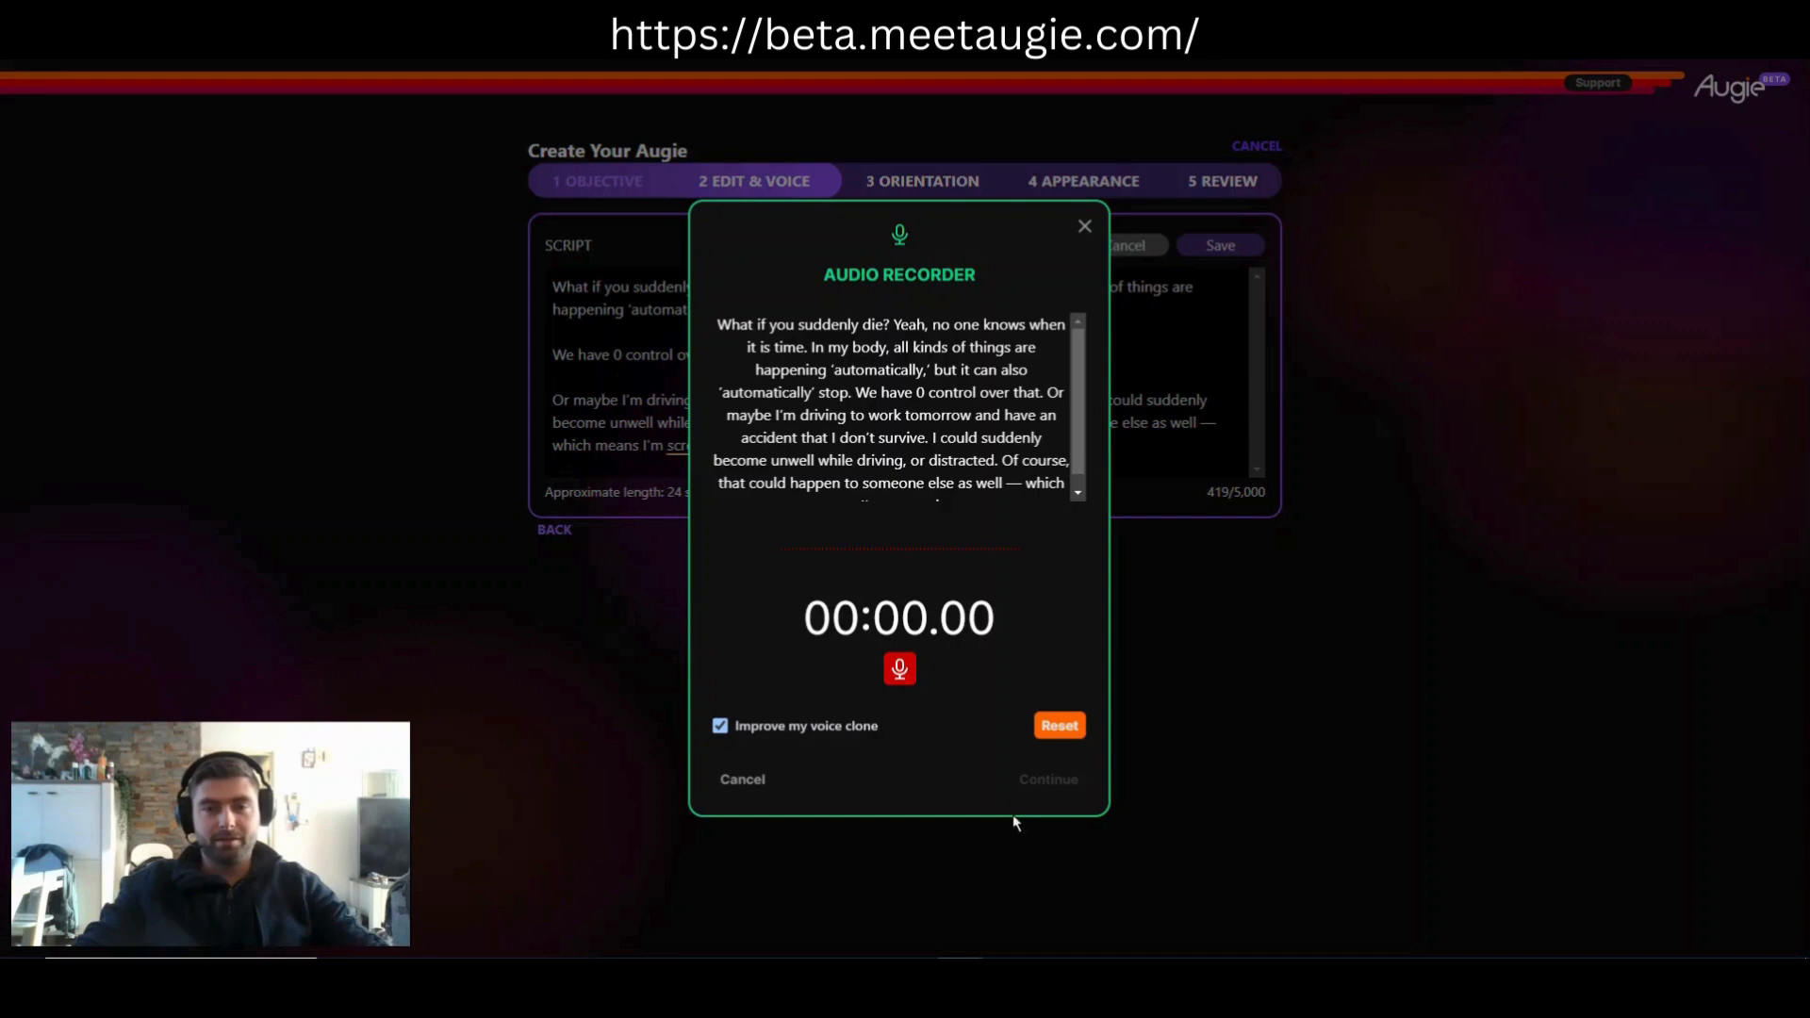
pyautogui.click(718, 724)
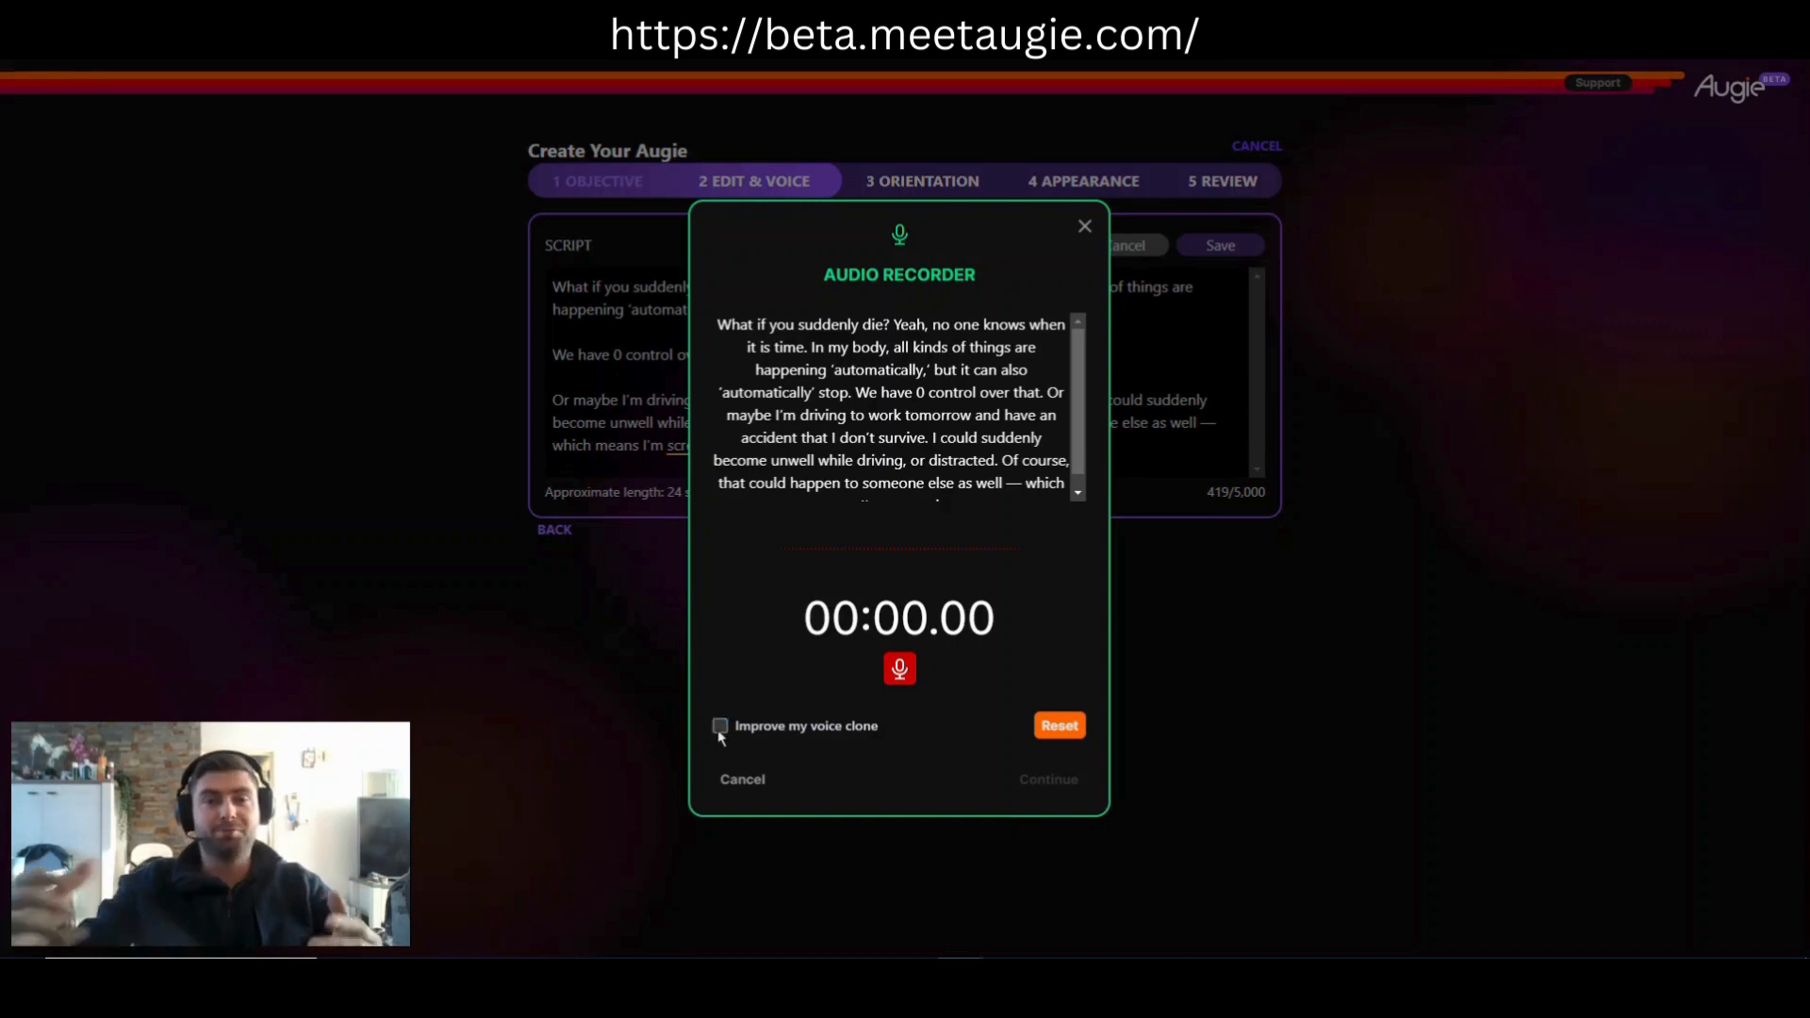
pyautogui.moveTo(679, 722)
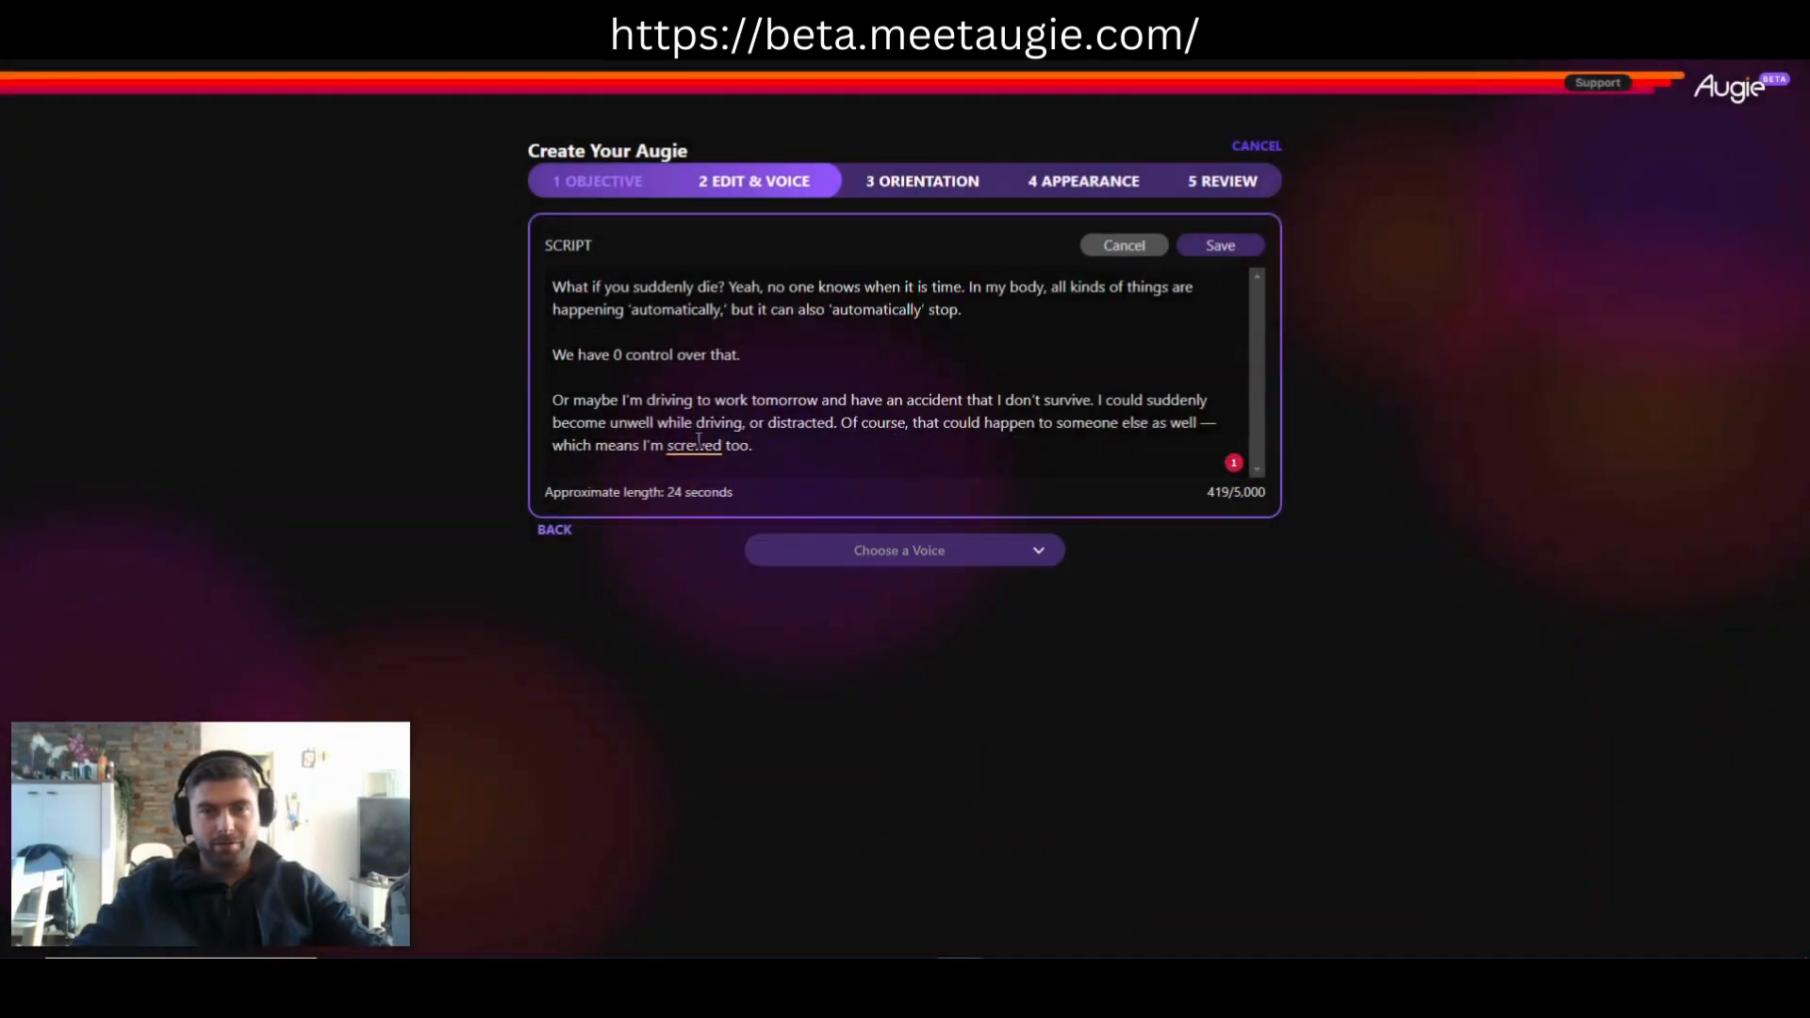
# Step: Reopen the Choose a Voice list and scroll through the preset stock voices without choosing one
pyautogui.click(903, 549)
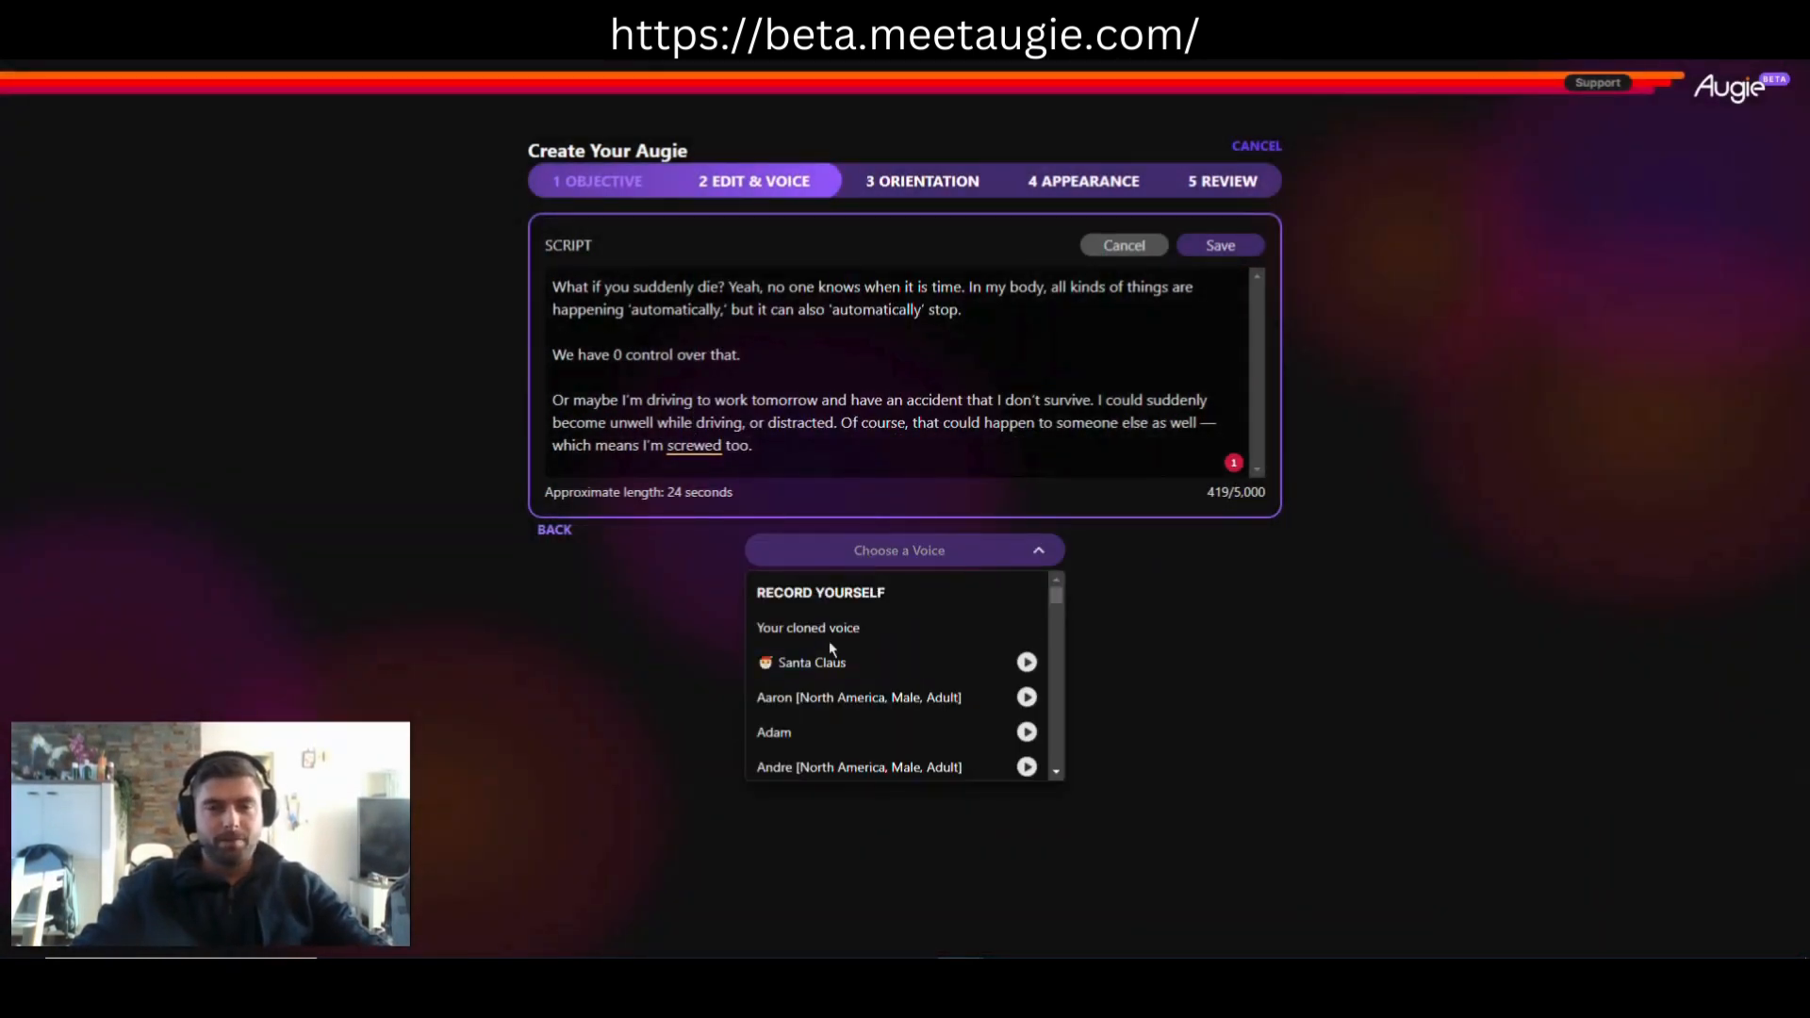
pyautogui.scroll(-3)
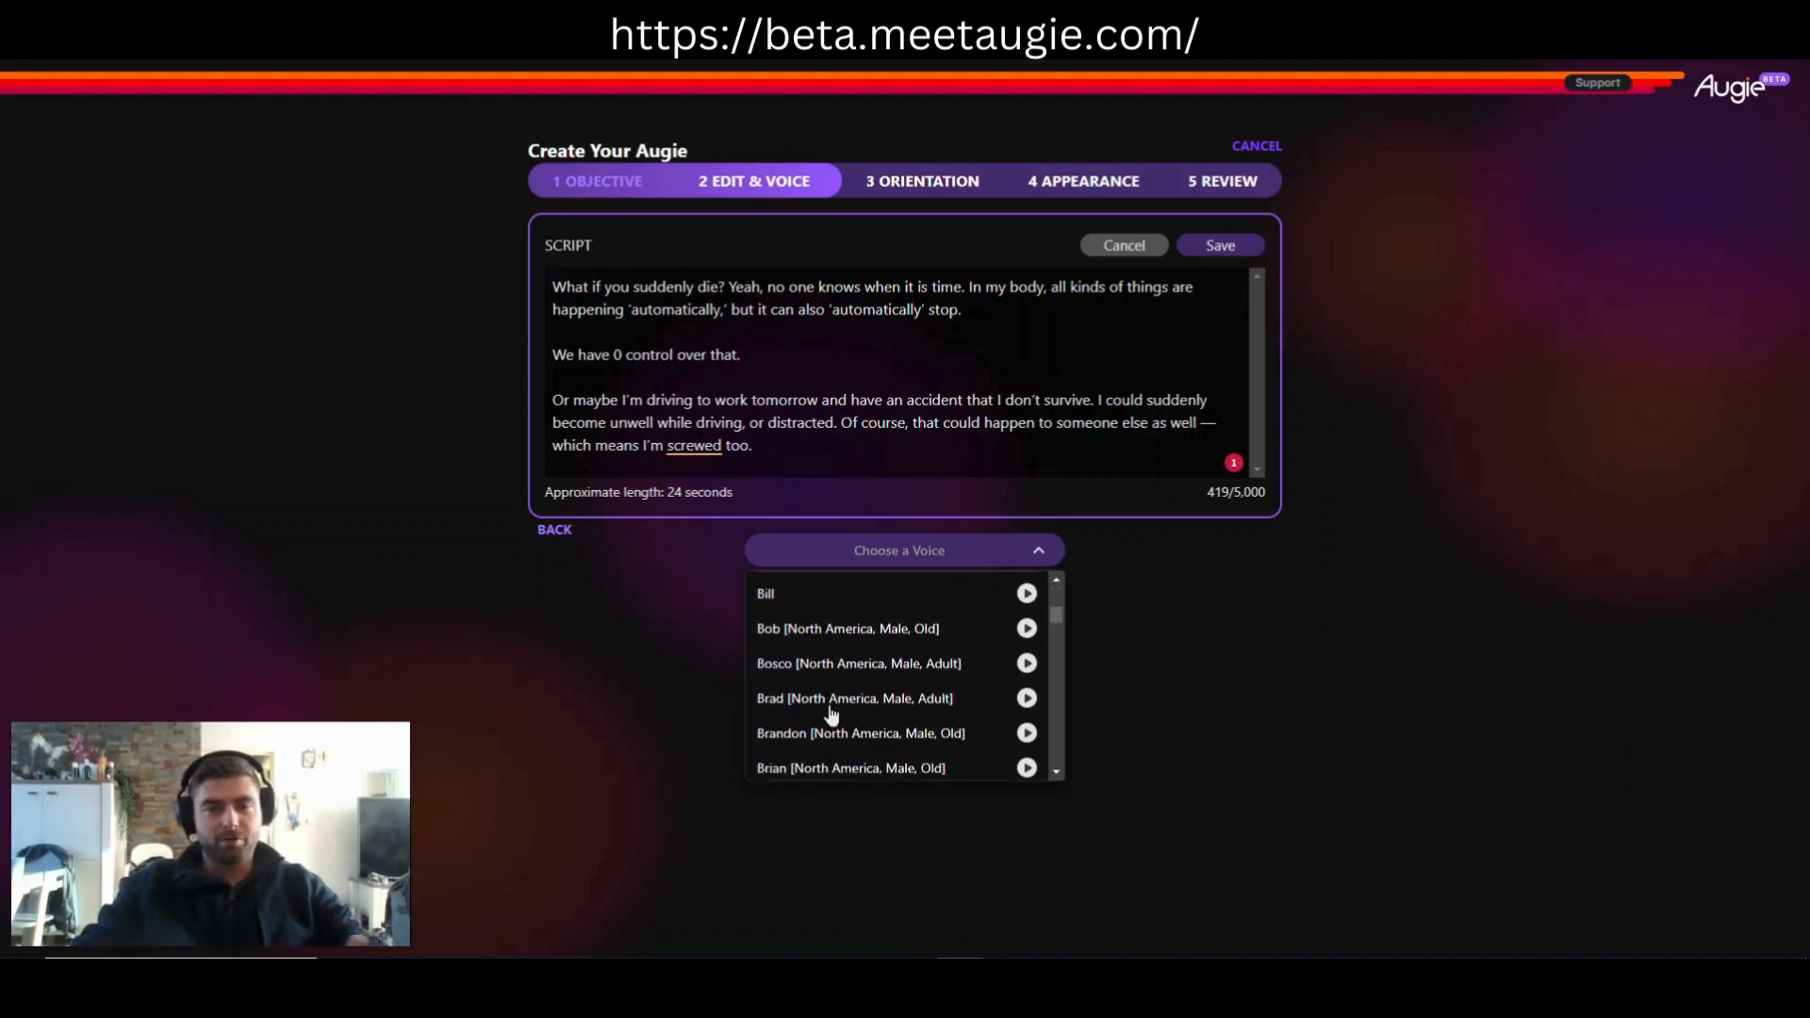
pyautogui.scroll(-3)
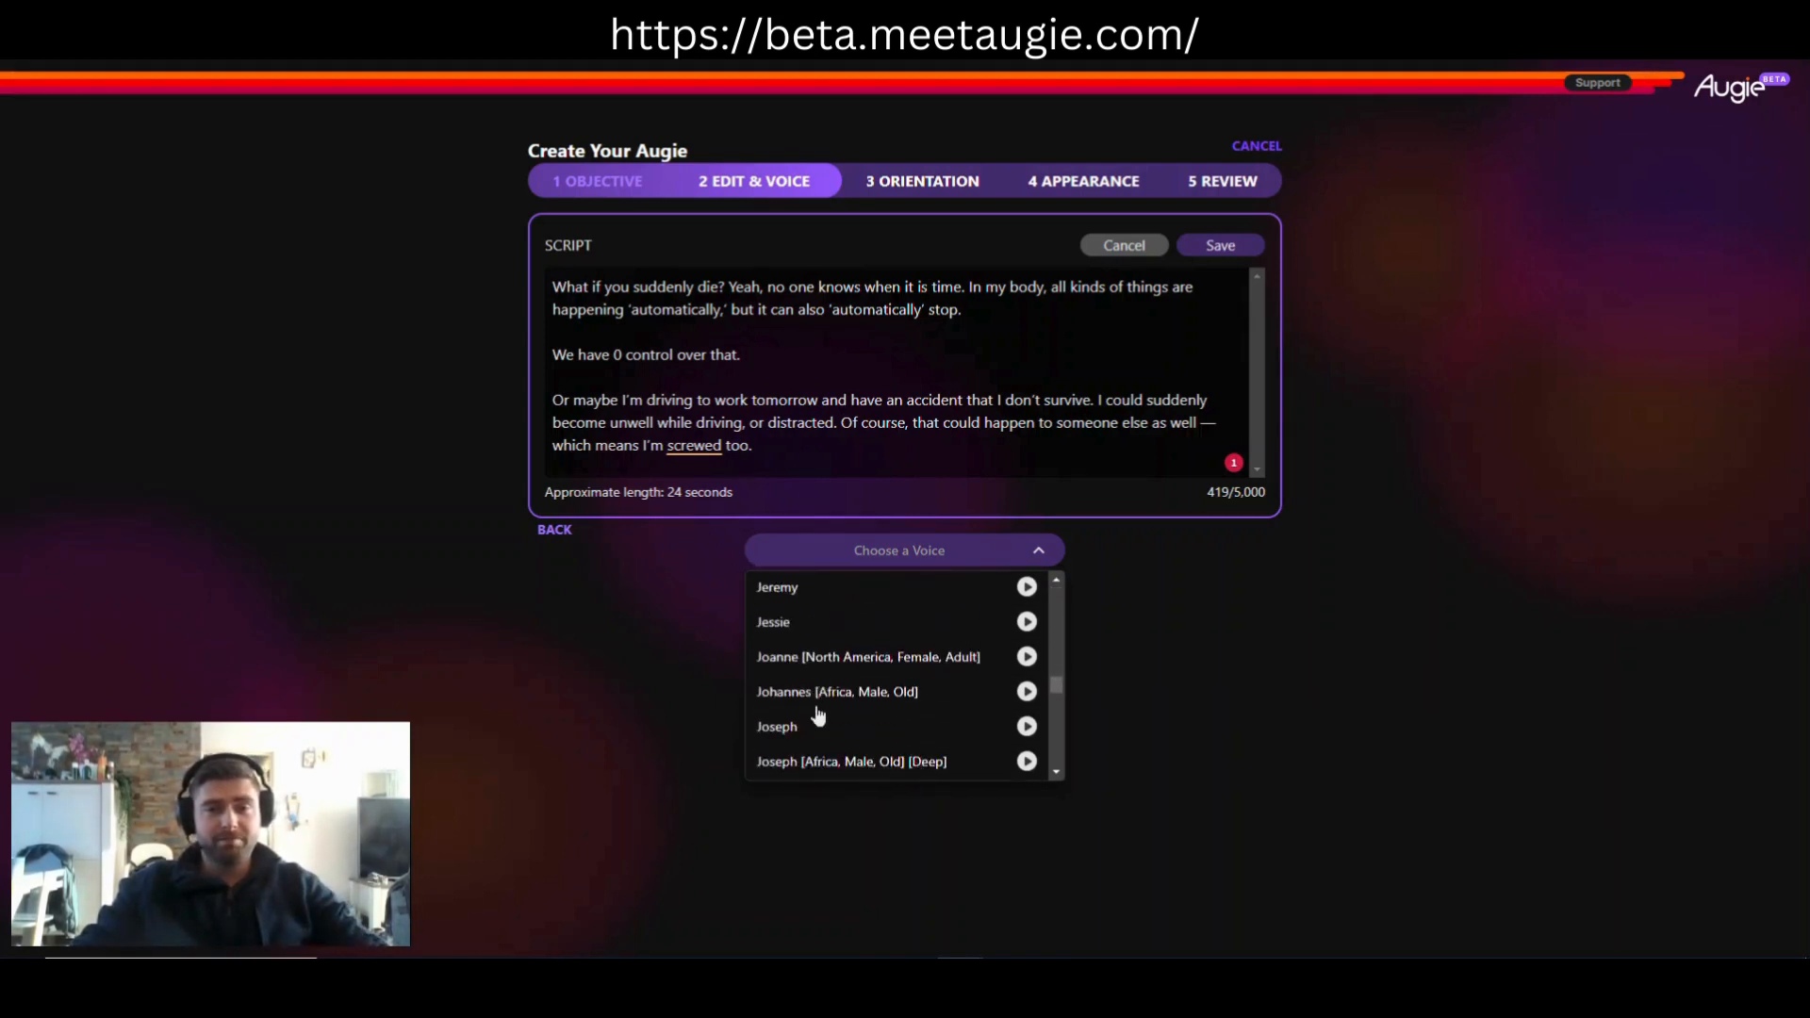
pyautogui.scroll(-3)
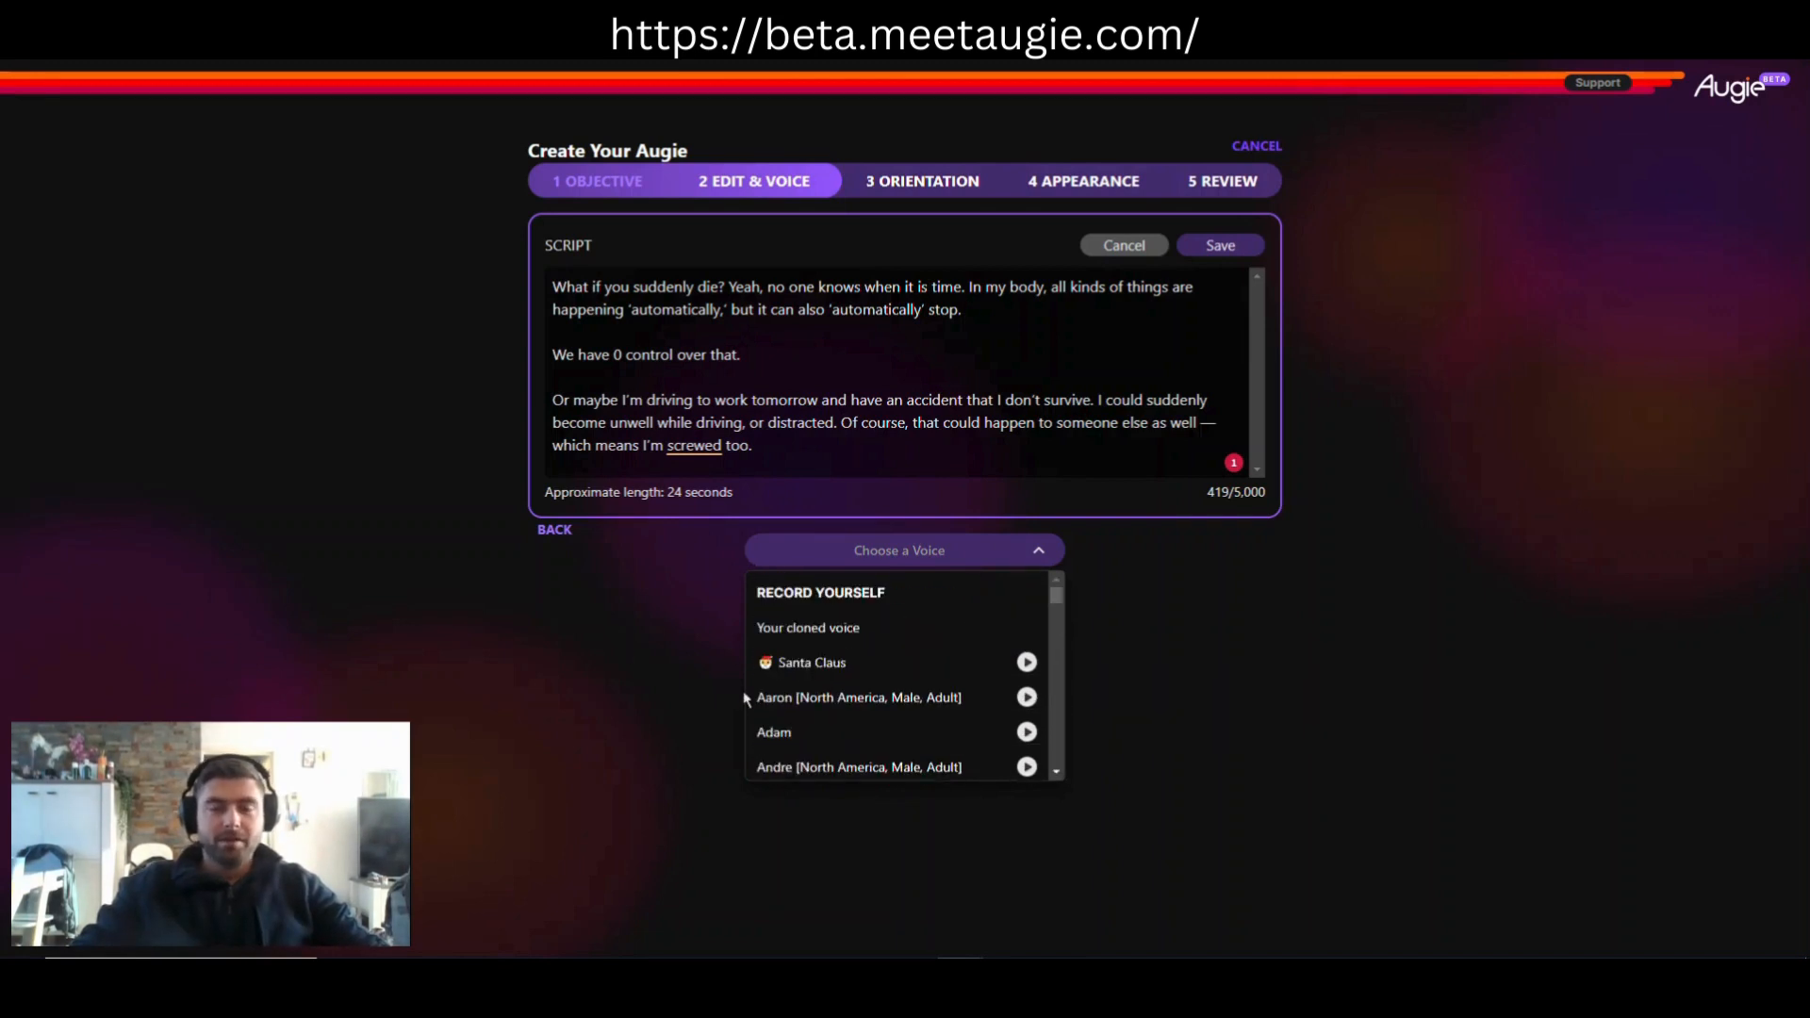
pyautogui.moveTo(724, 673)
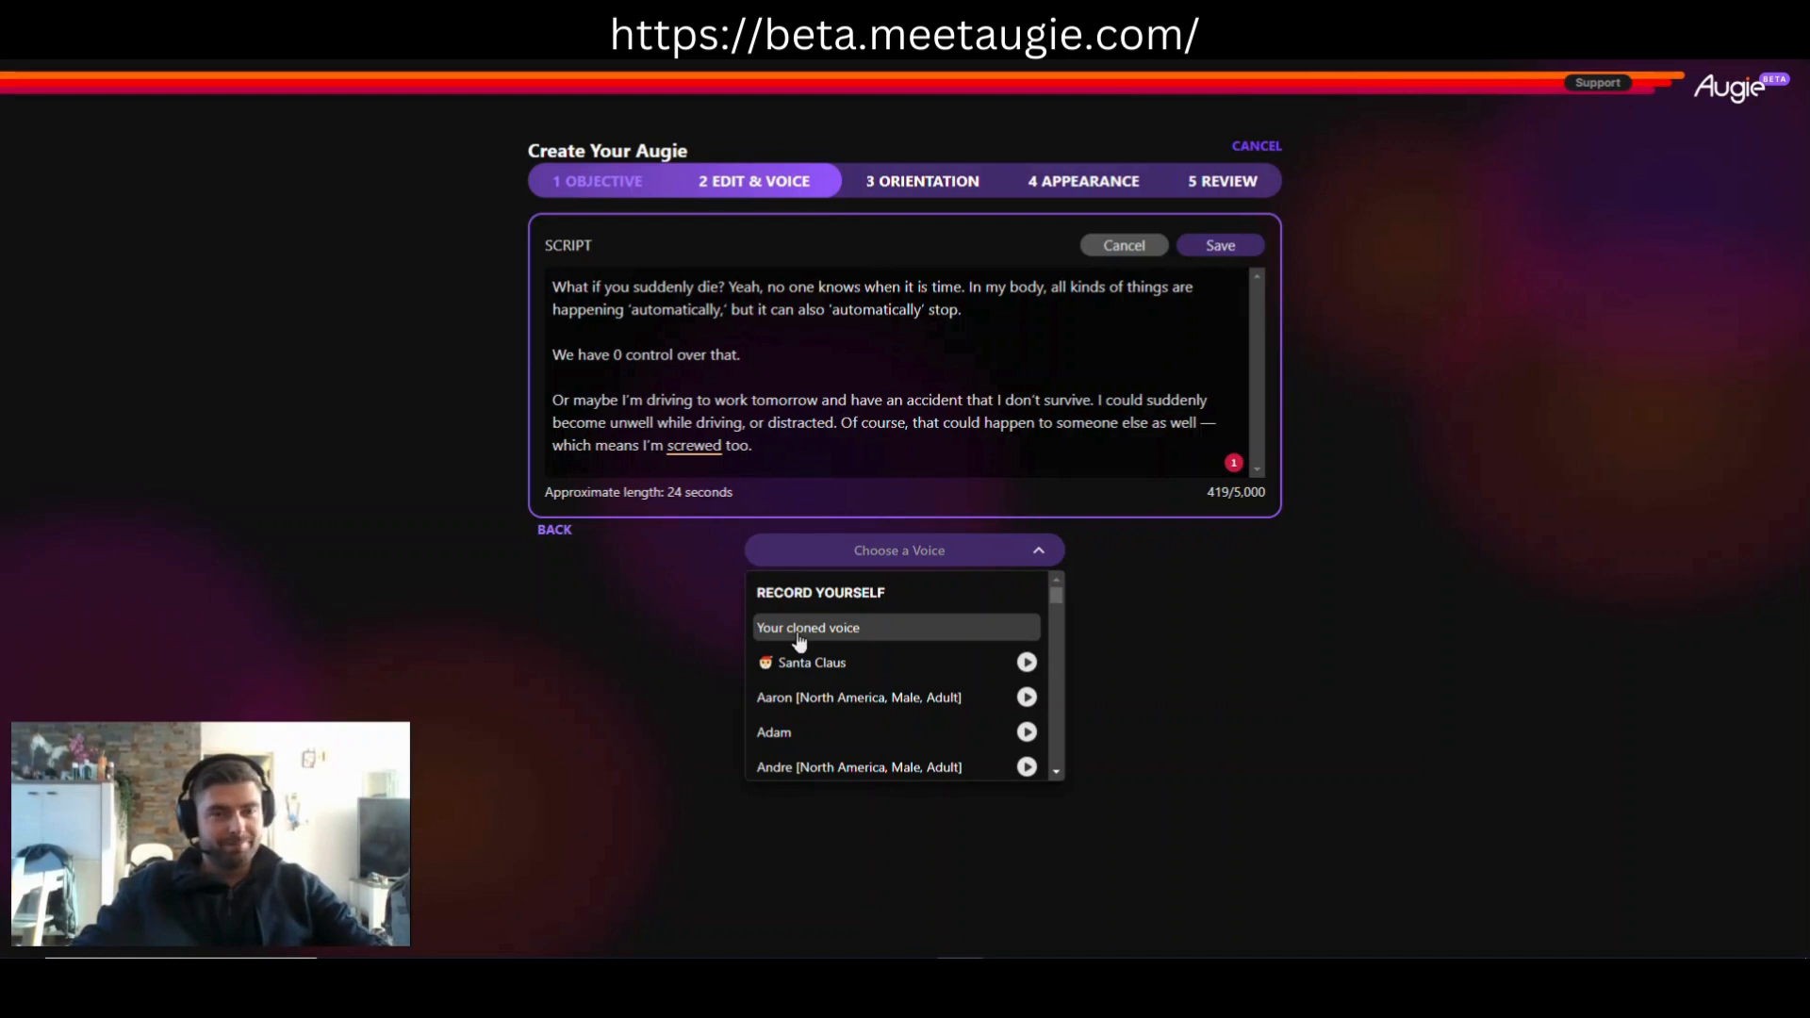
# Step: Choose your cloned voice as narrator and play its 23-second script preview, then stop it
pyautogui.click(808, 626)
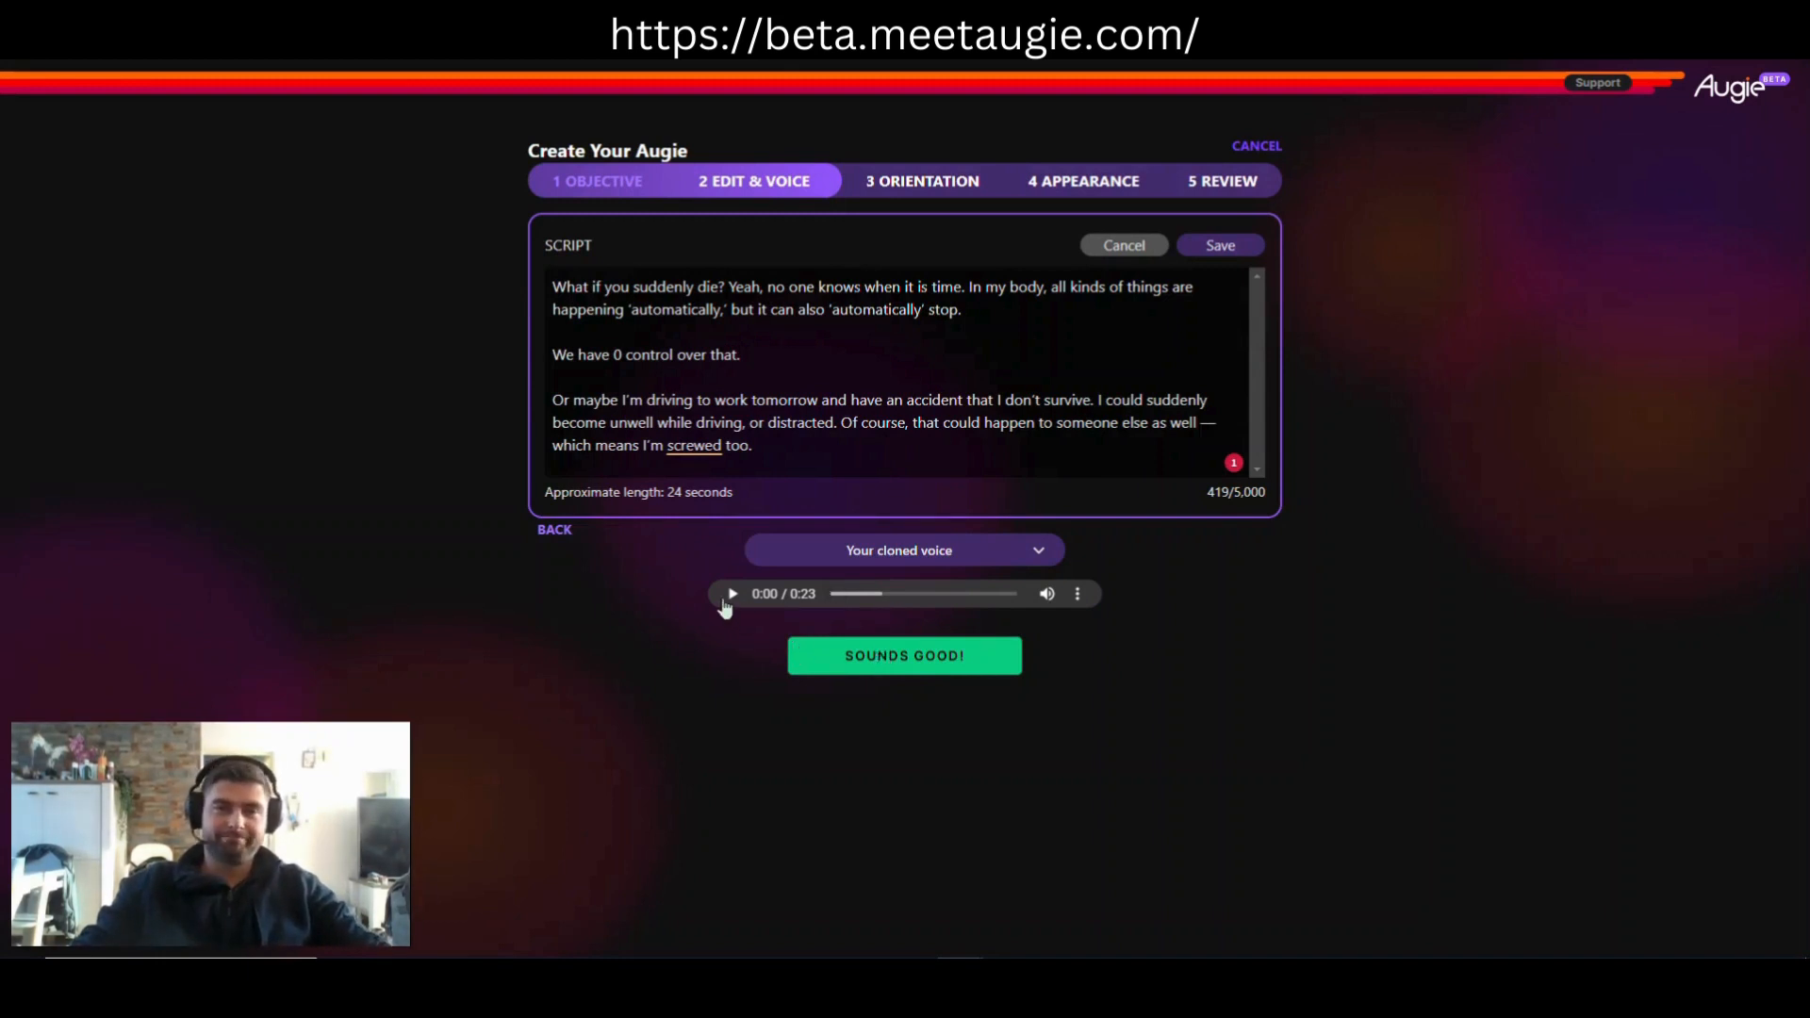
pyautogui.click(732, 594)
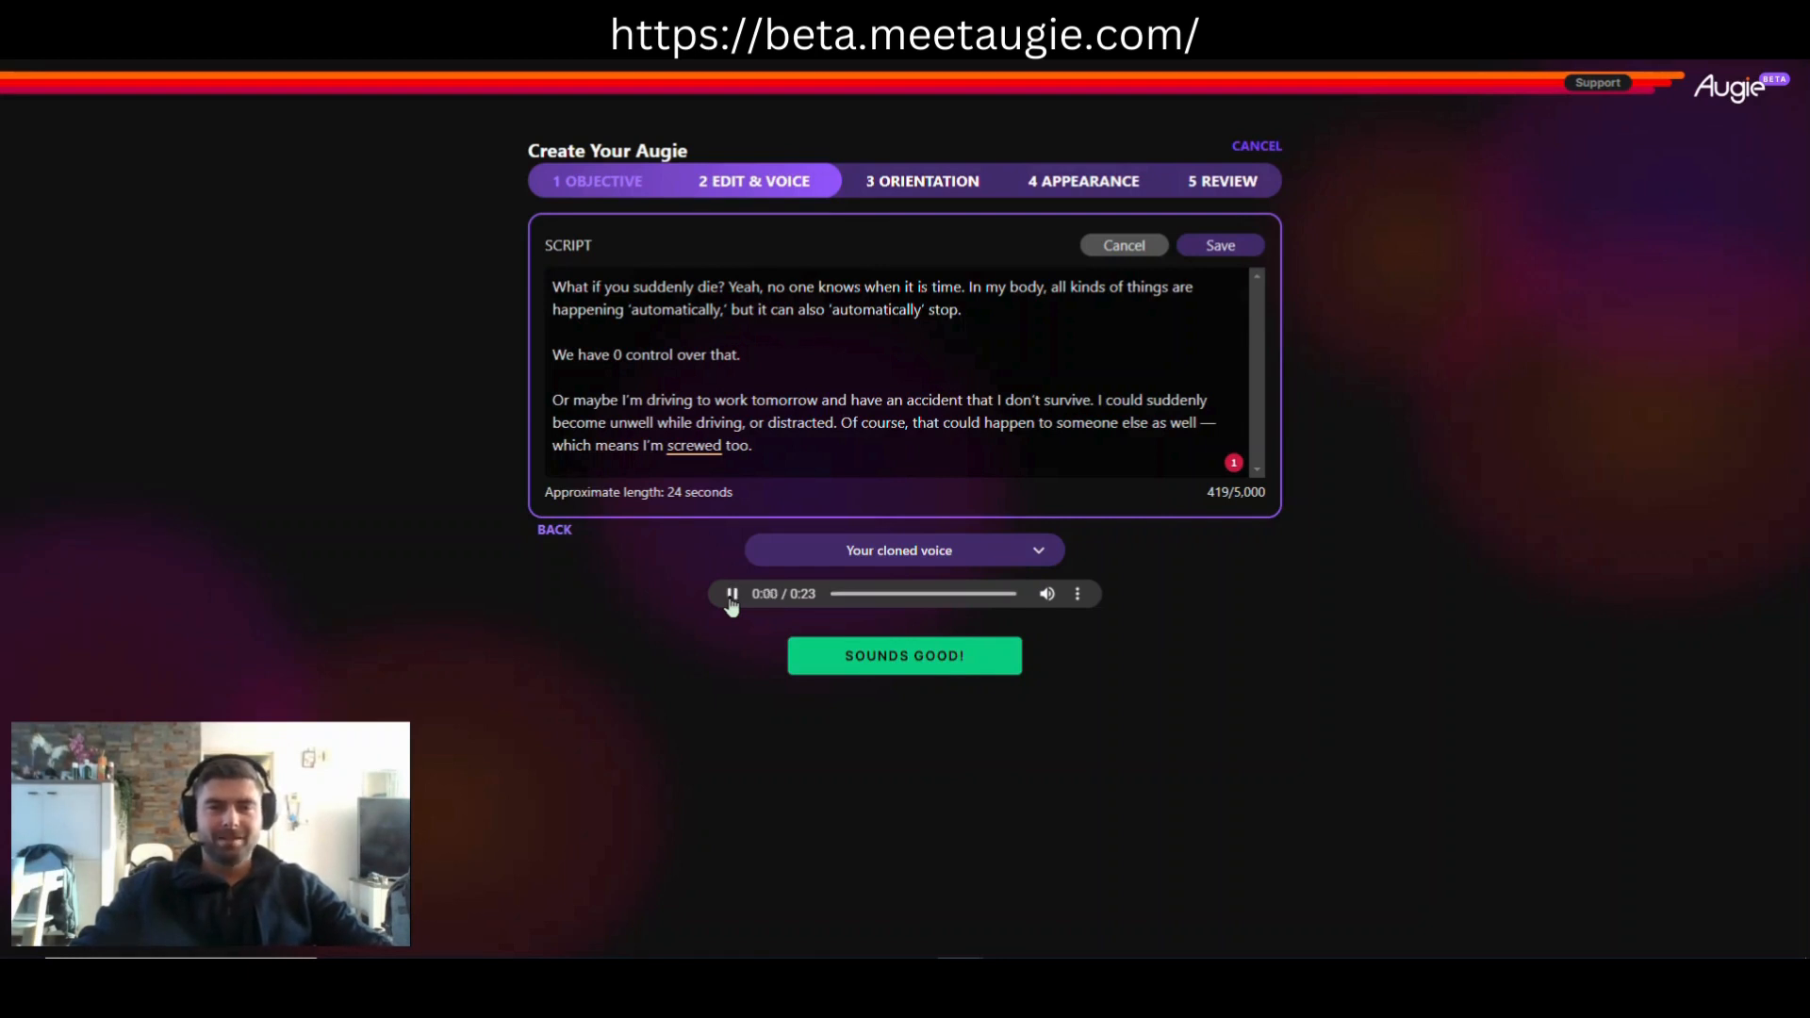
pyautogui.click(731, 594)
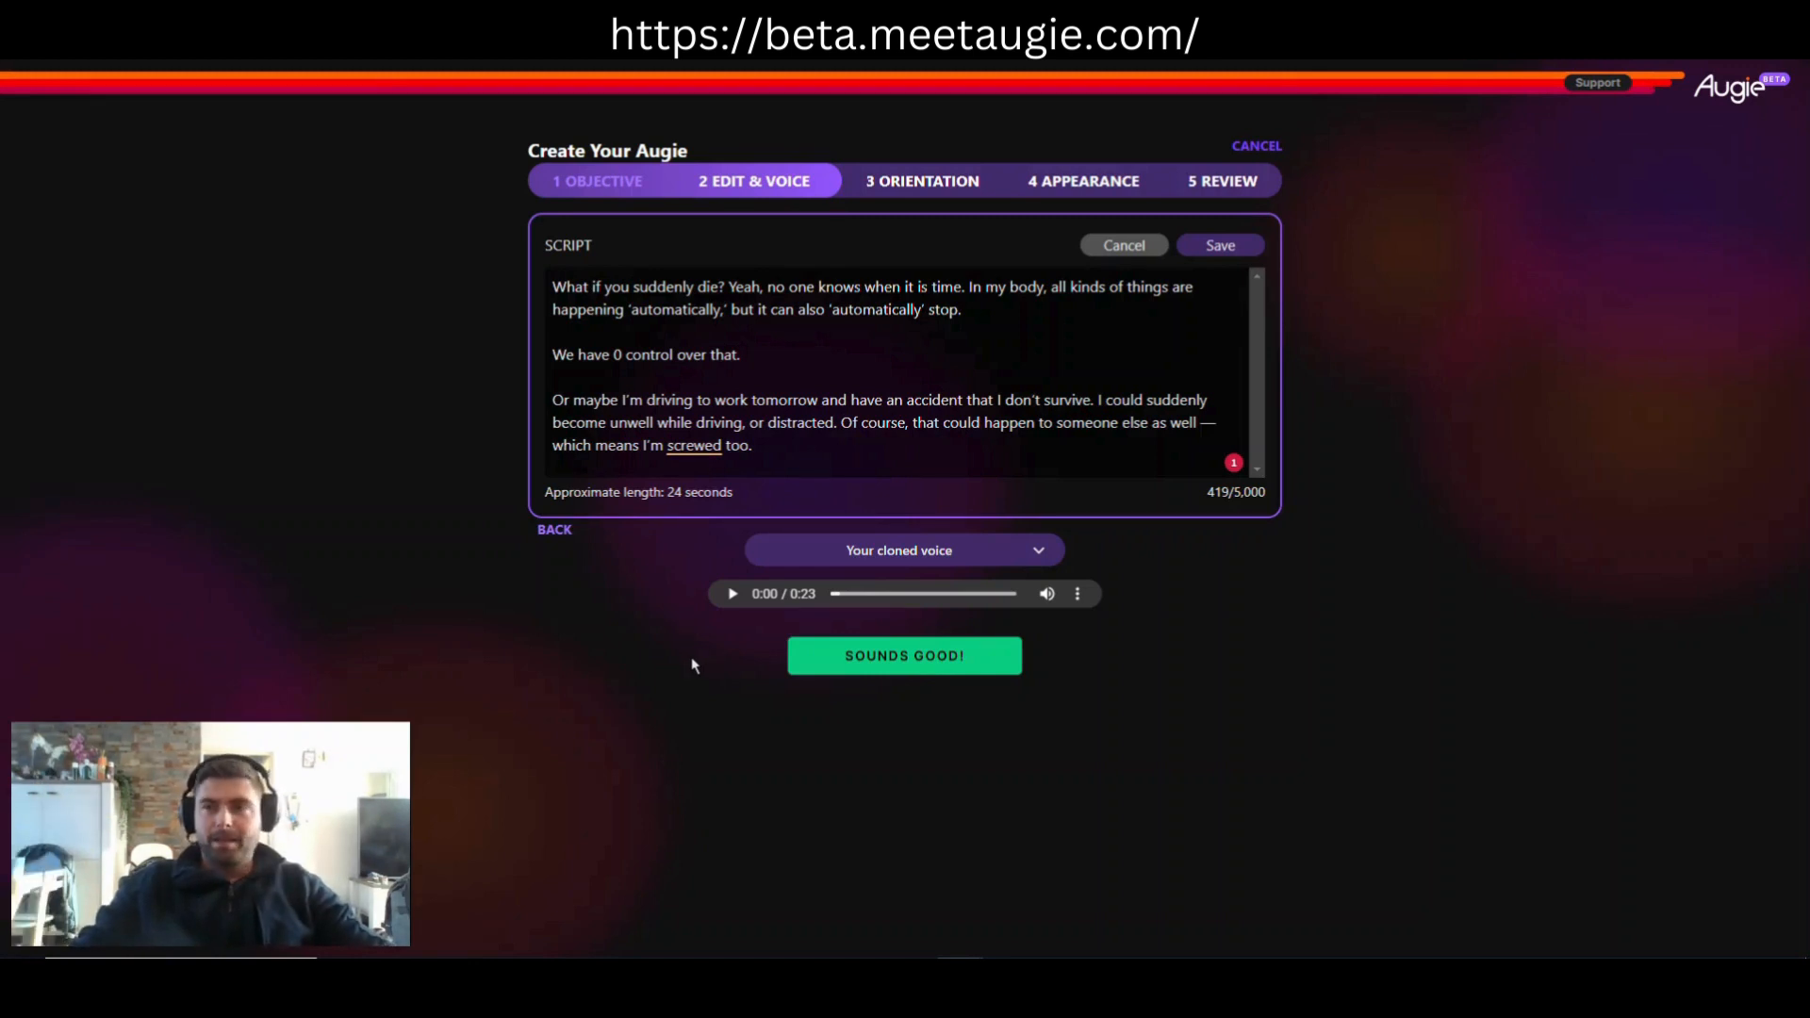
pyautogui.moveTo(1018, 566)
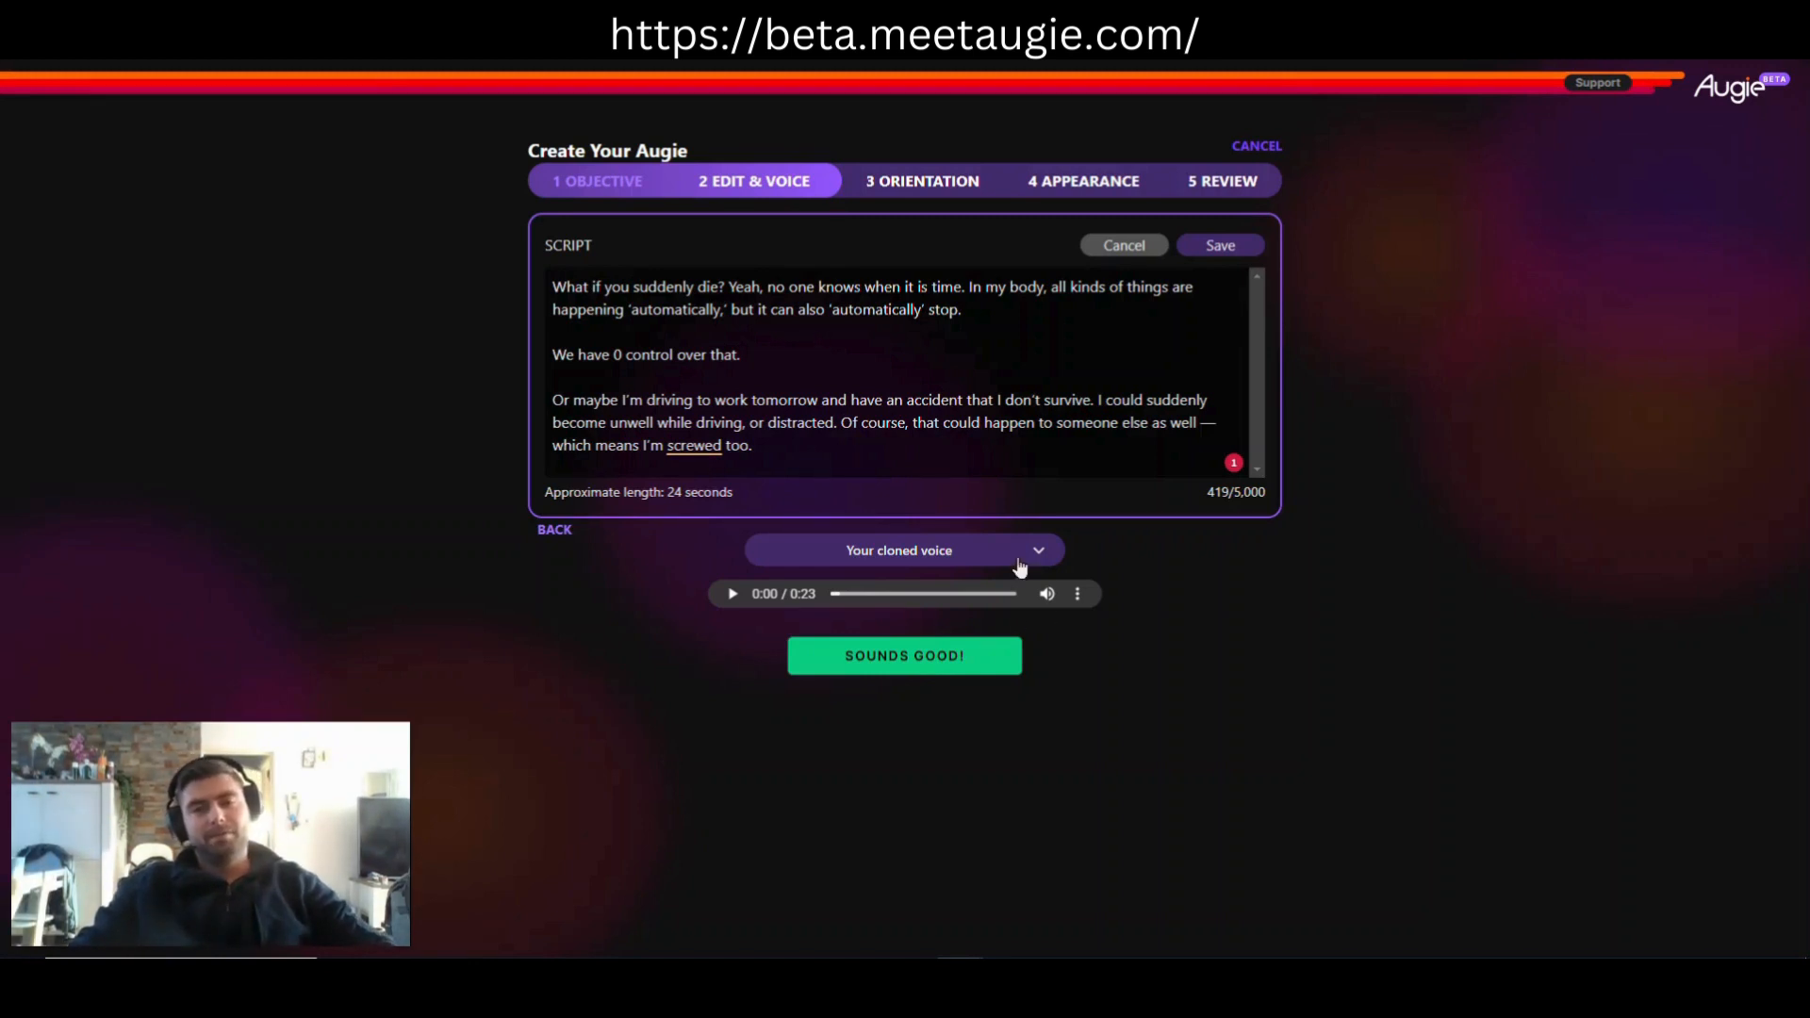
# Step: Select stock voice Arnold, generate his script preview, play it partway and pause
pyautogui.click(897, 548)
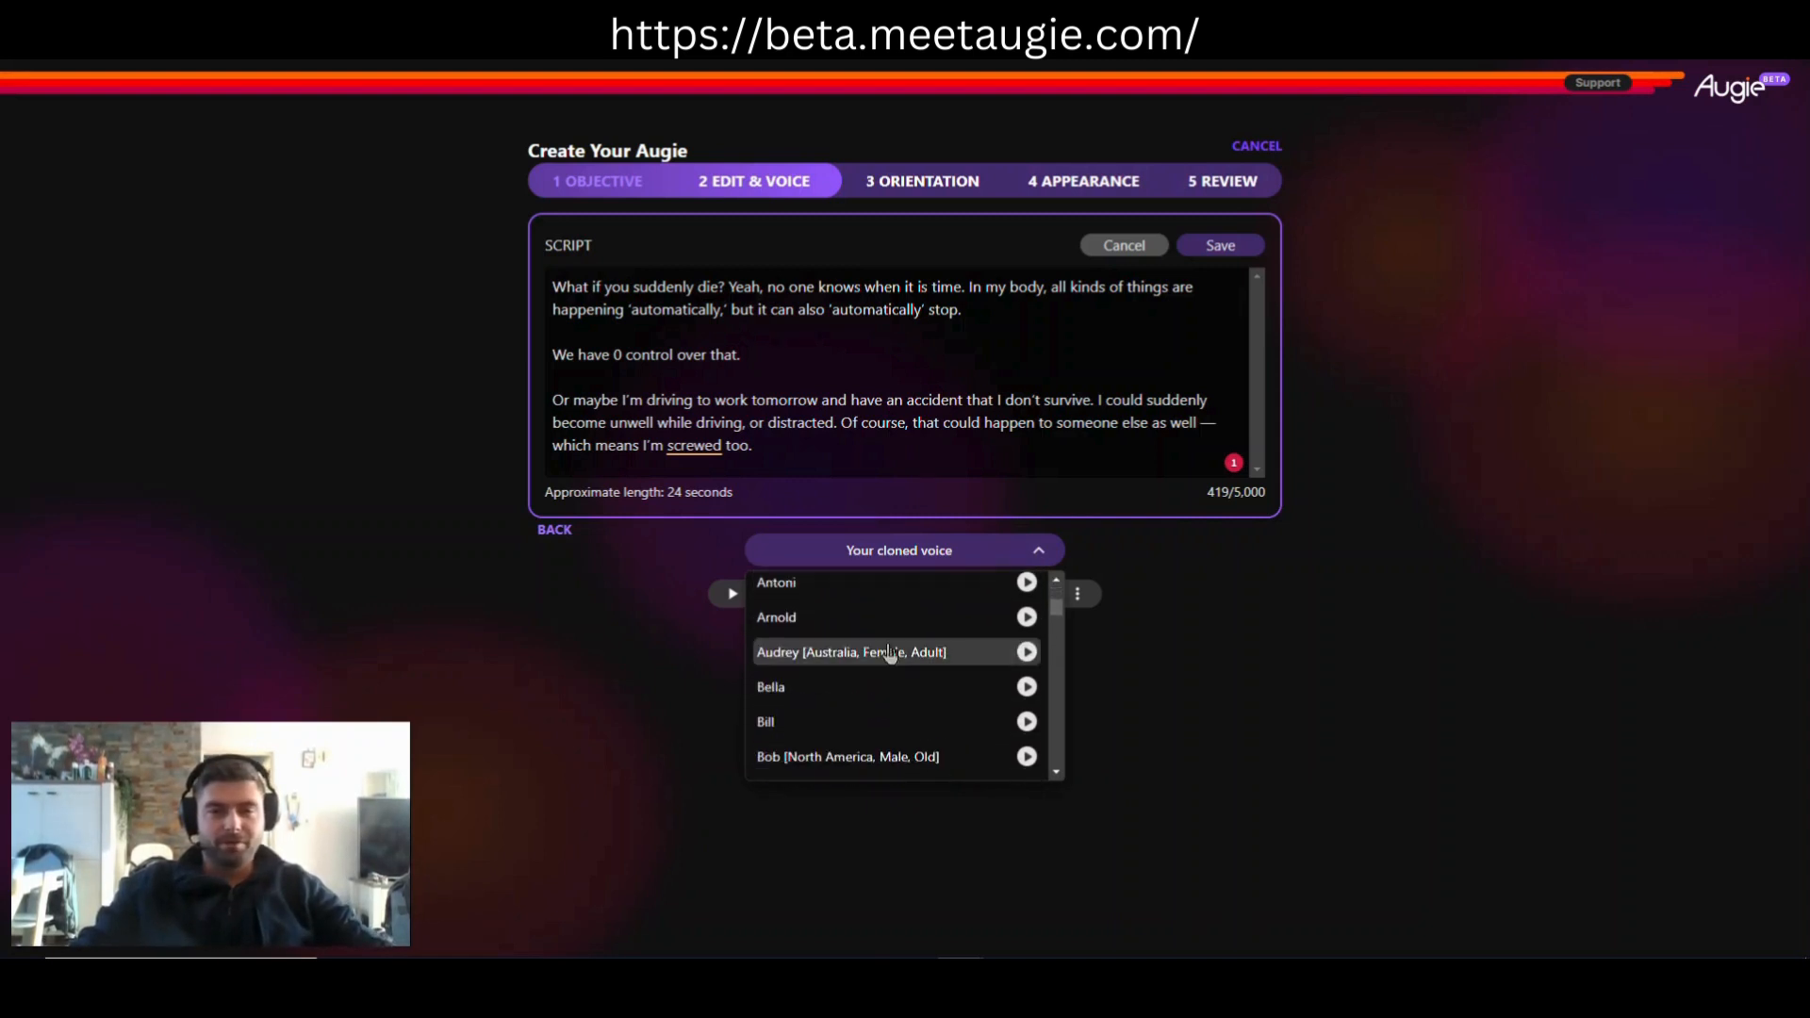
pyautogui.moveTo(790, 687)
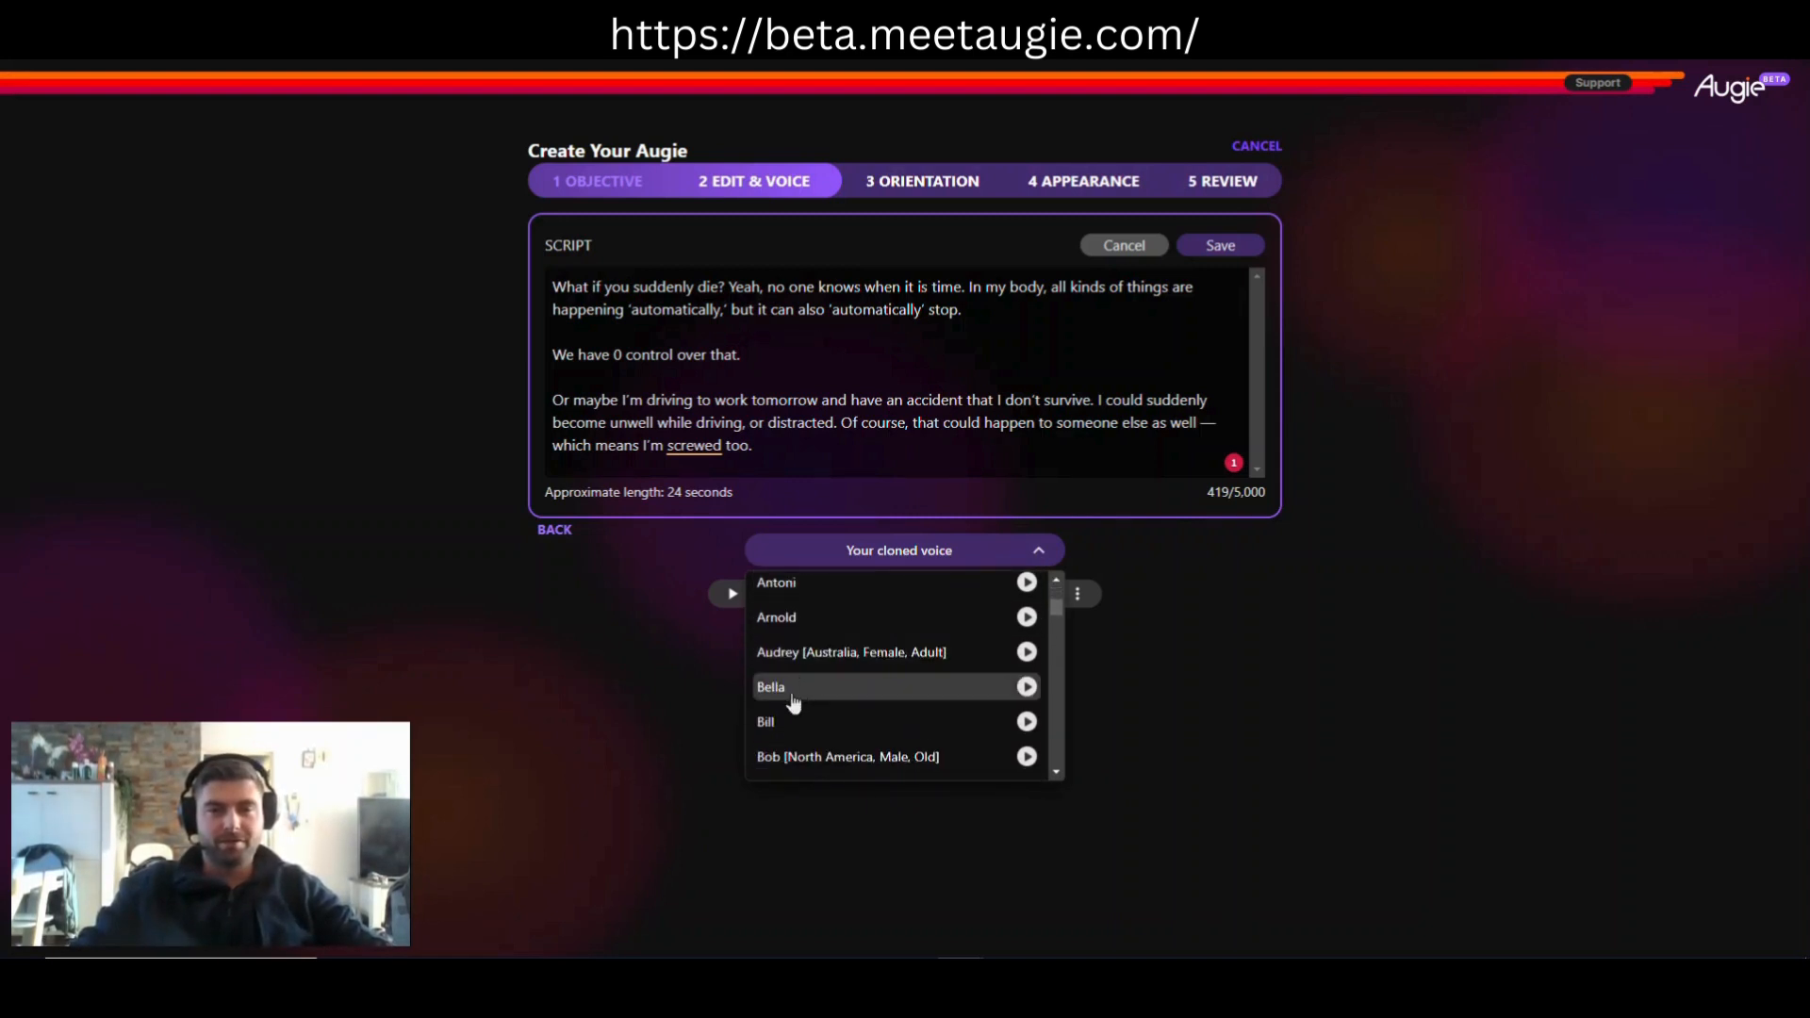
pyautogui.click(775, 616)
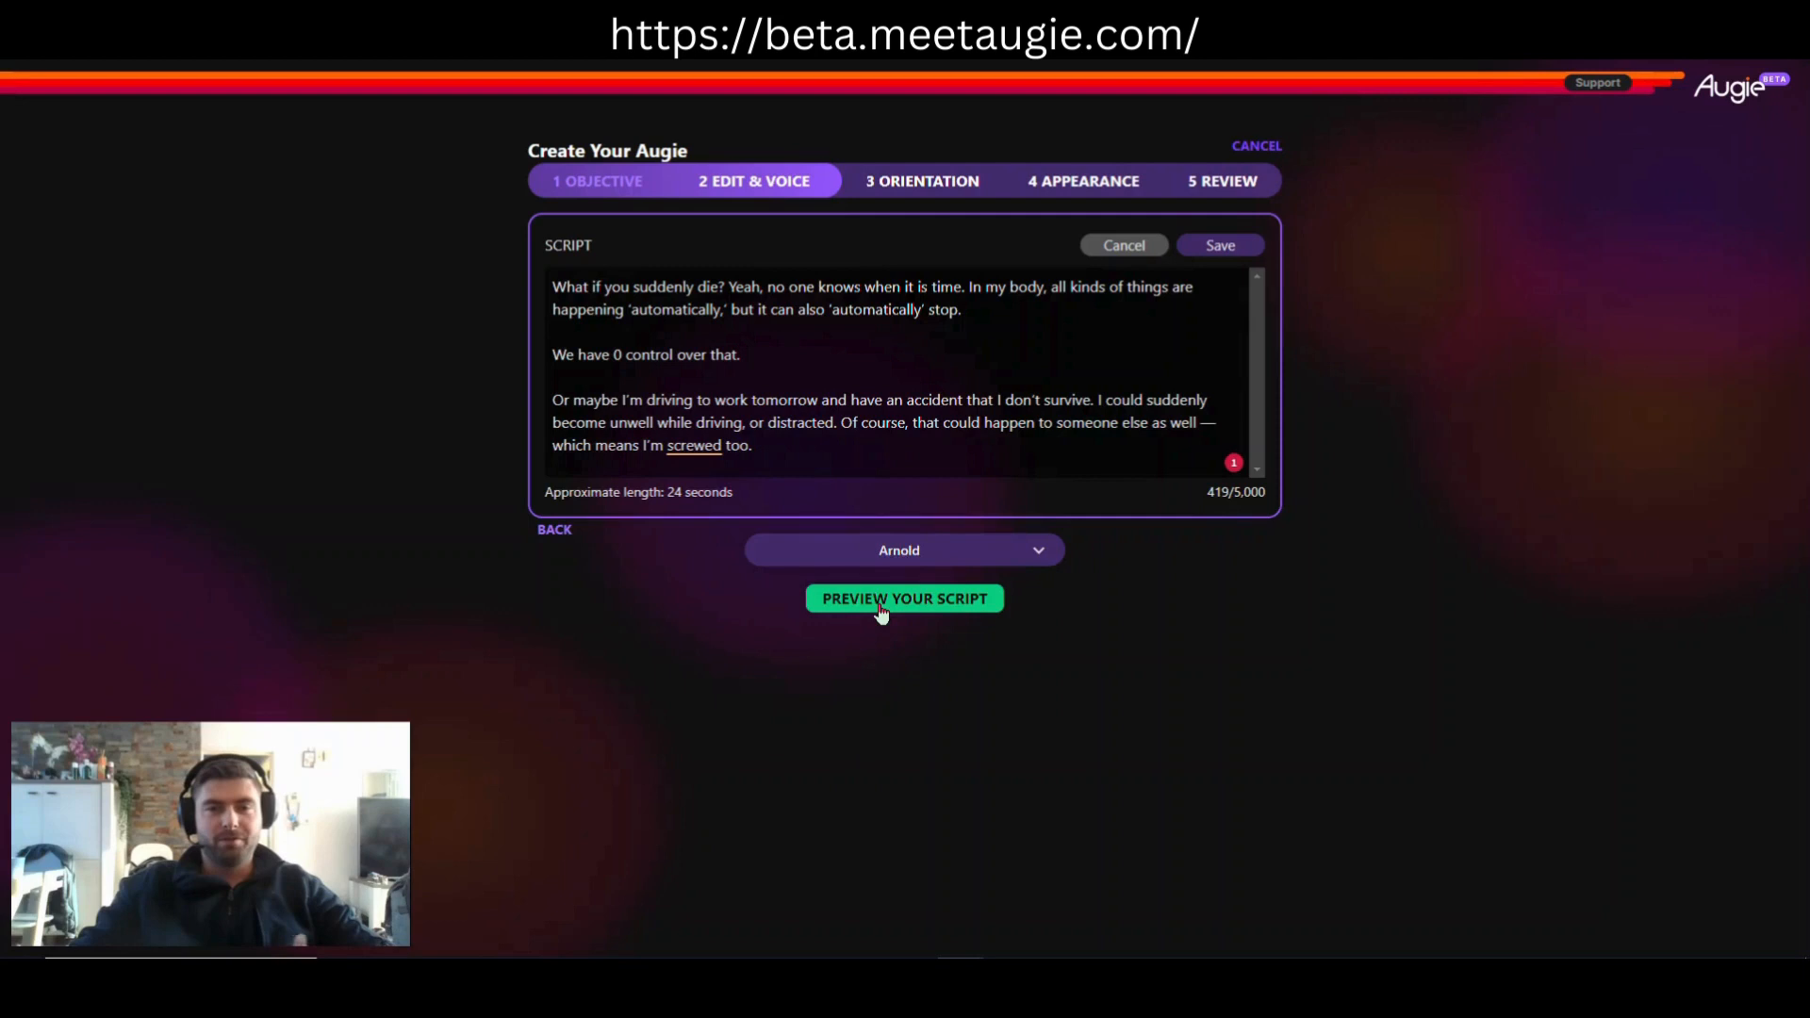
pyautogui.click(903, 598)
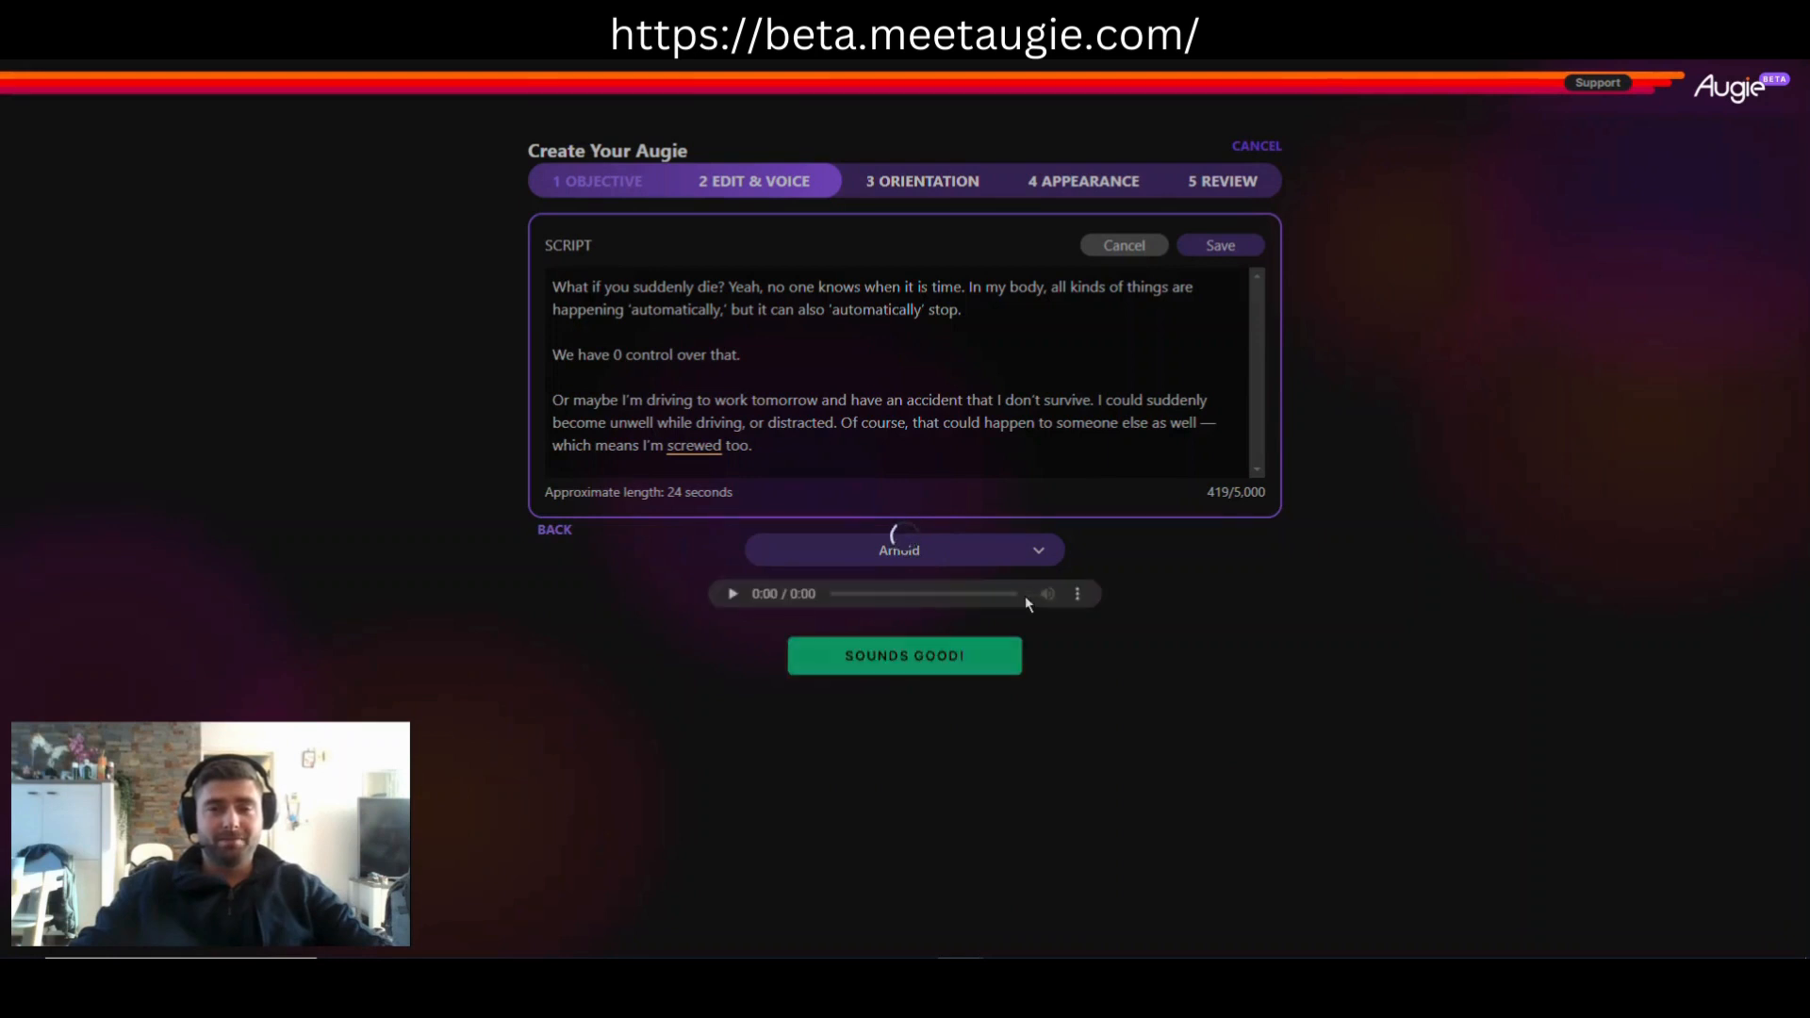
pyautogui.click(732, 594)
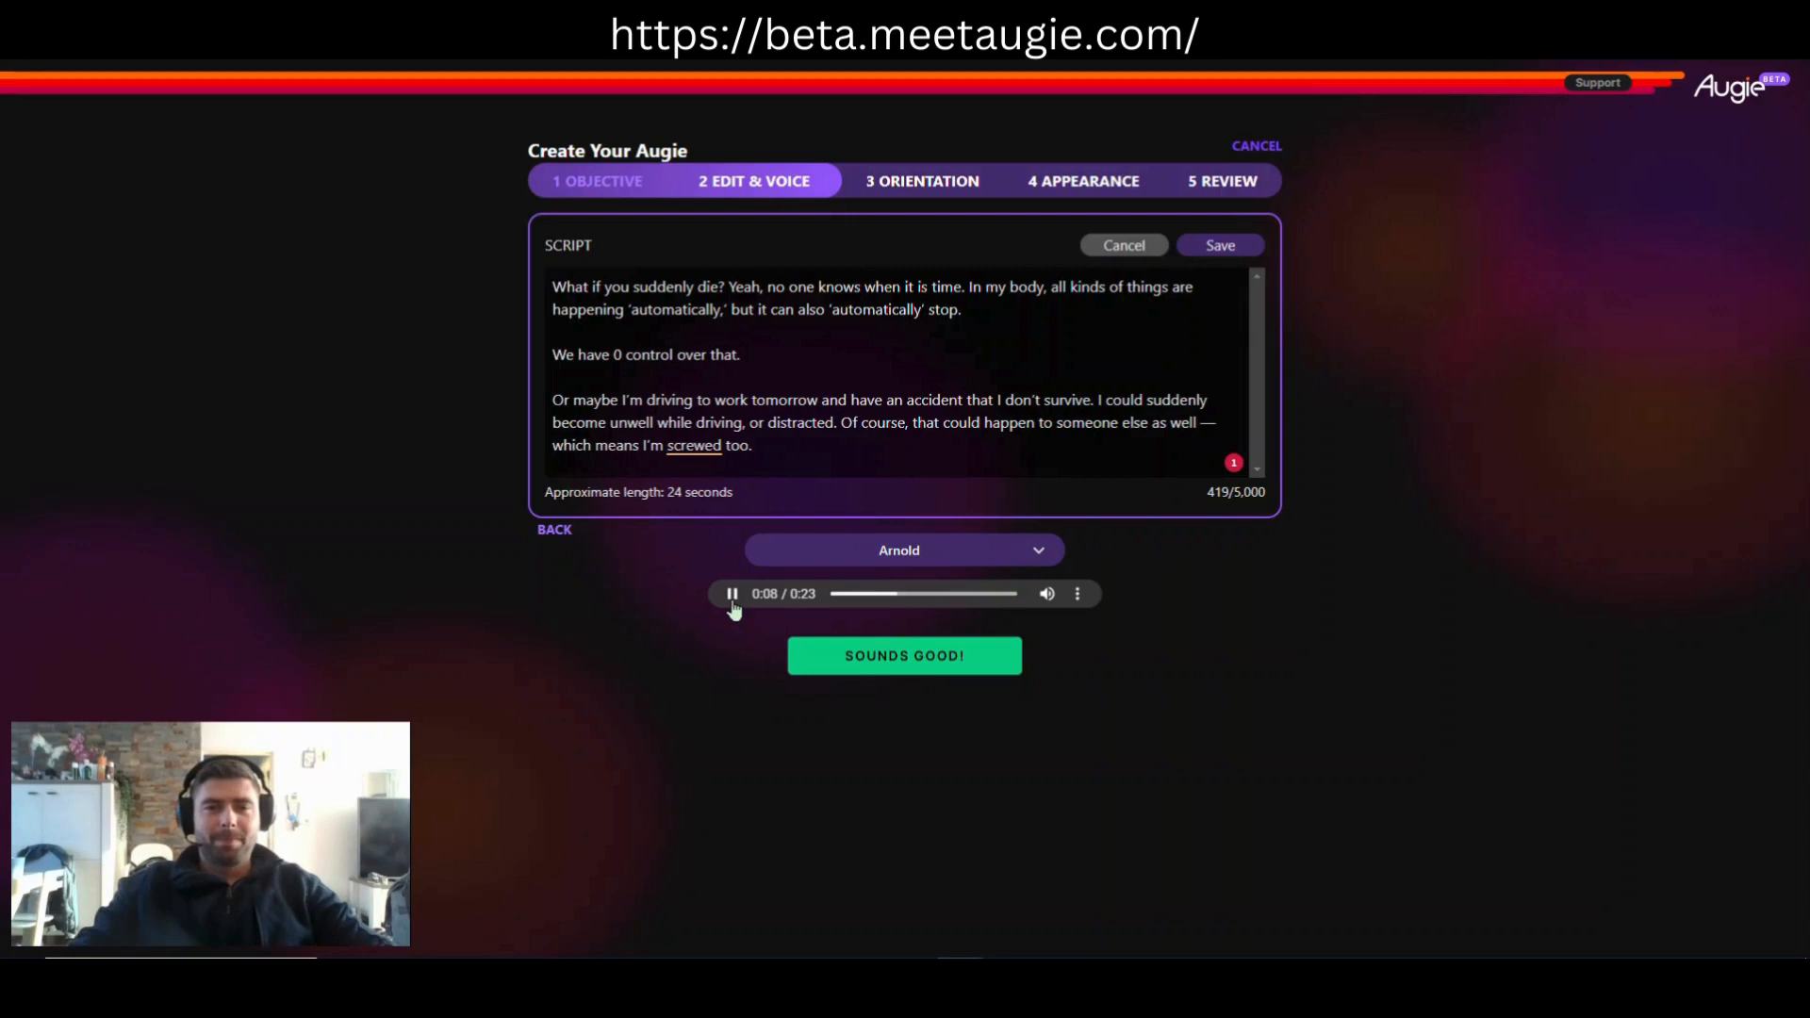
pyautogui.click(732, 594)
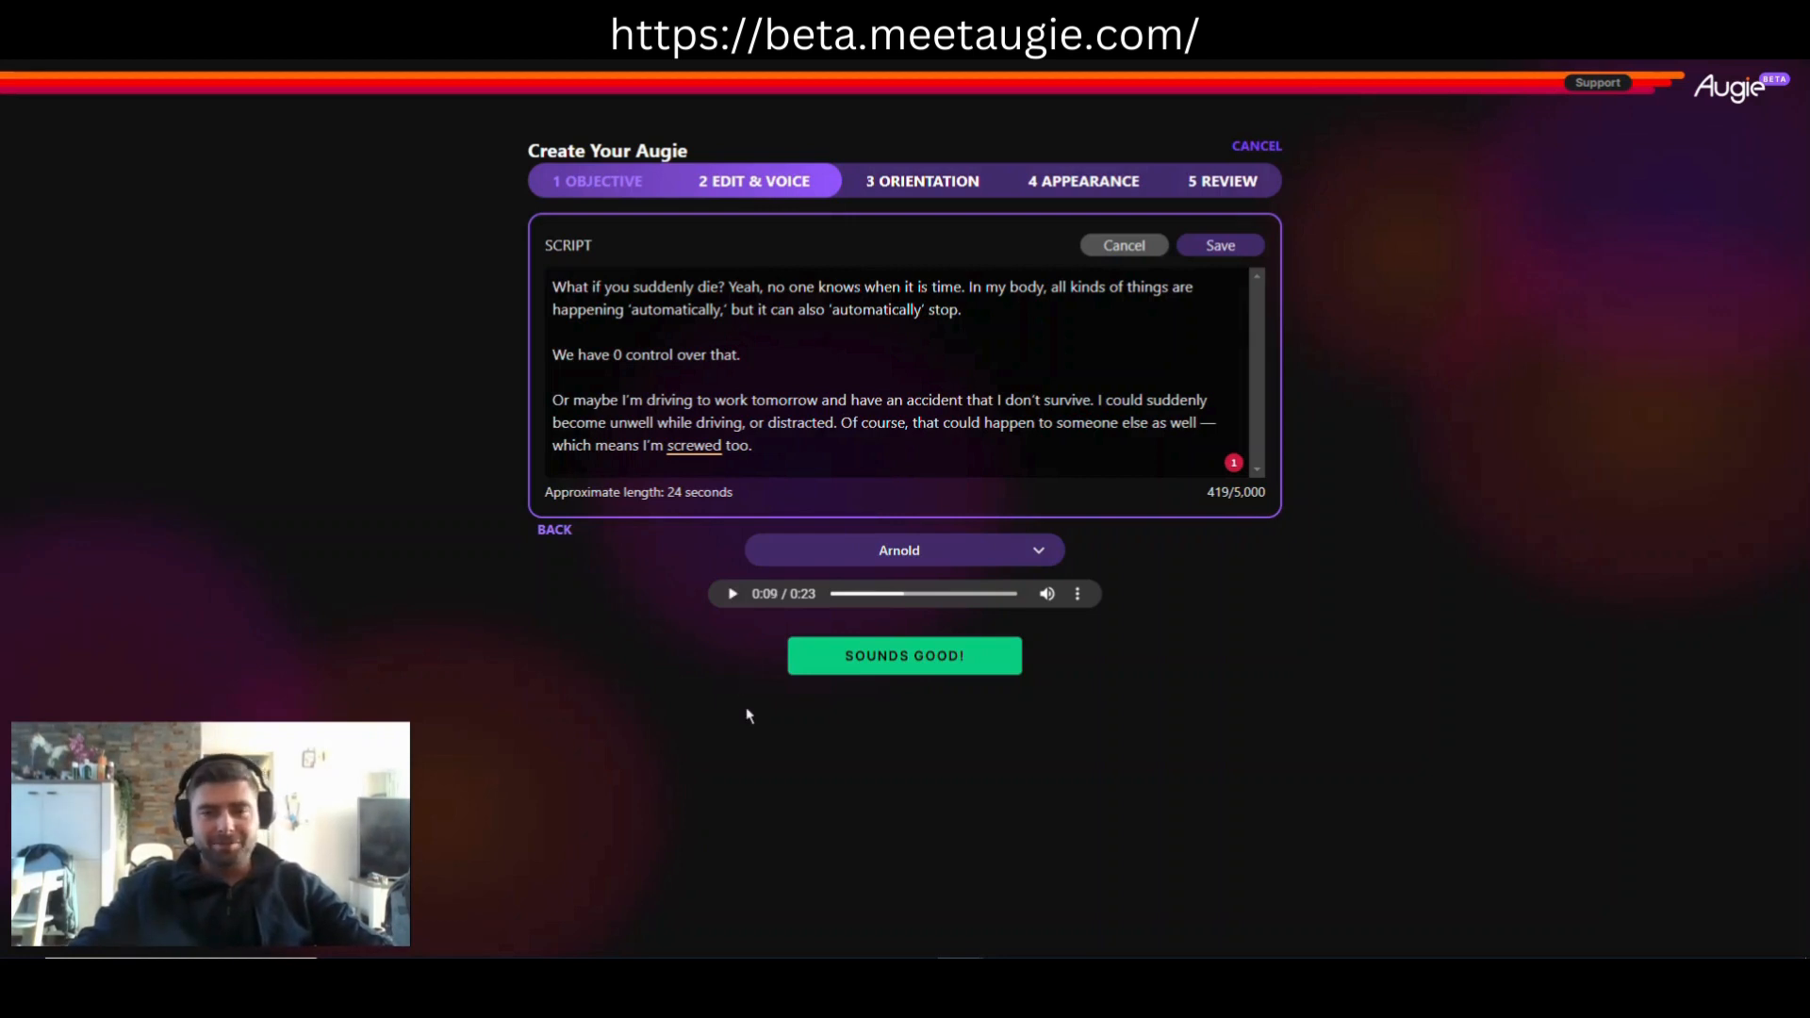
pyautogui.moveTo(838, 624)
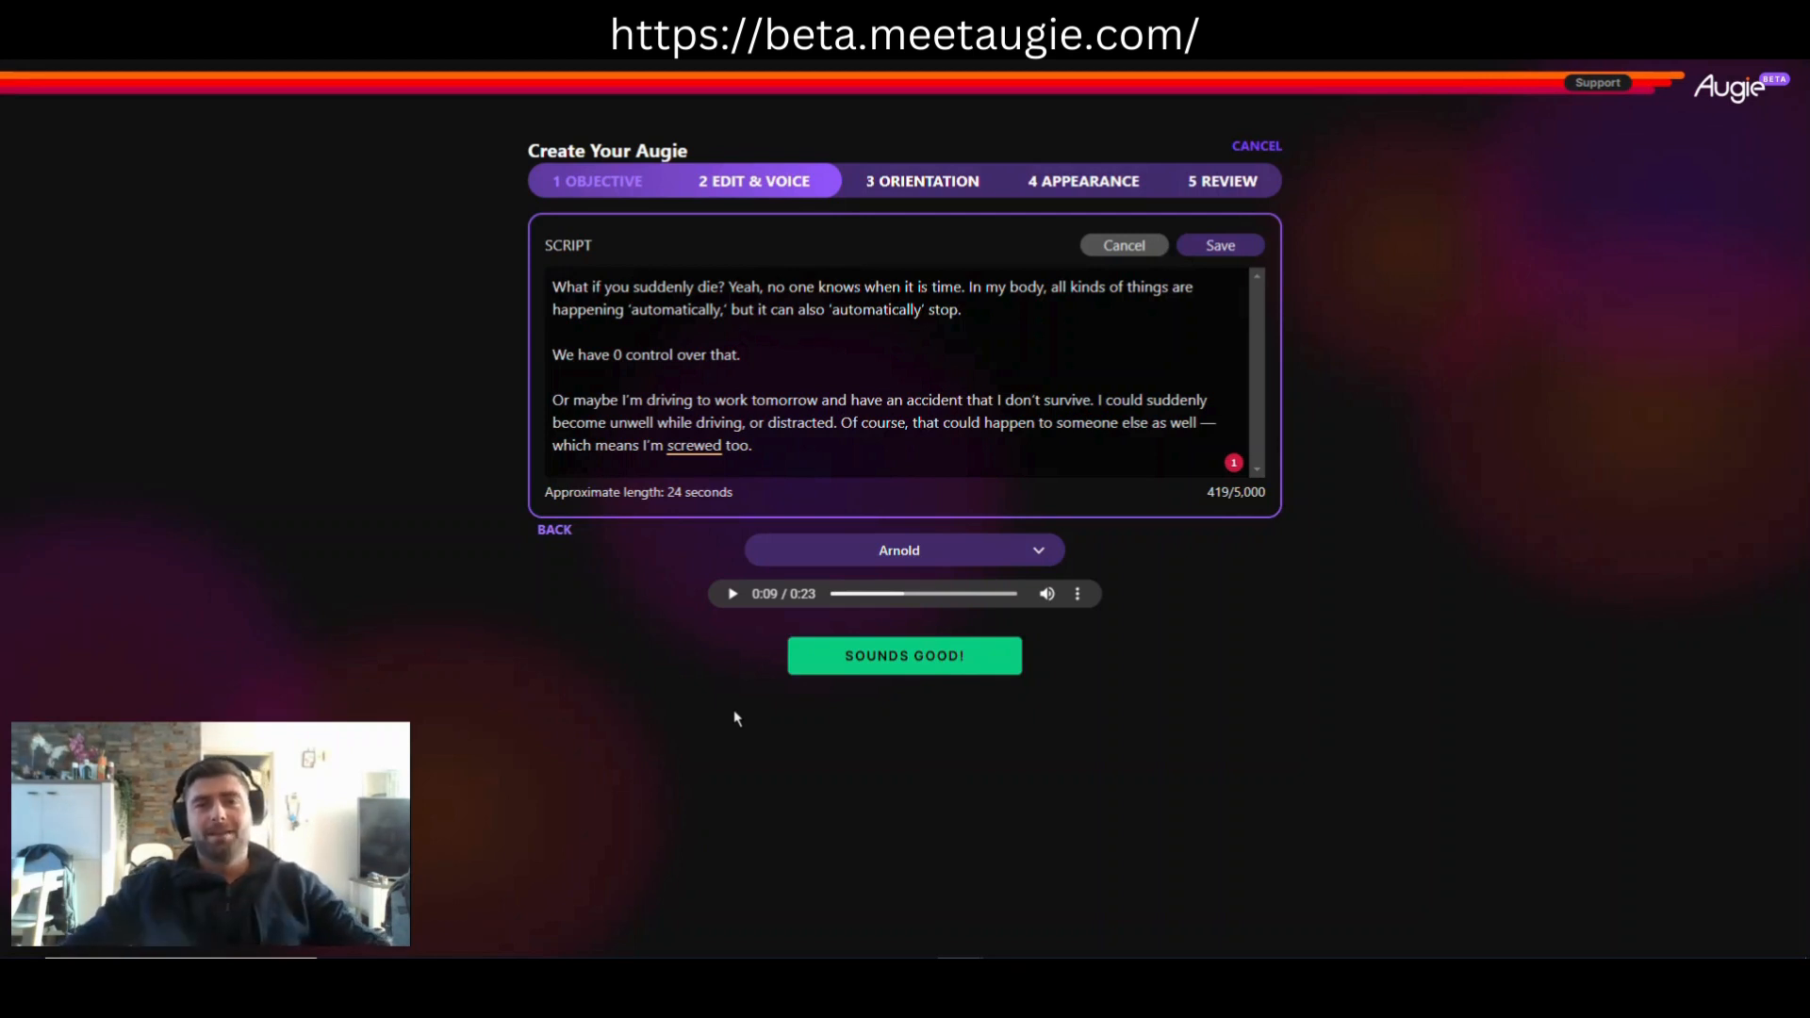
pyautogui.moveTo(716, 703)
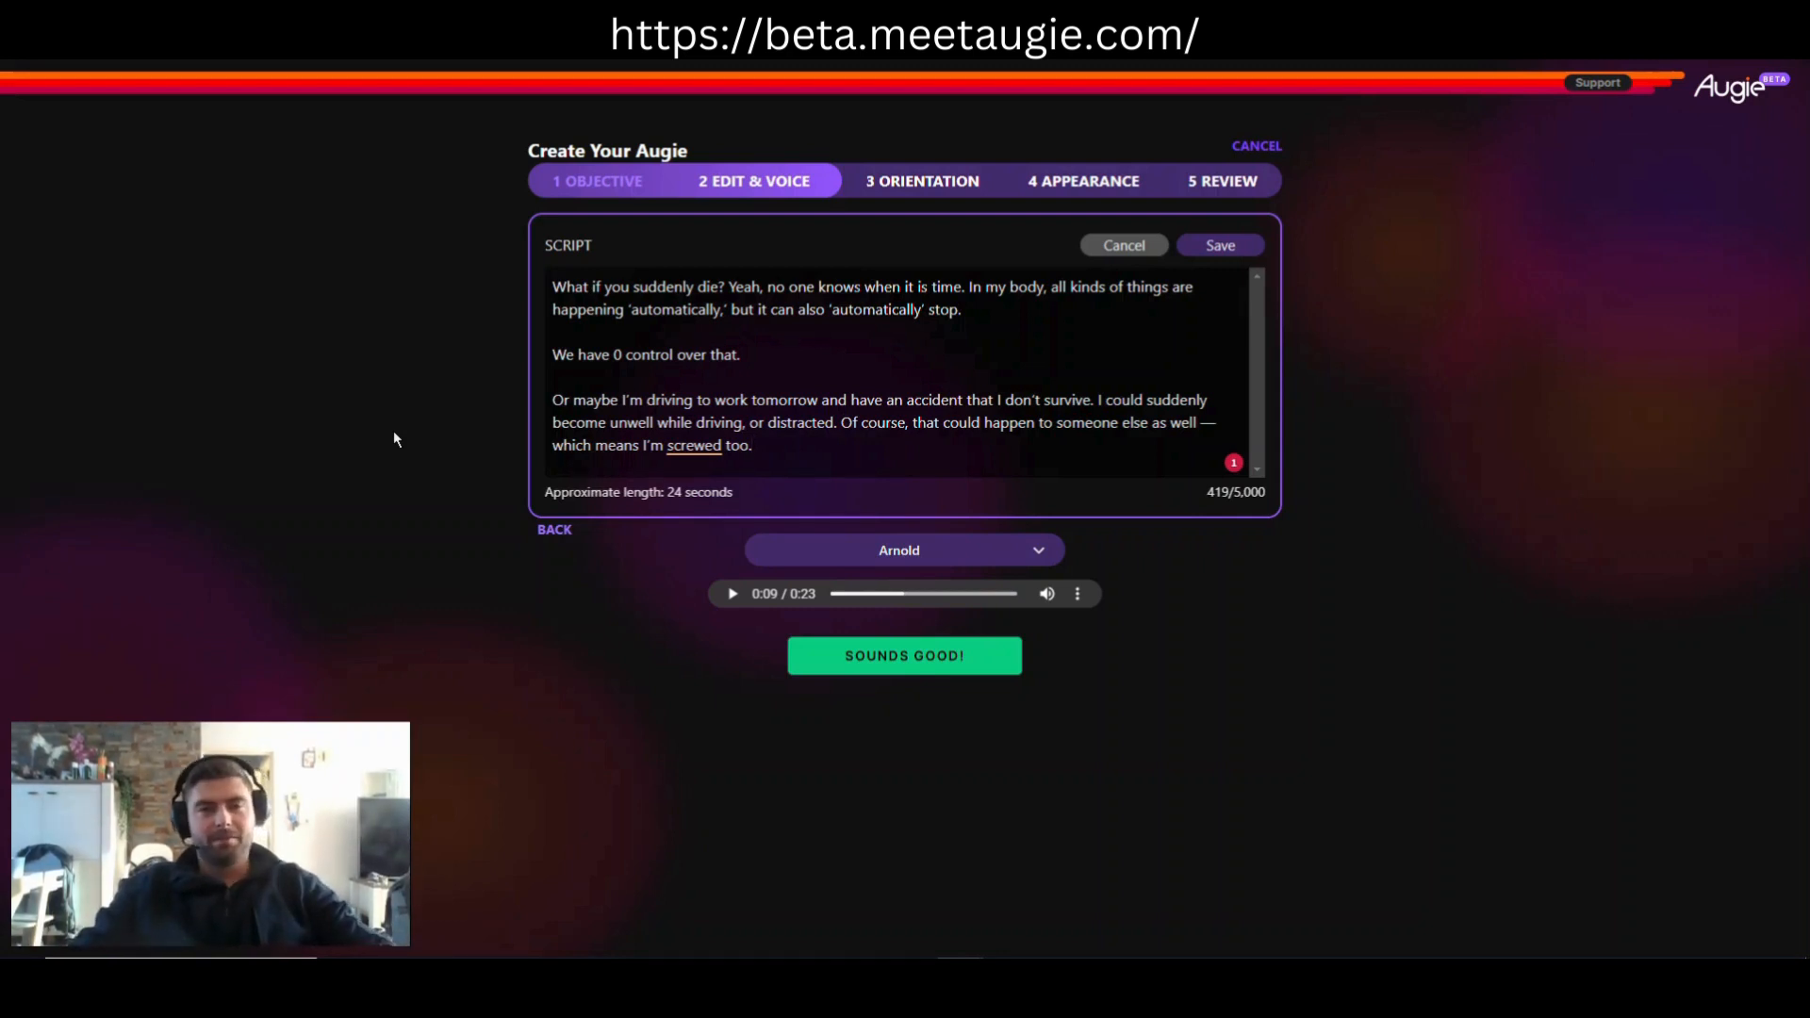
pyautogui.moveTo(427, 473)
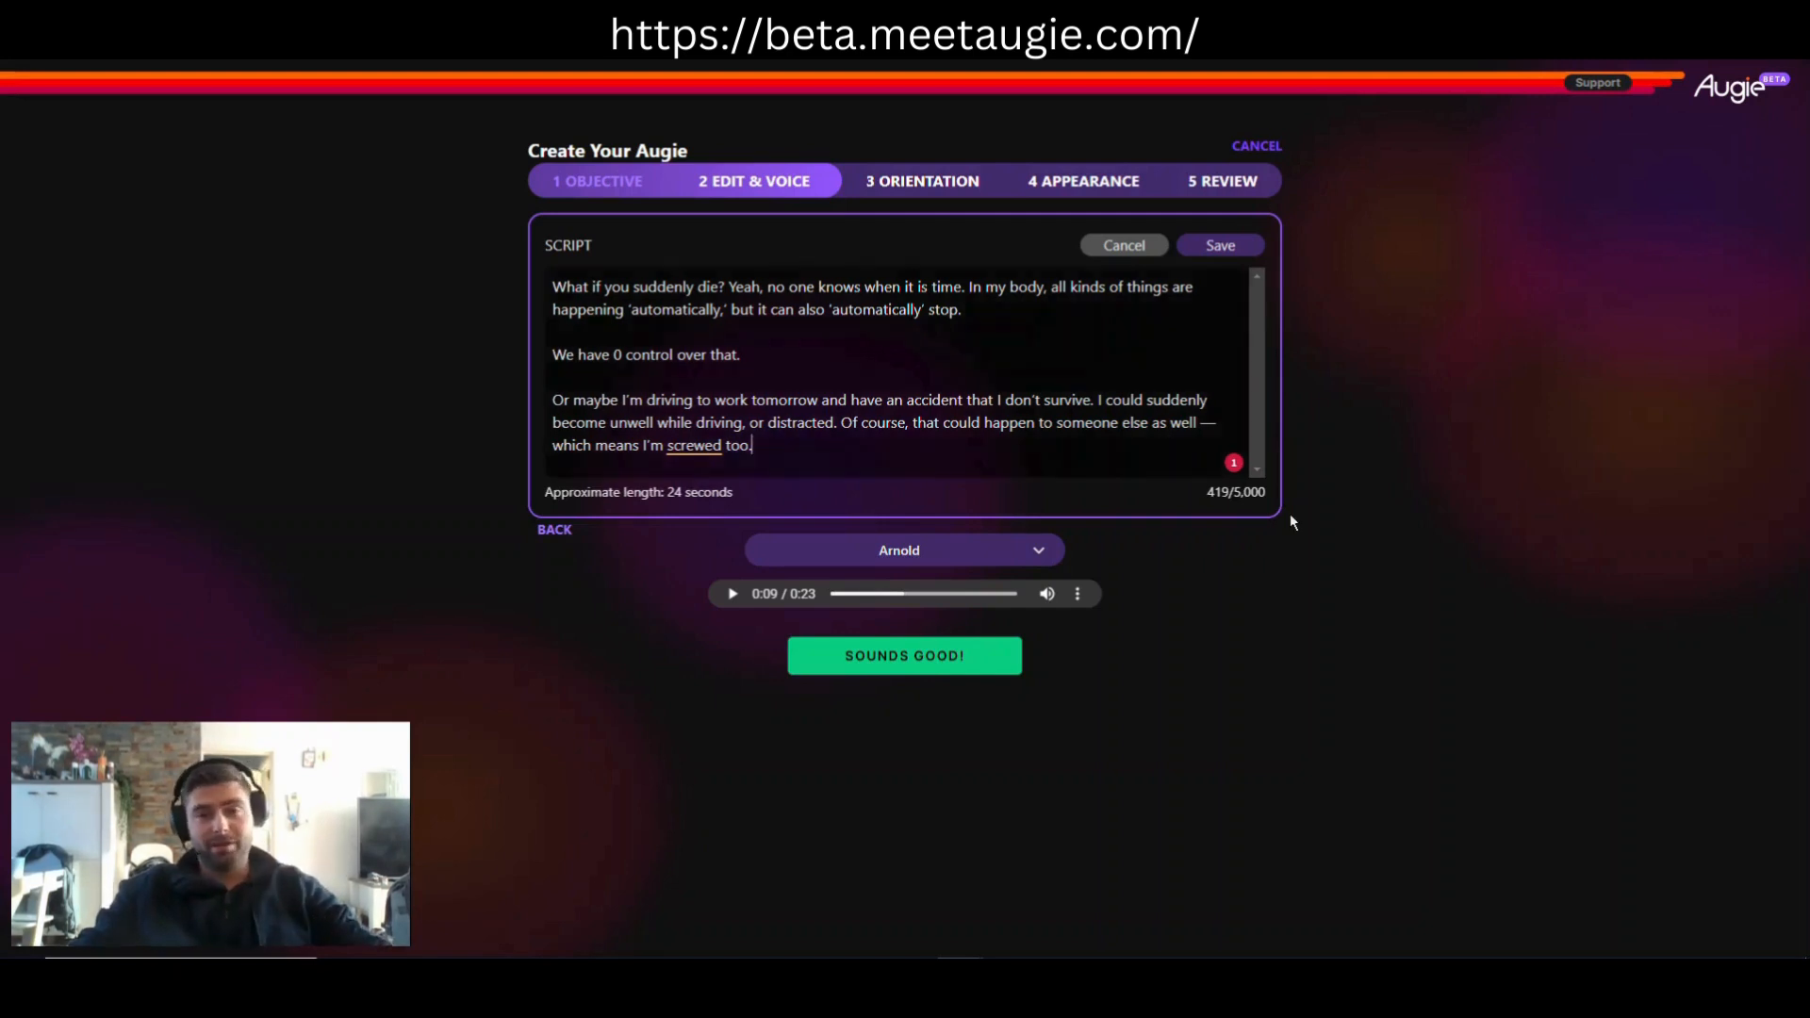
pyautogui.click(1077, 594)
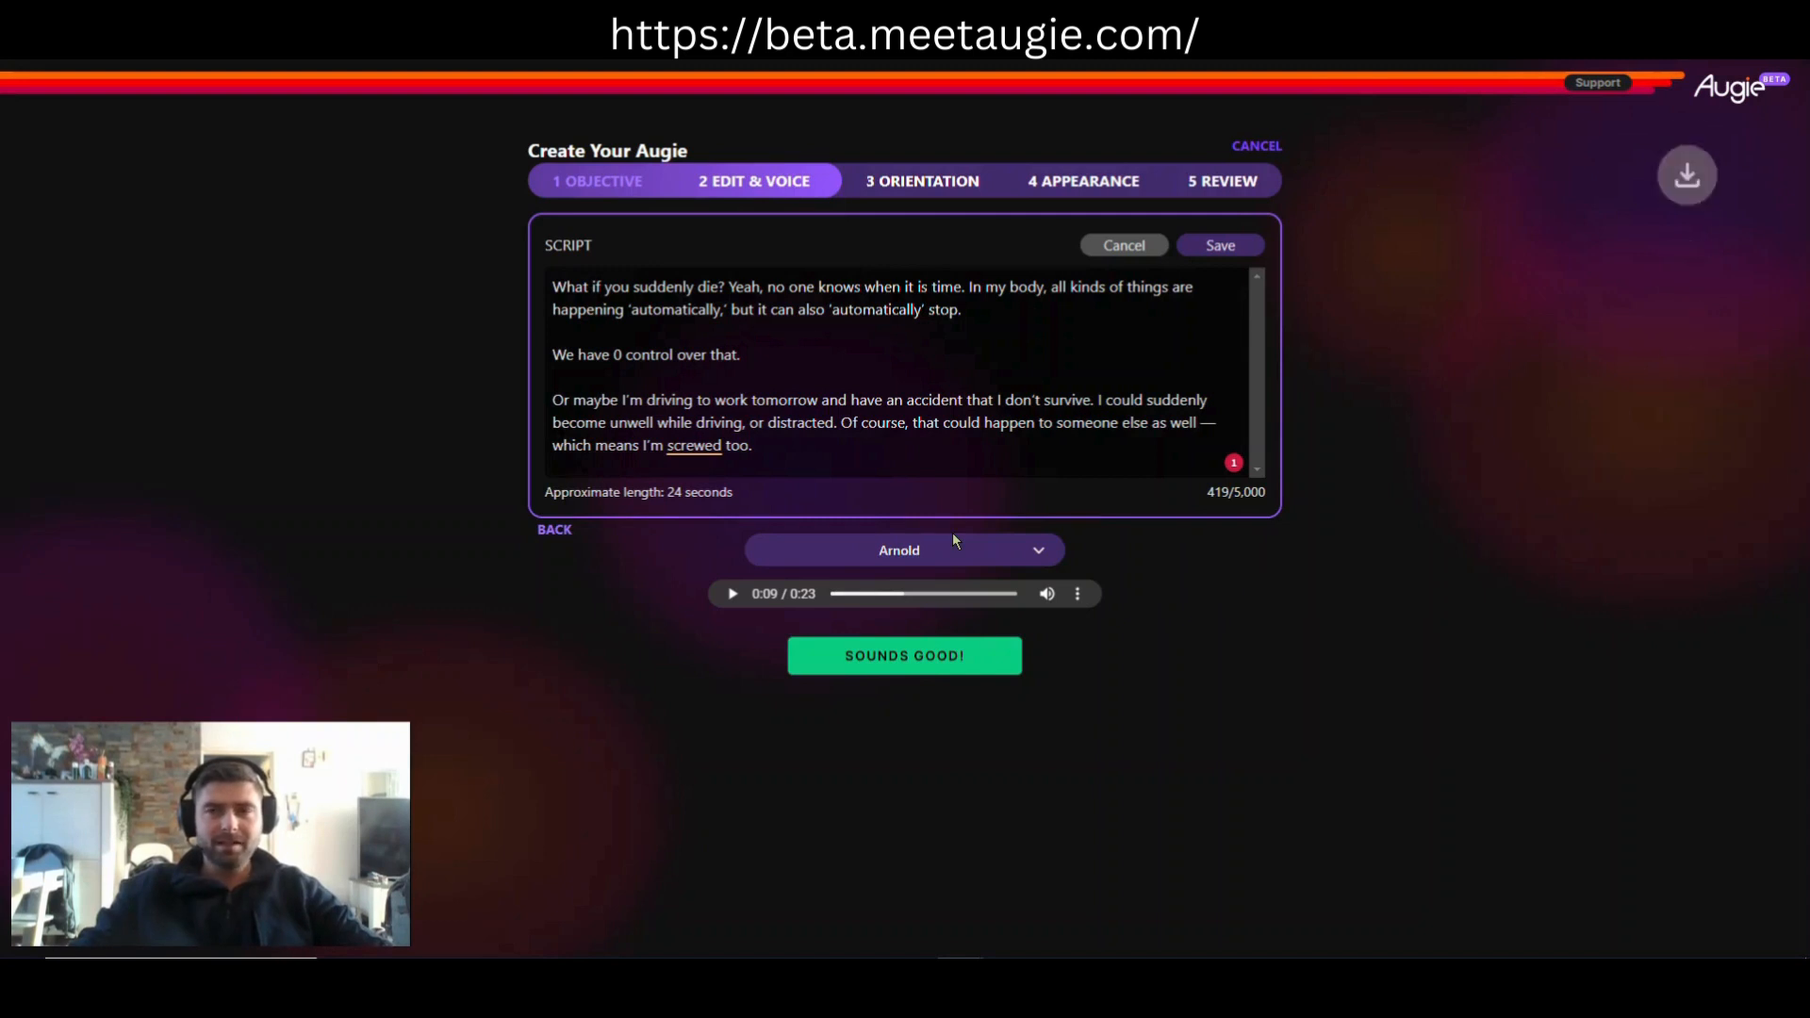
pyautogui.click(1685, 174)
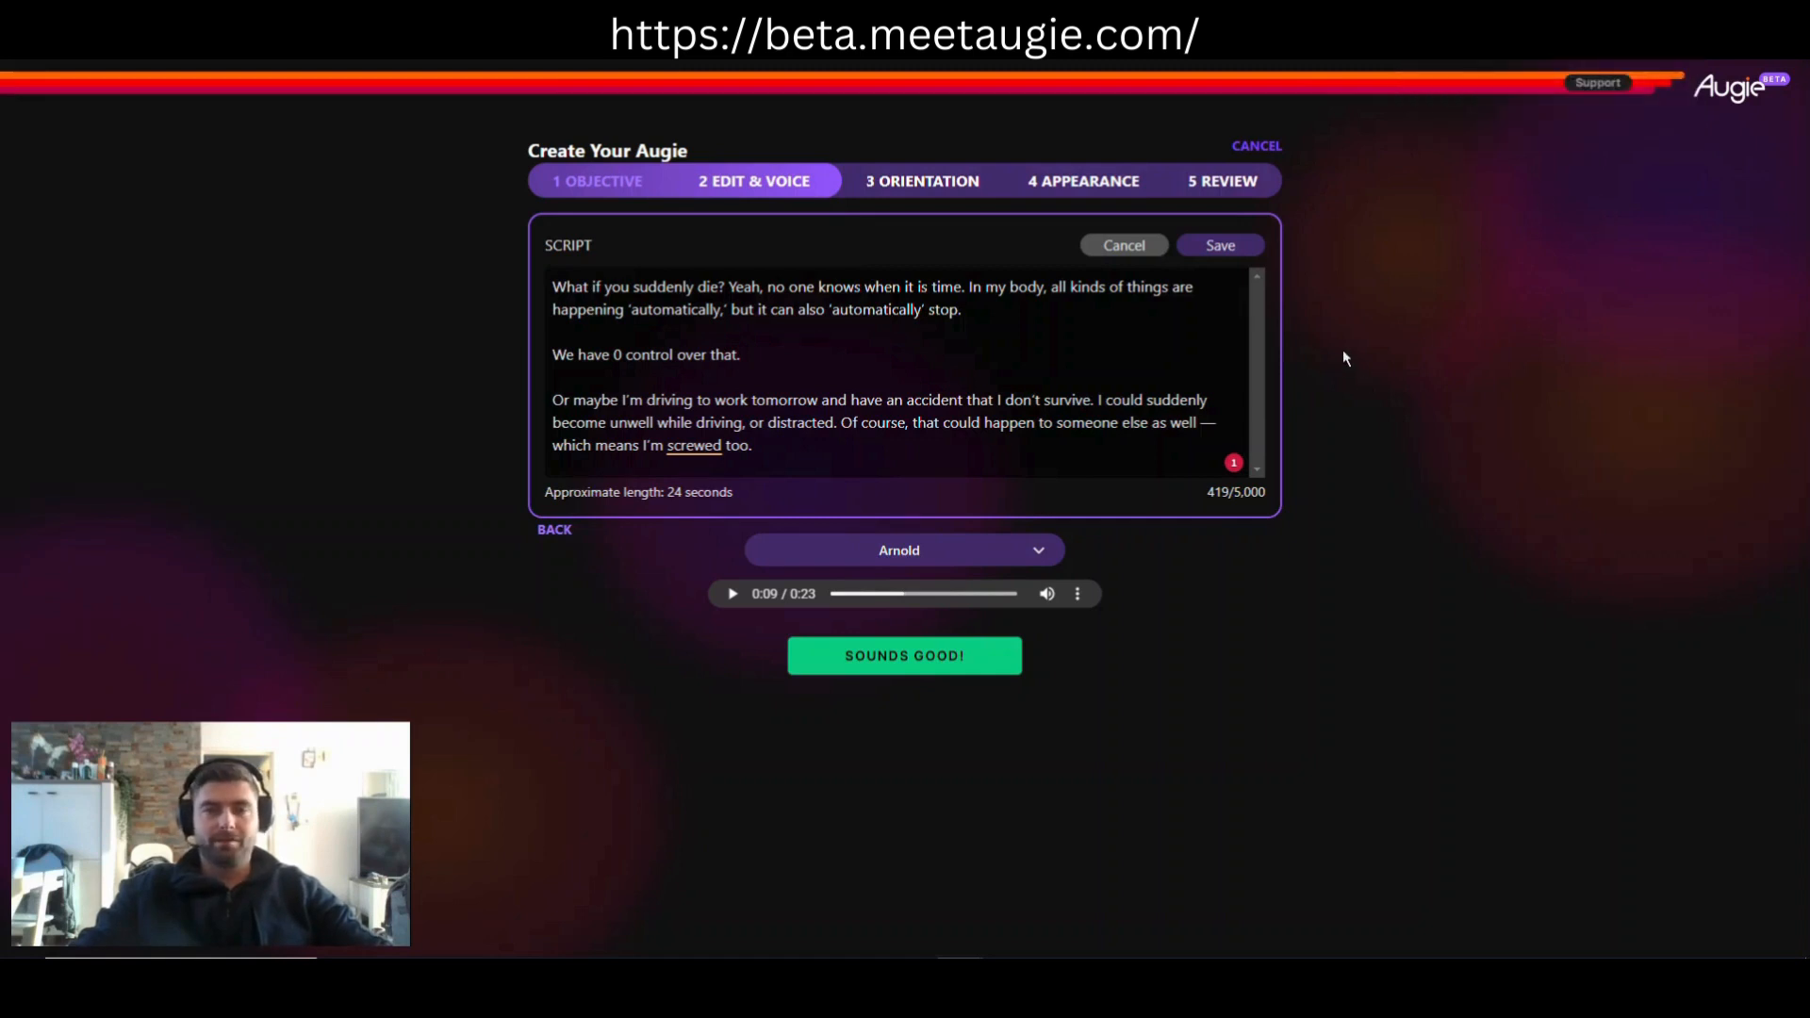
pyautogui.moveTo(1099, 585)
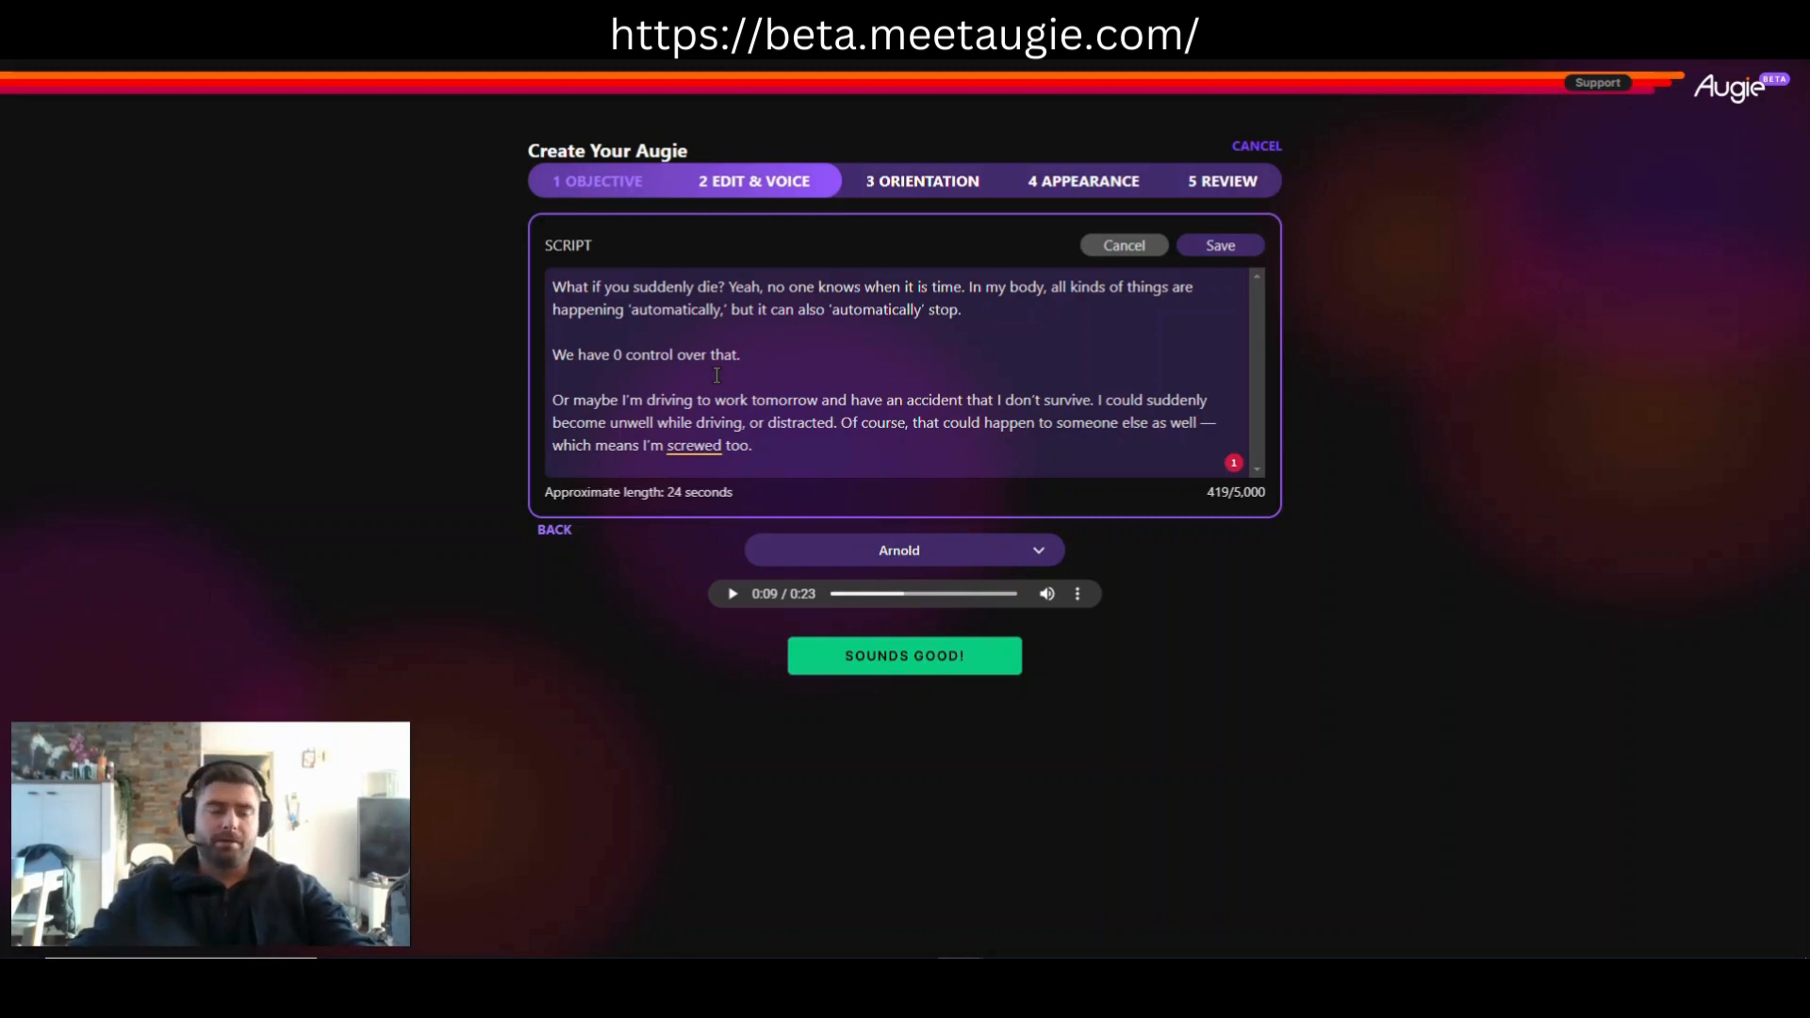
# Step: Highlight part of the driving-accident paragraph in the script, then clear the selection
pyautogui.moveTo(713, 399); pyautogui.dragTo(777, 422)
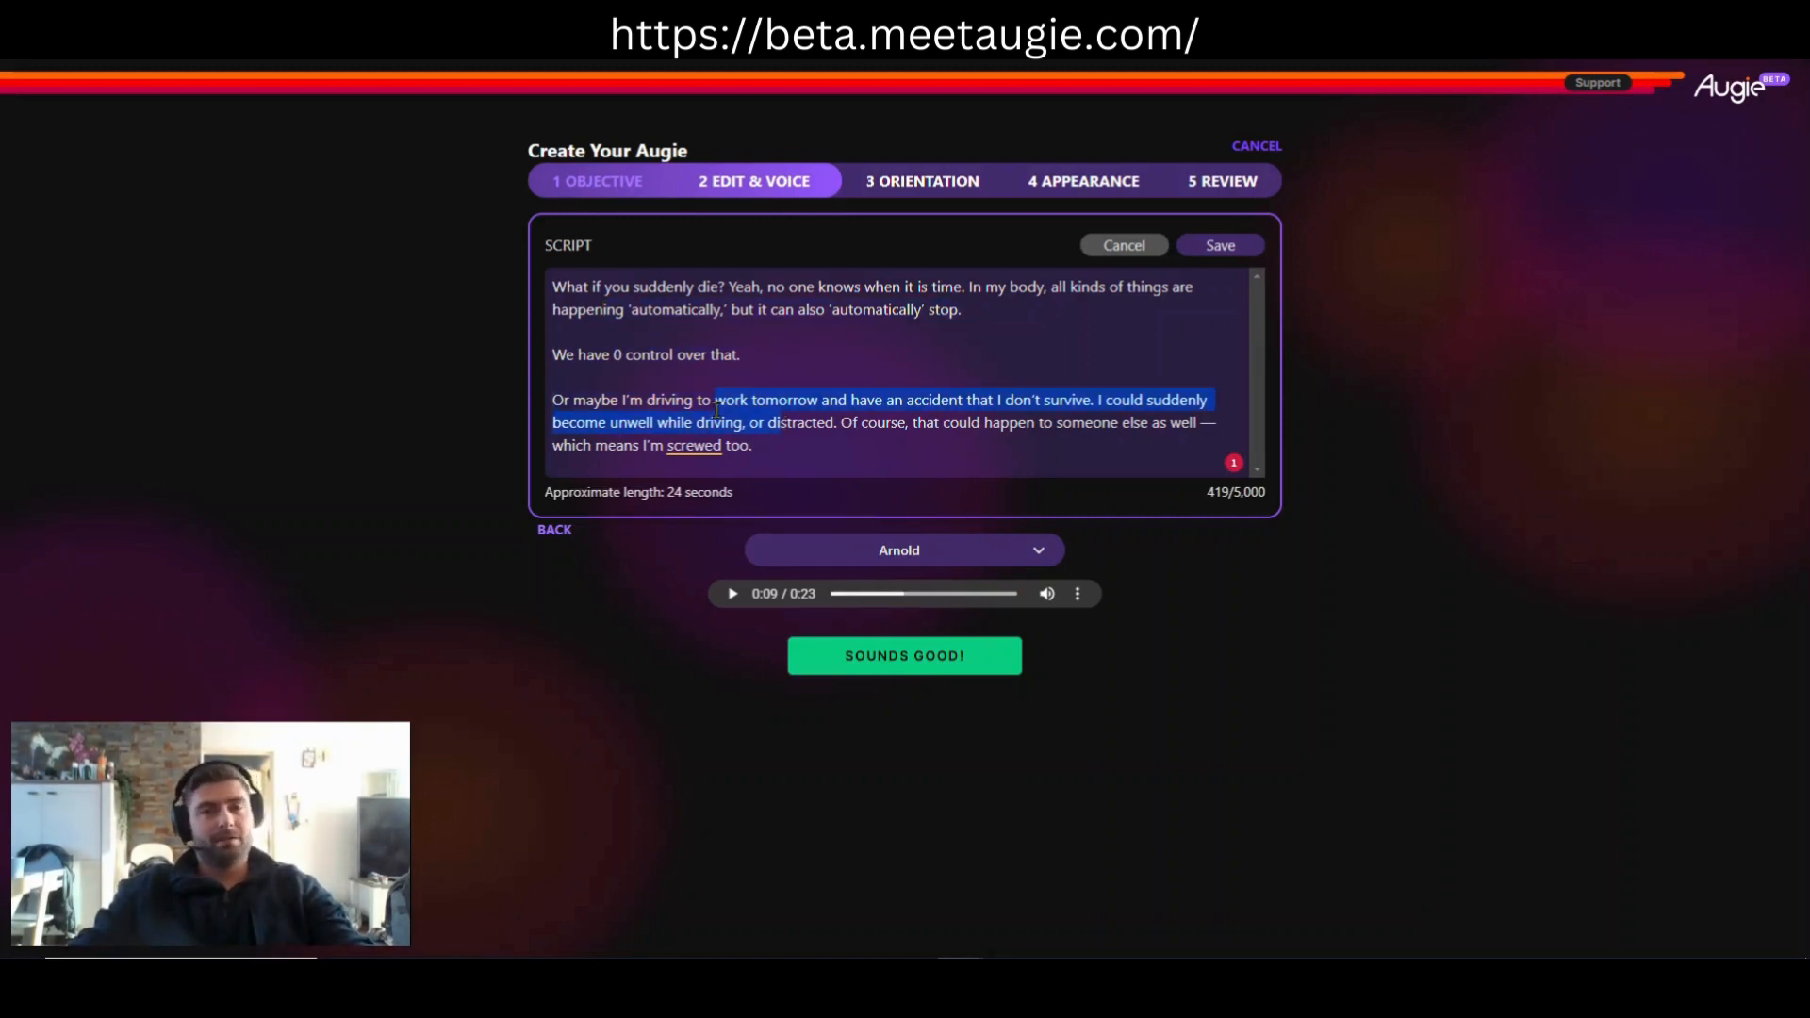
pyautogui.click(760, 367)
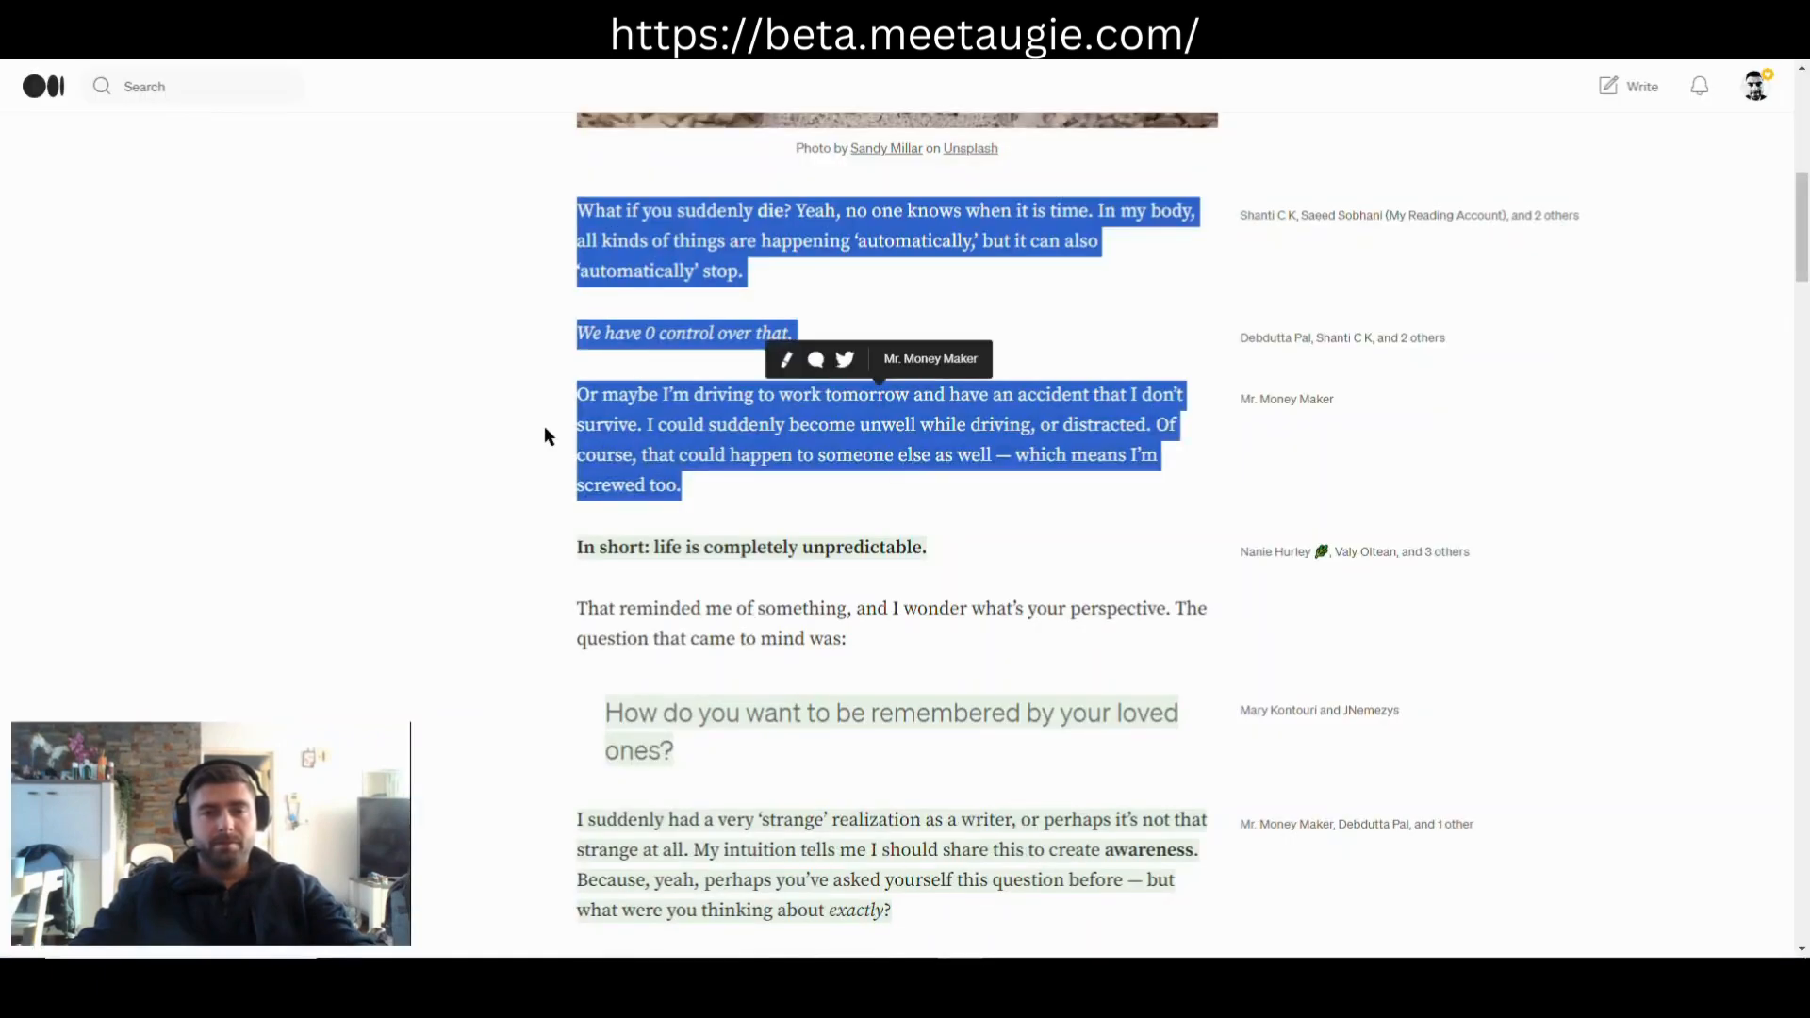
# Step: Scroll the Medium article down to its closing lines and select a passage near the end
pyautogui.scroll(-3)
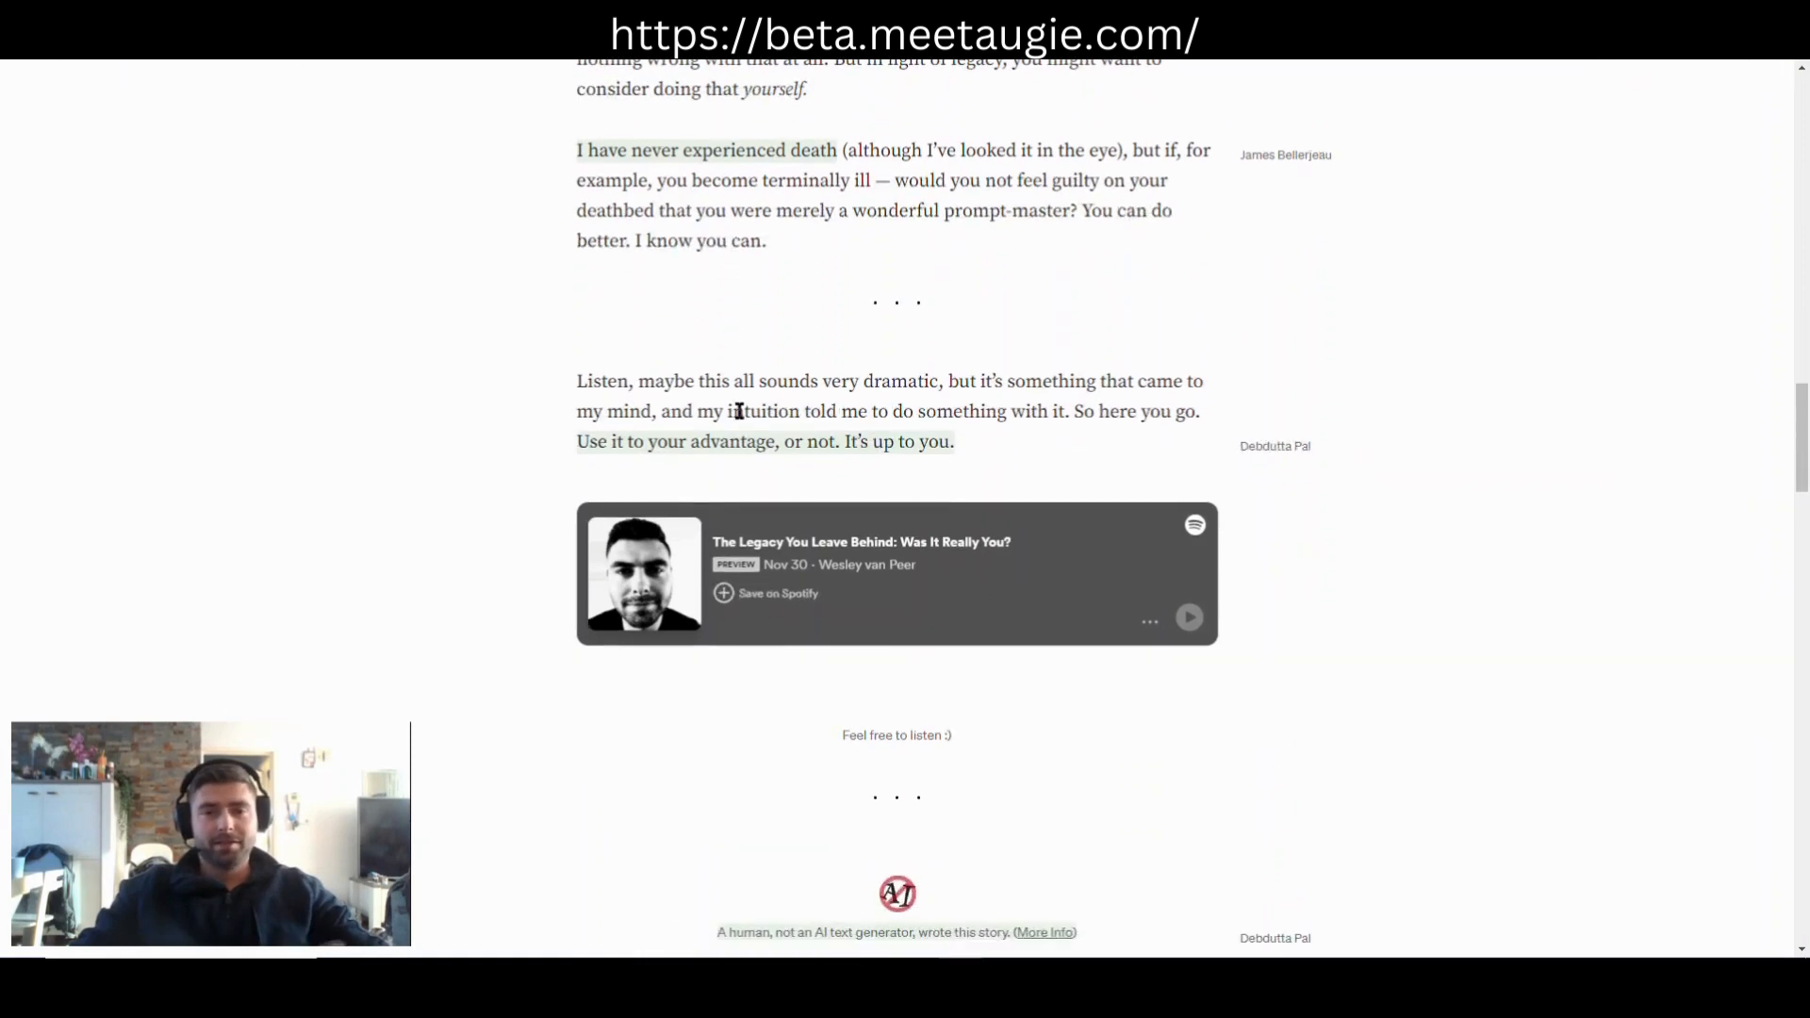
pyautogui.scroll(-3)
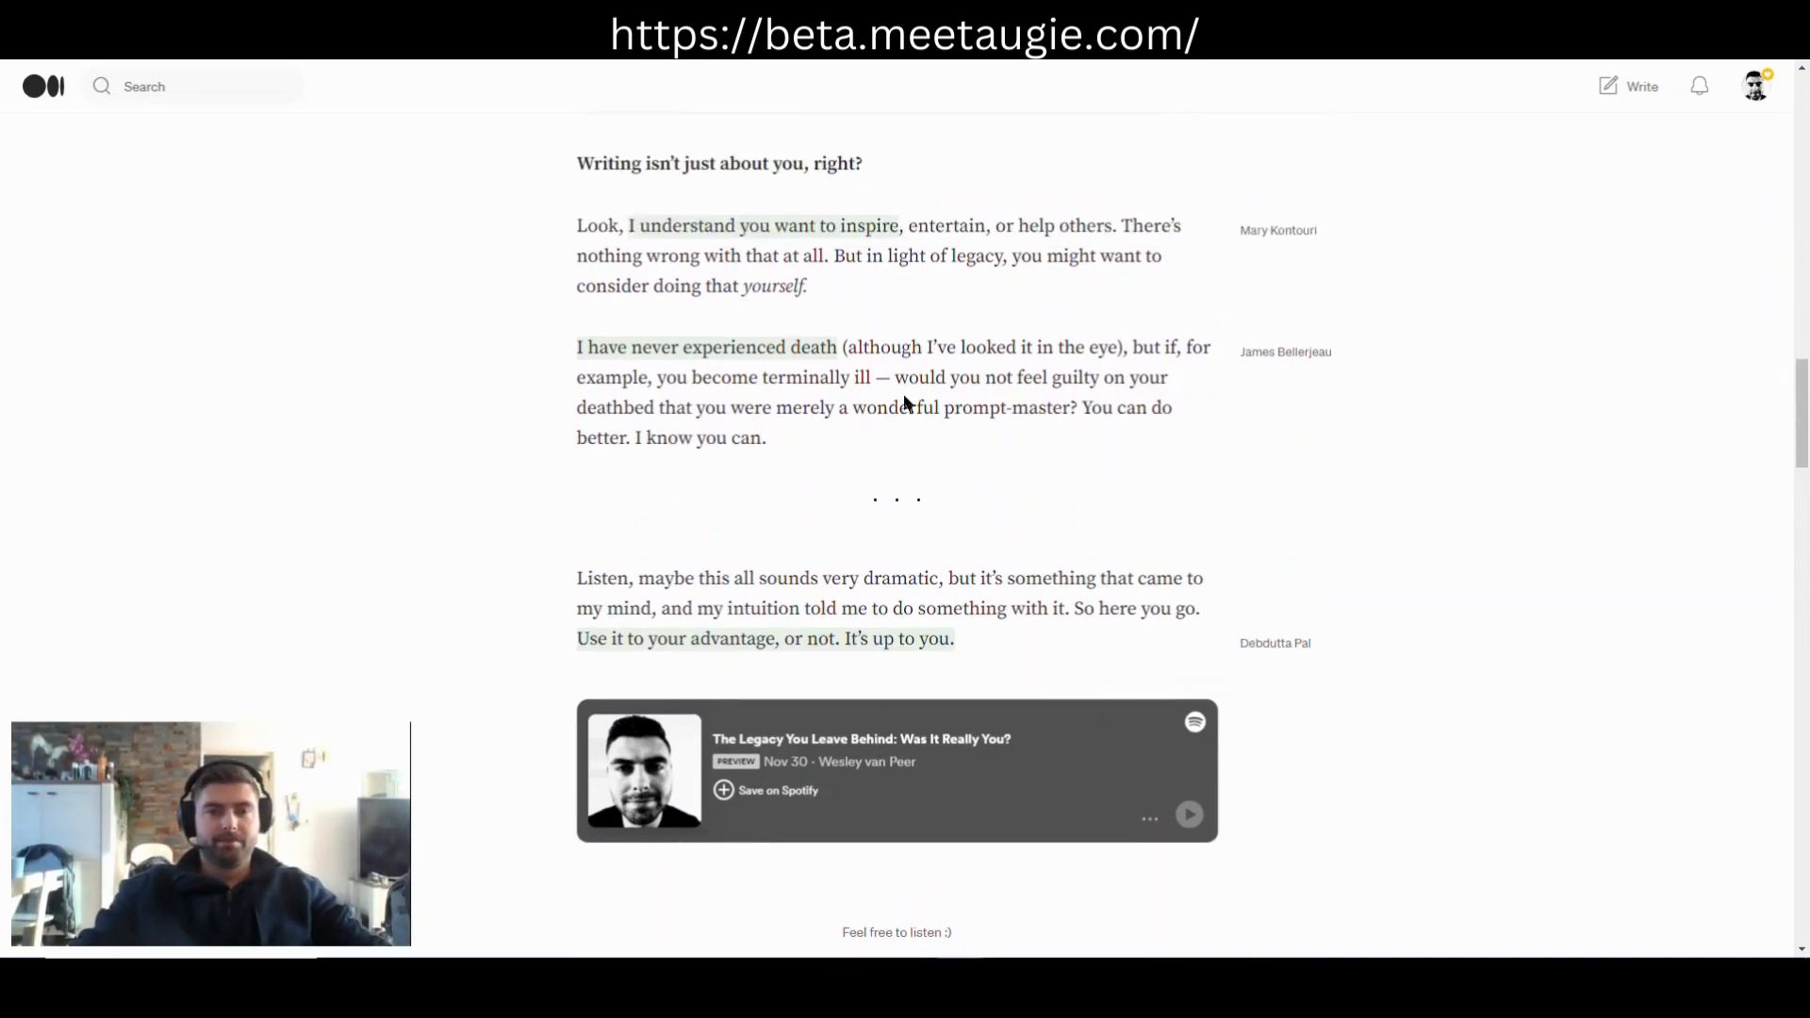
pyautogui.scroll(-3)
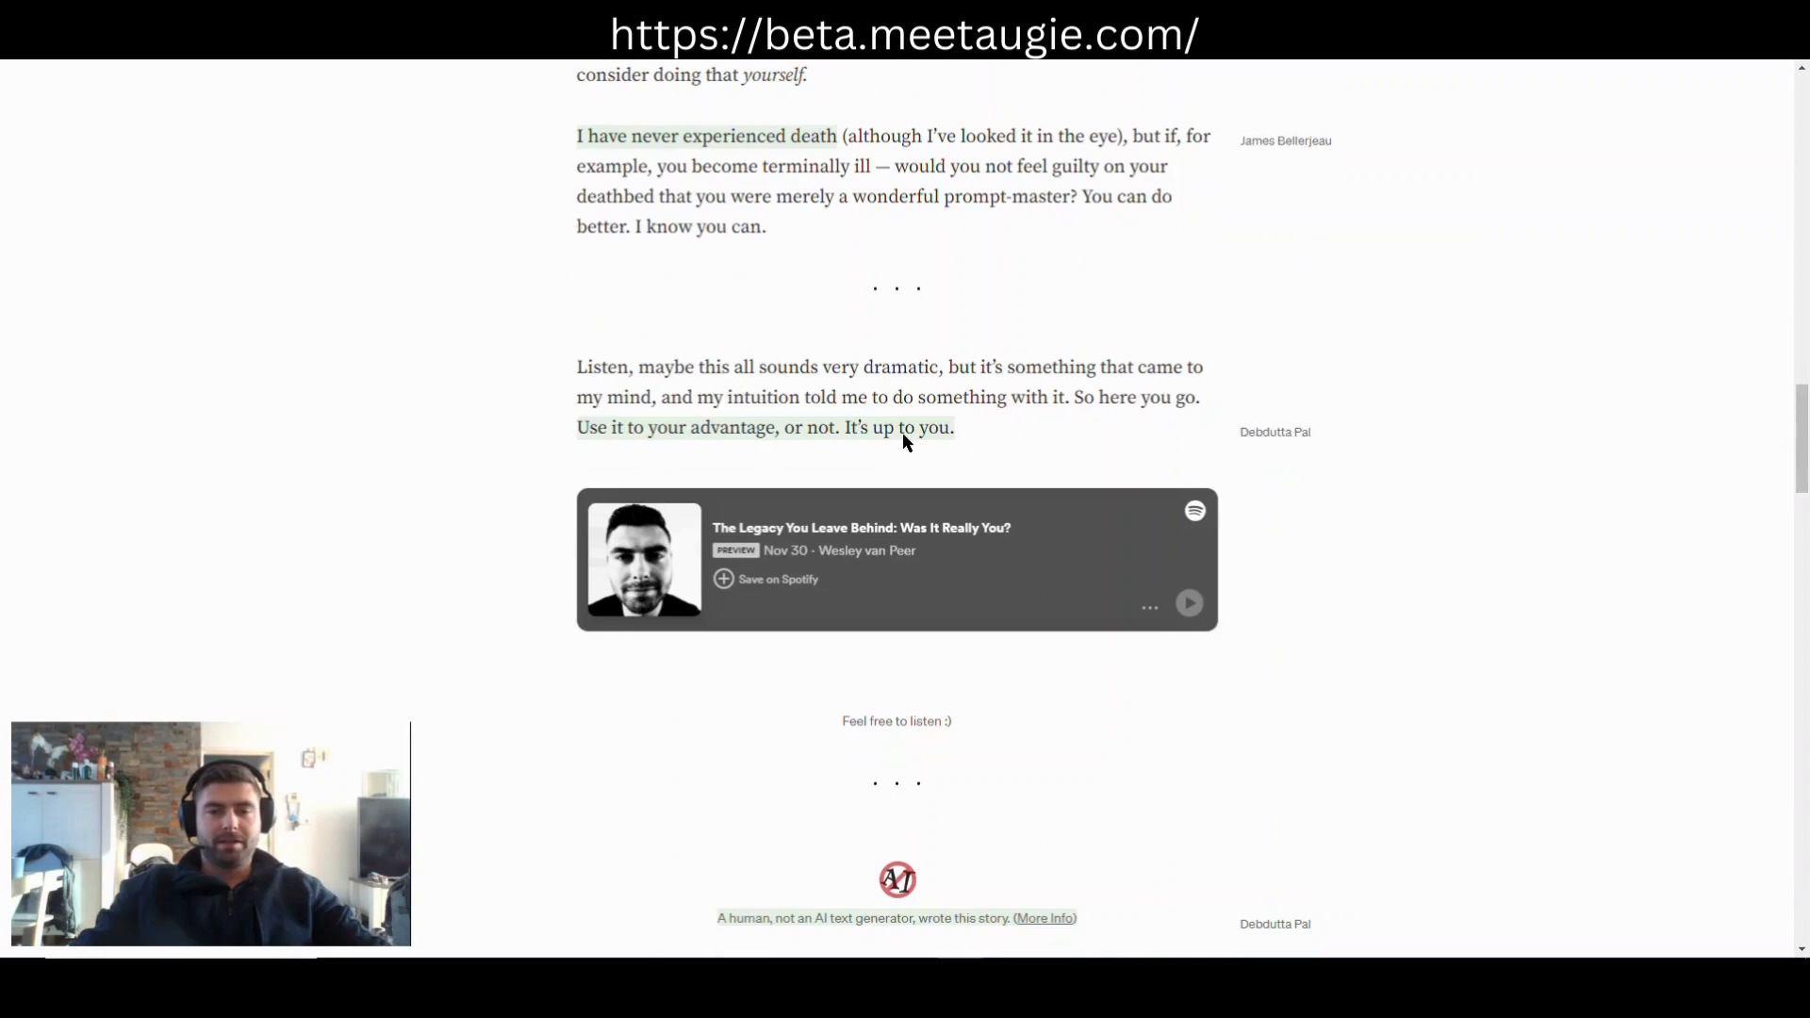
pyautogui.scroll(-3)
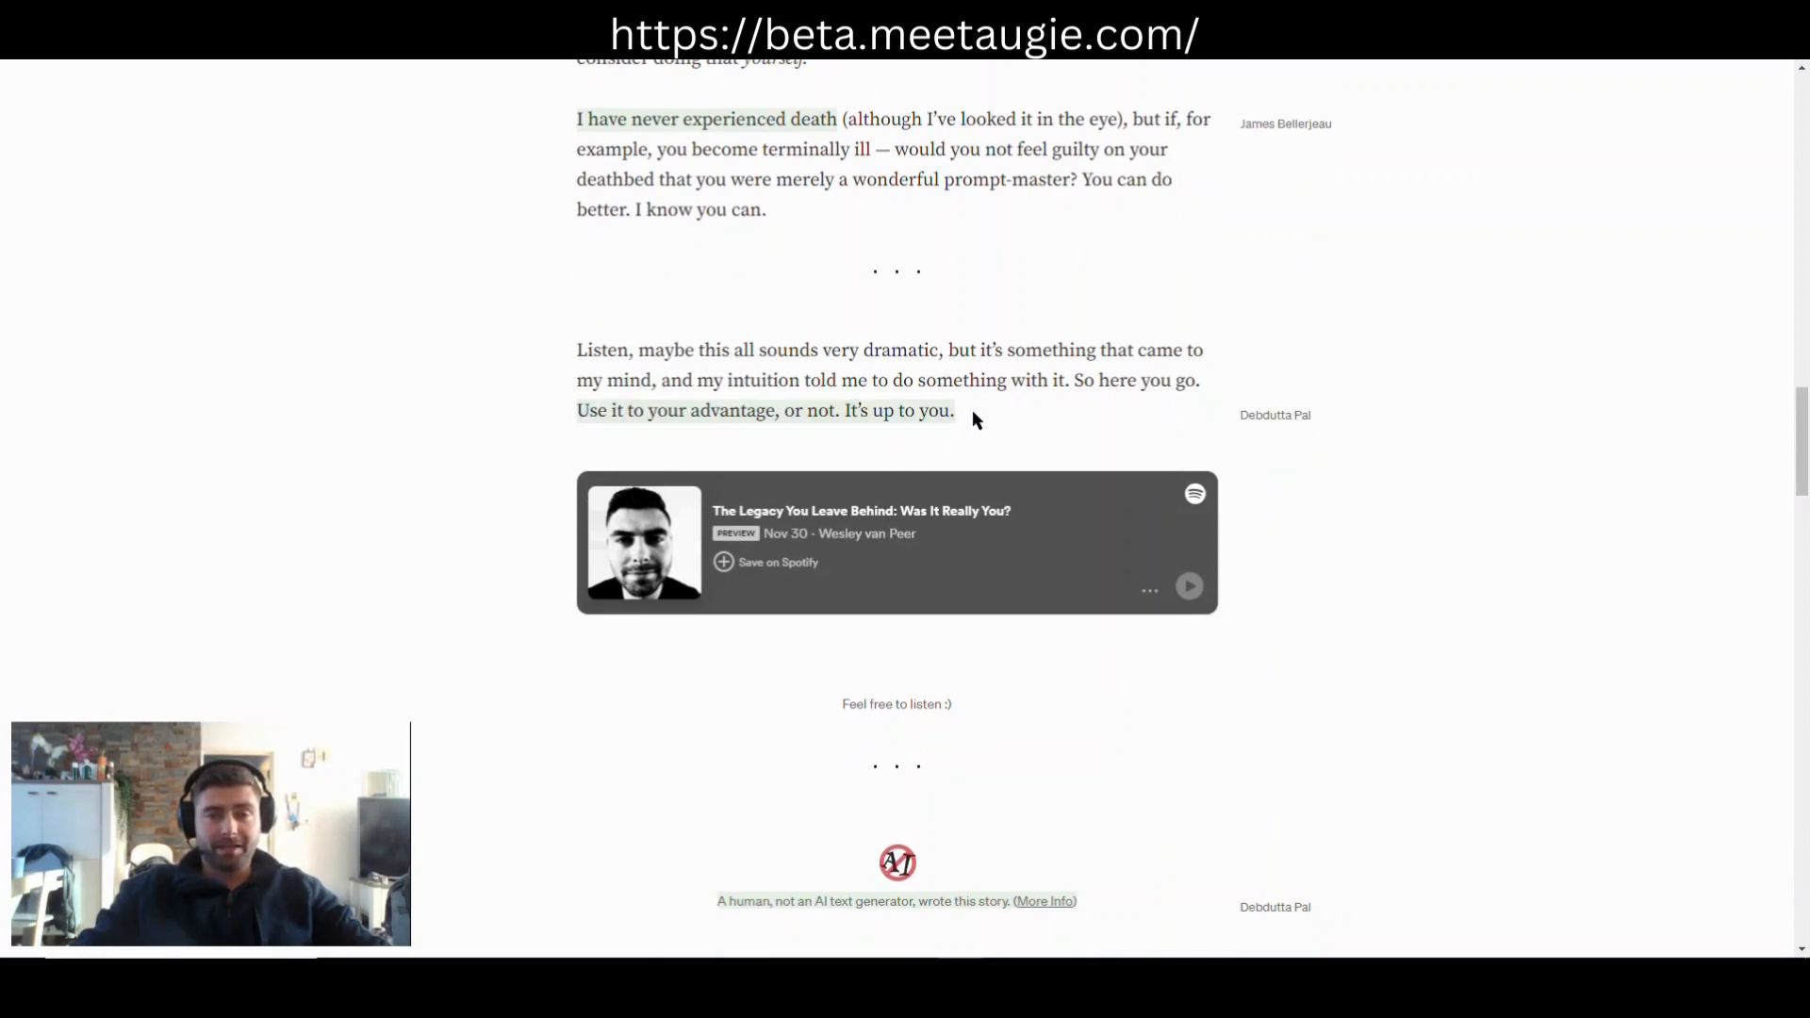
pyautogui.moveTo(820, 351); pyautogui.dragTo(954, 409)
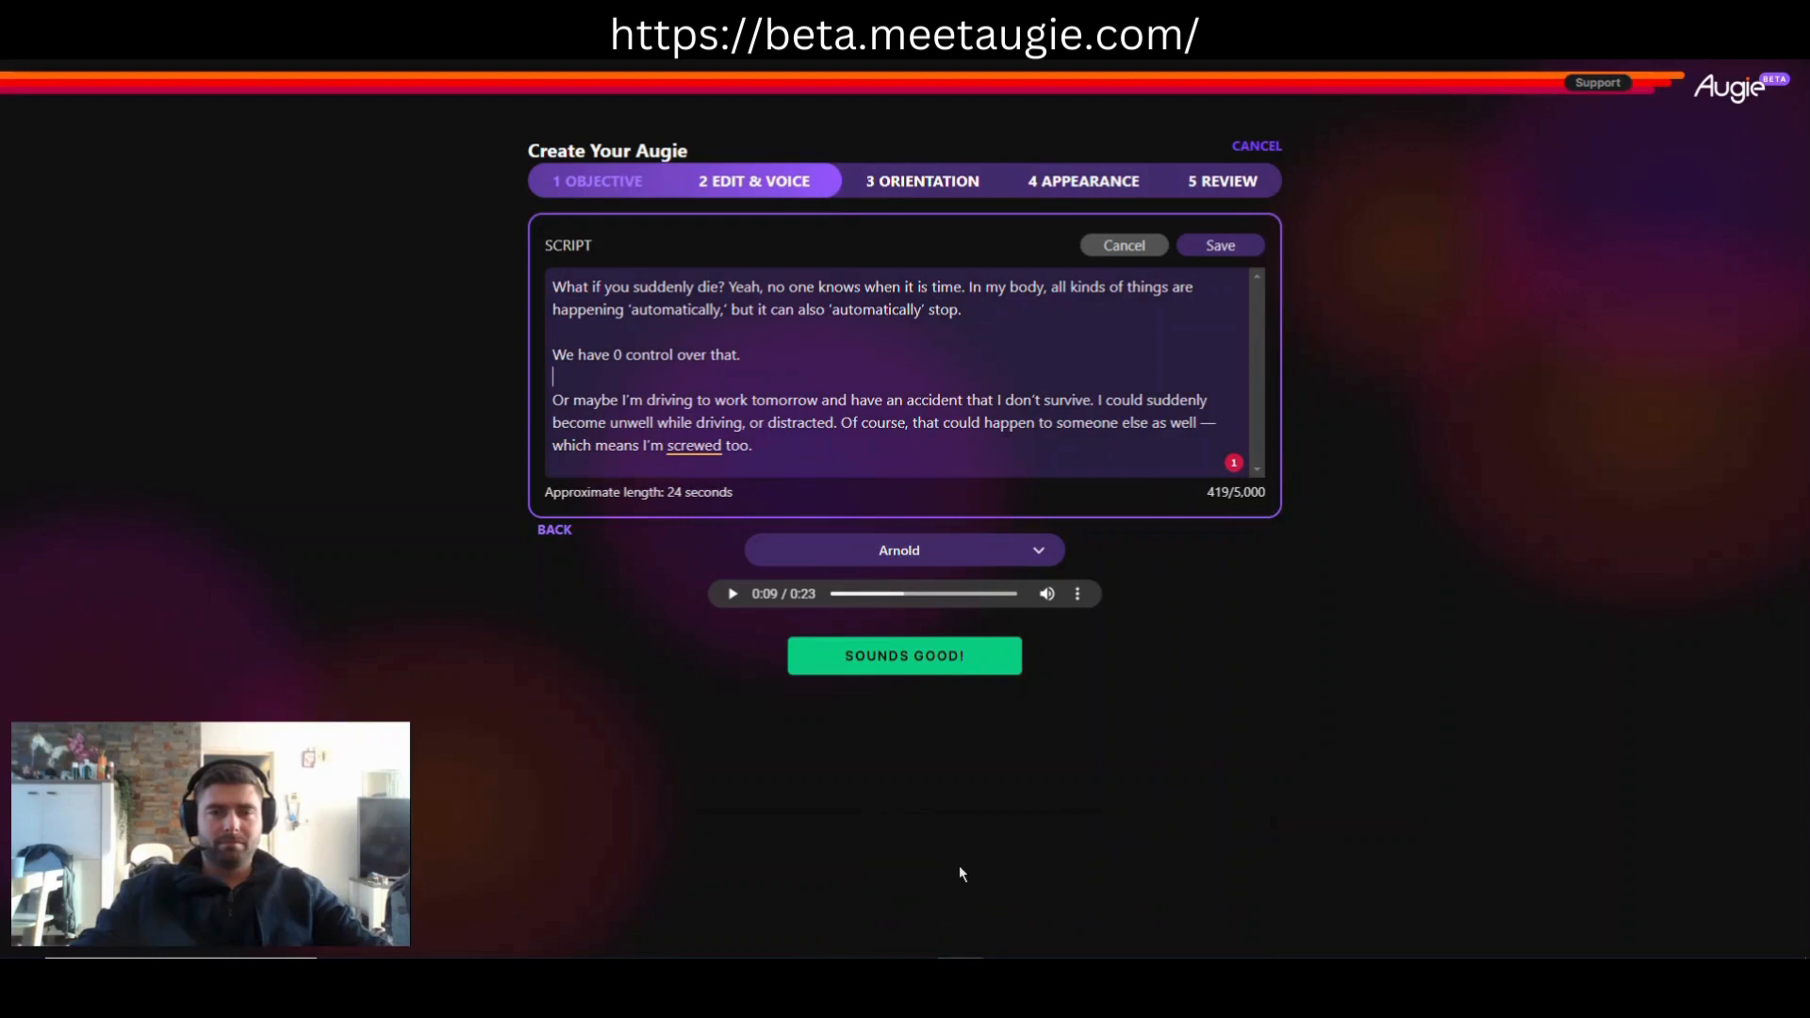
pyautogui.moveTo(798, 803)
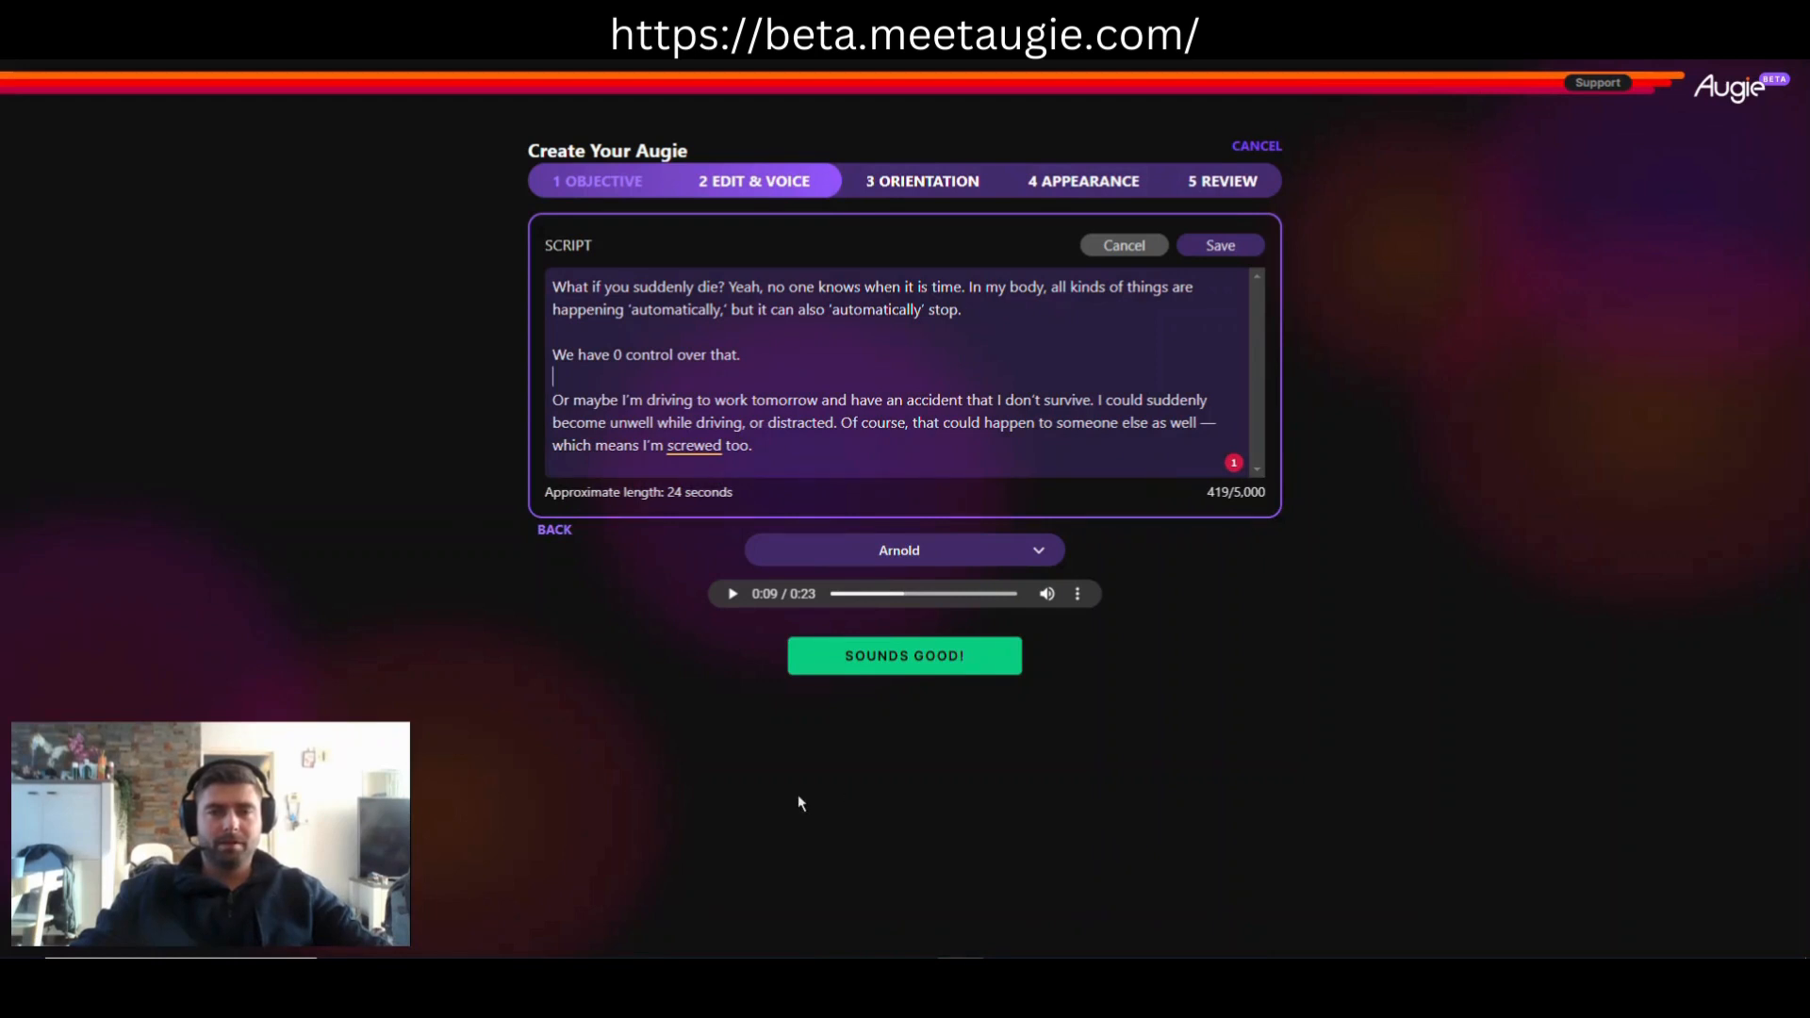
pyautogui.moveTo(663, 667)
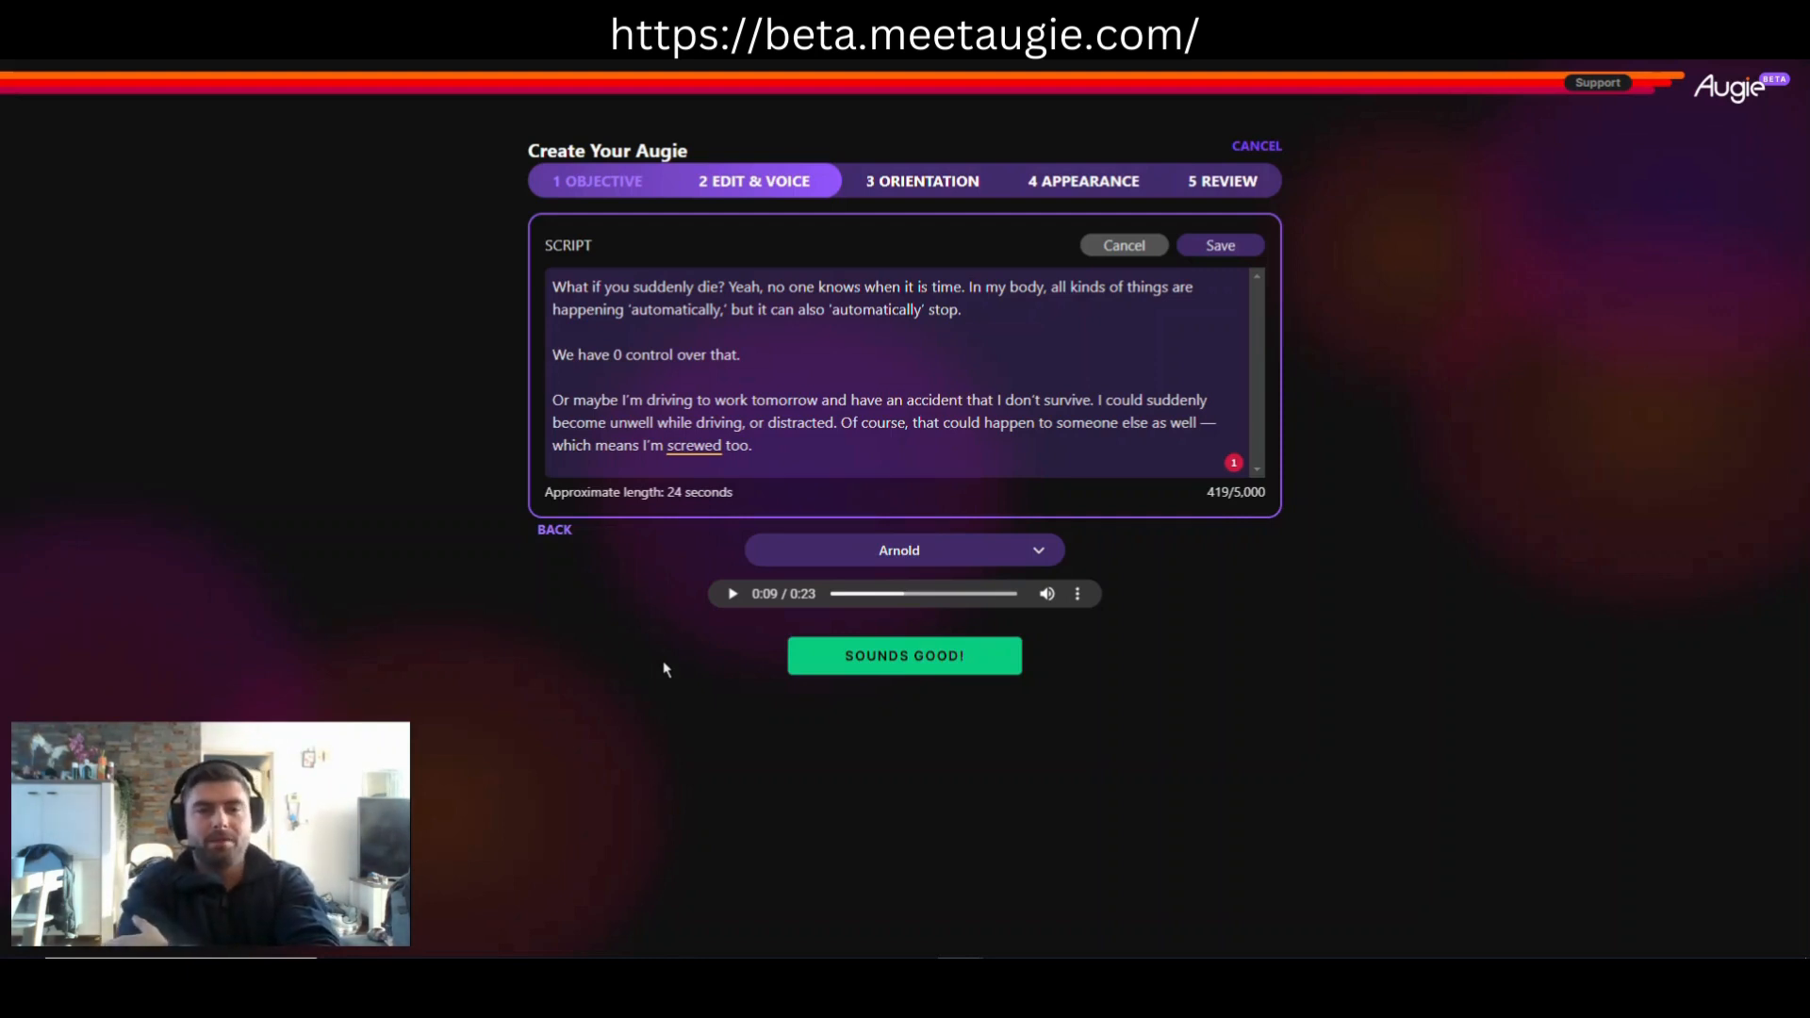
pyautogui.moveTo(671, 671)
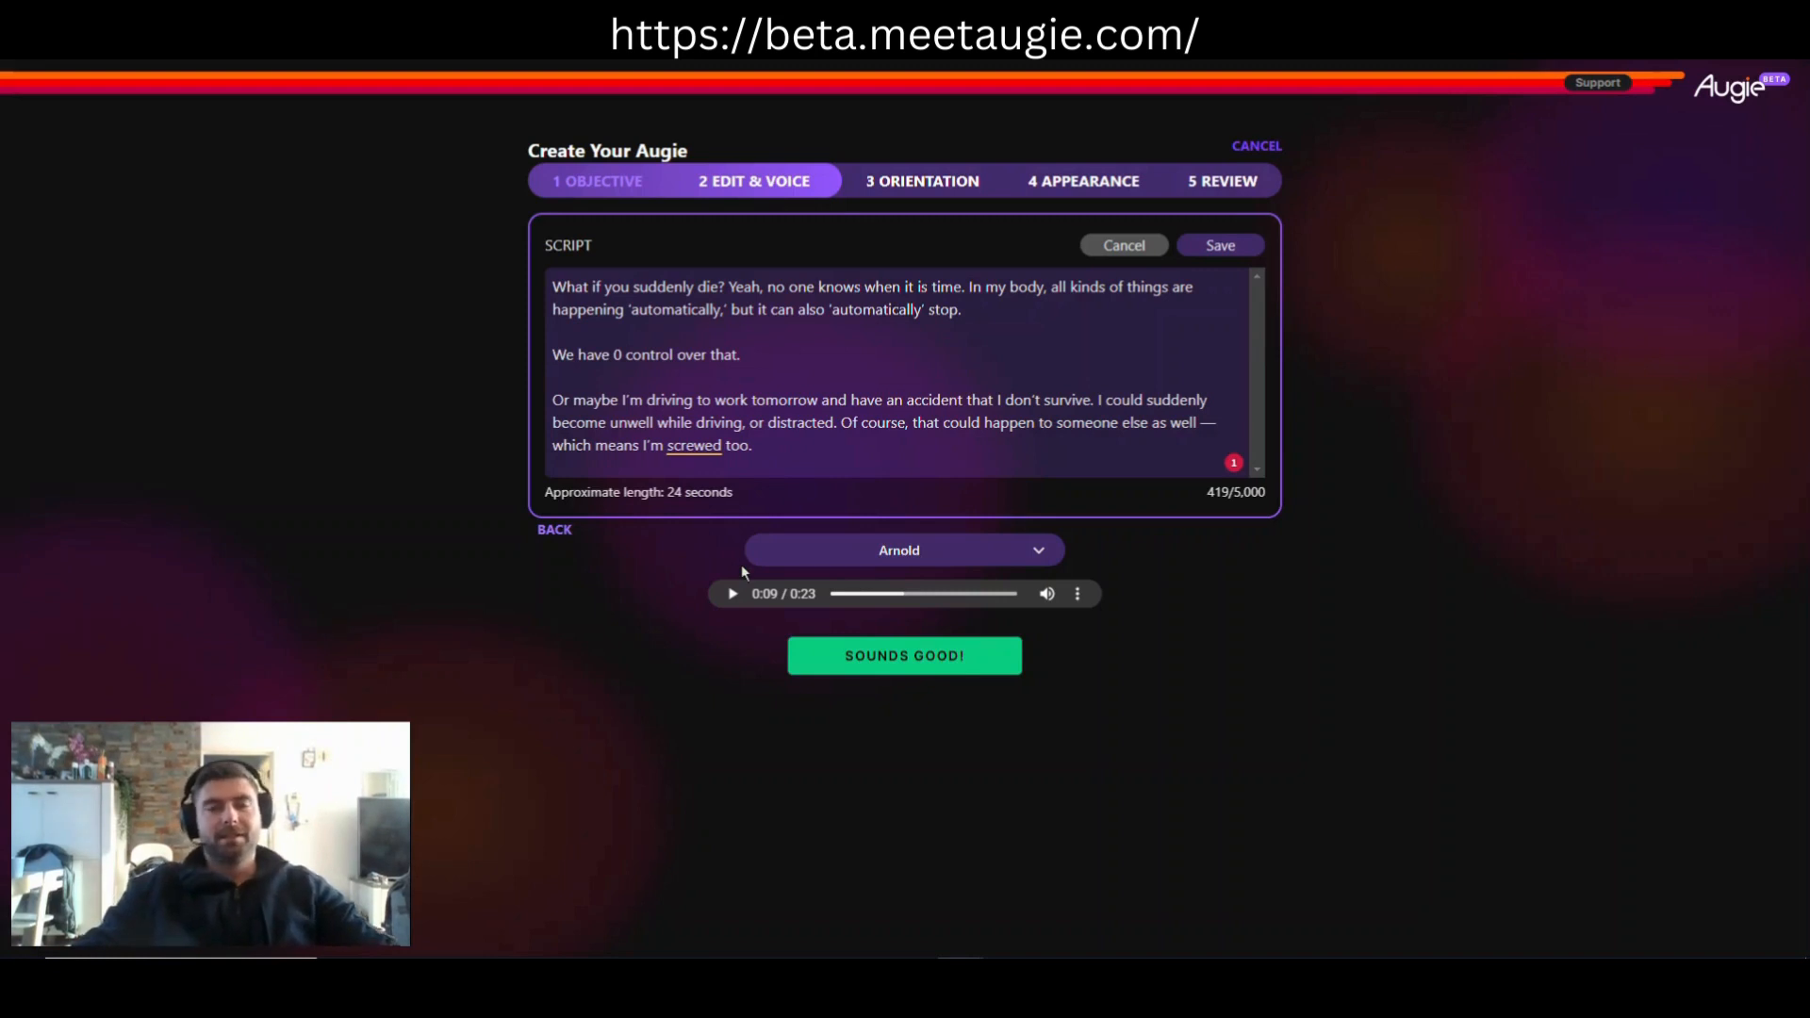
pyautogui.click(555, 377)
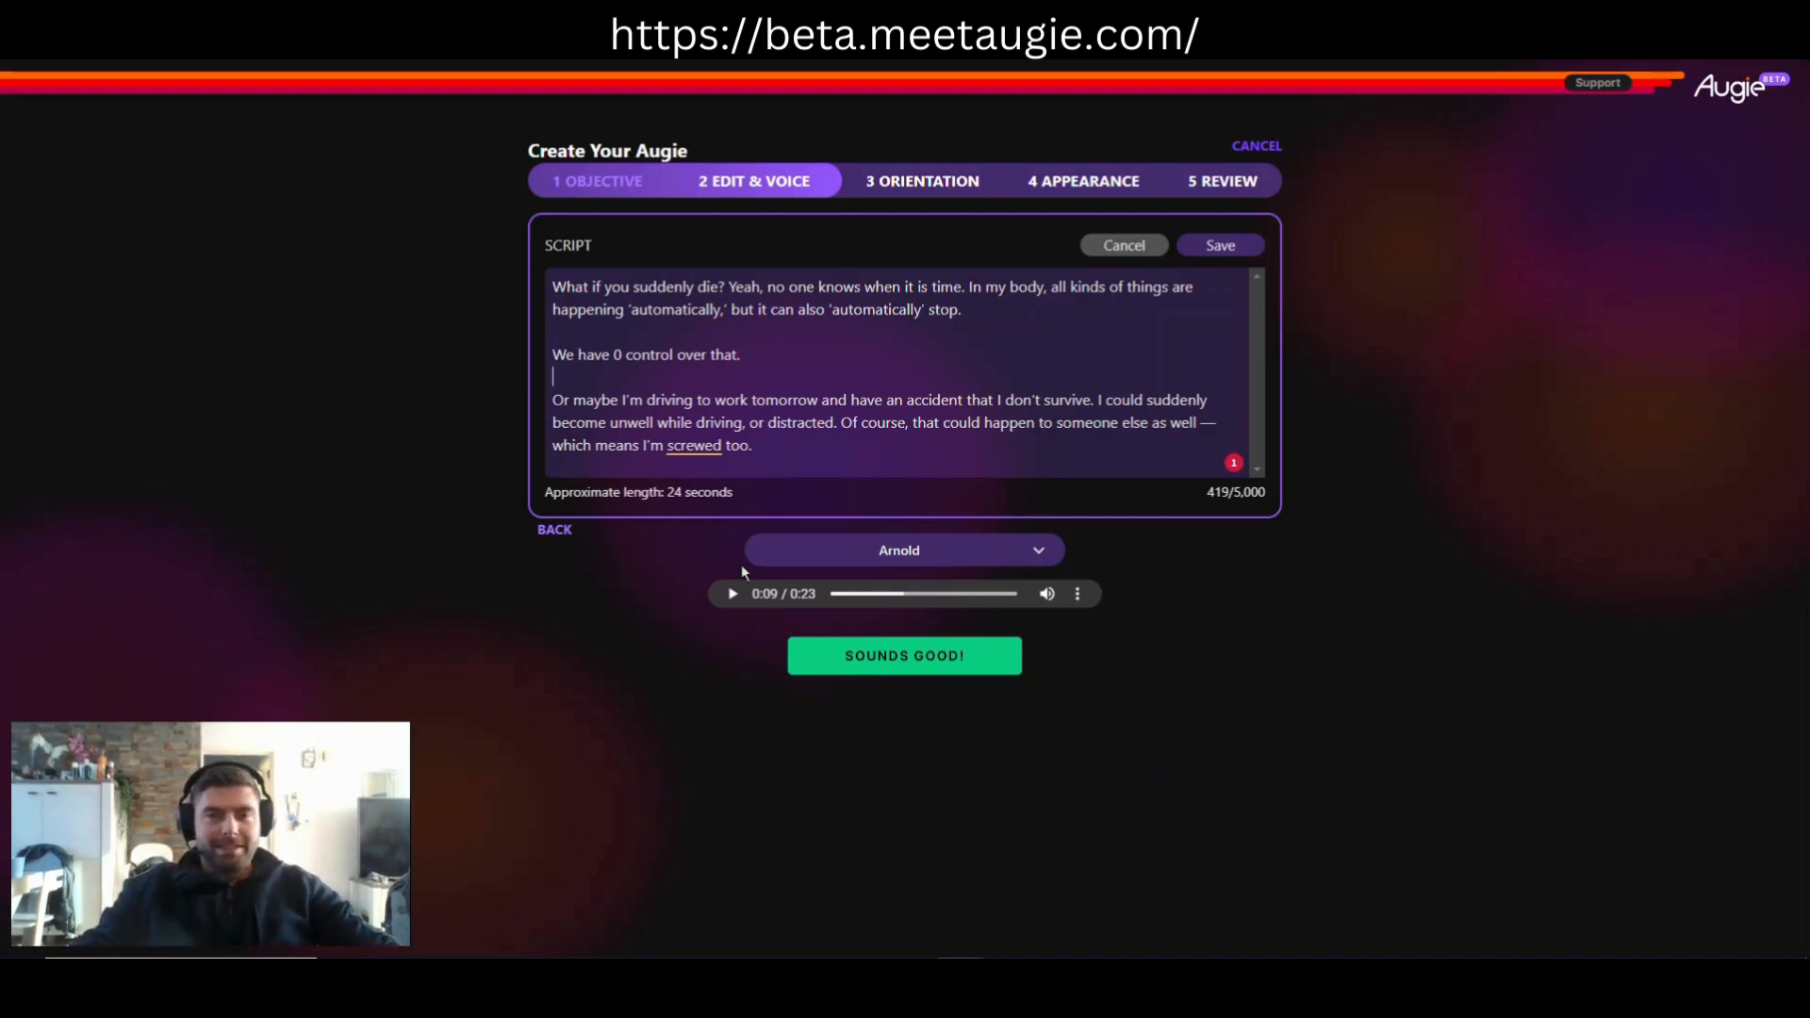